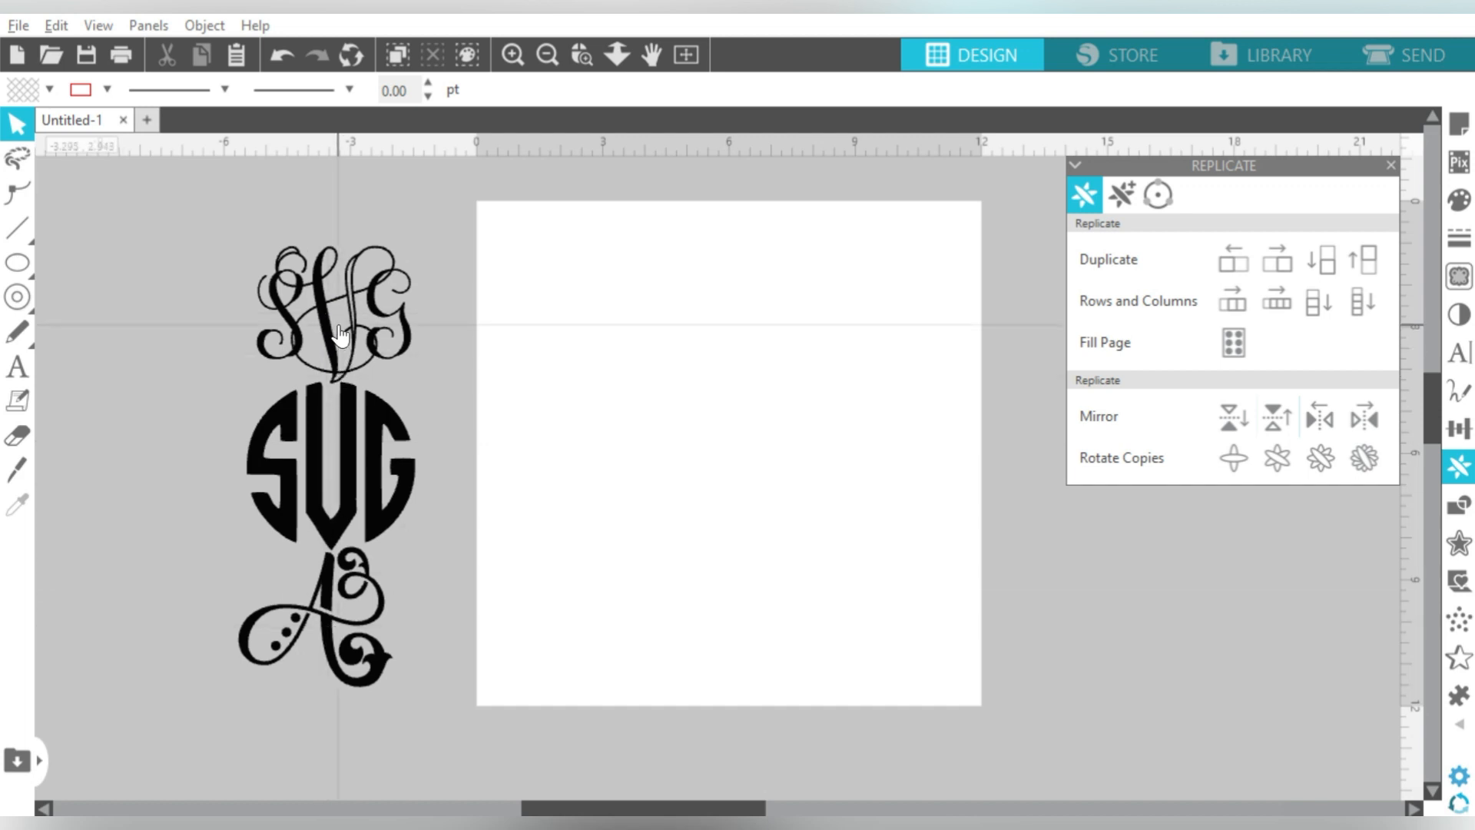
# Draw a heart from Basic Shapes, shrink it to about 1.3 inches and move it top-left
pyautogui.click(332, 292)
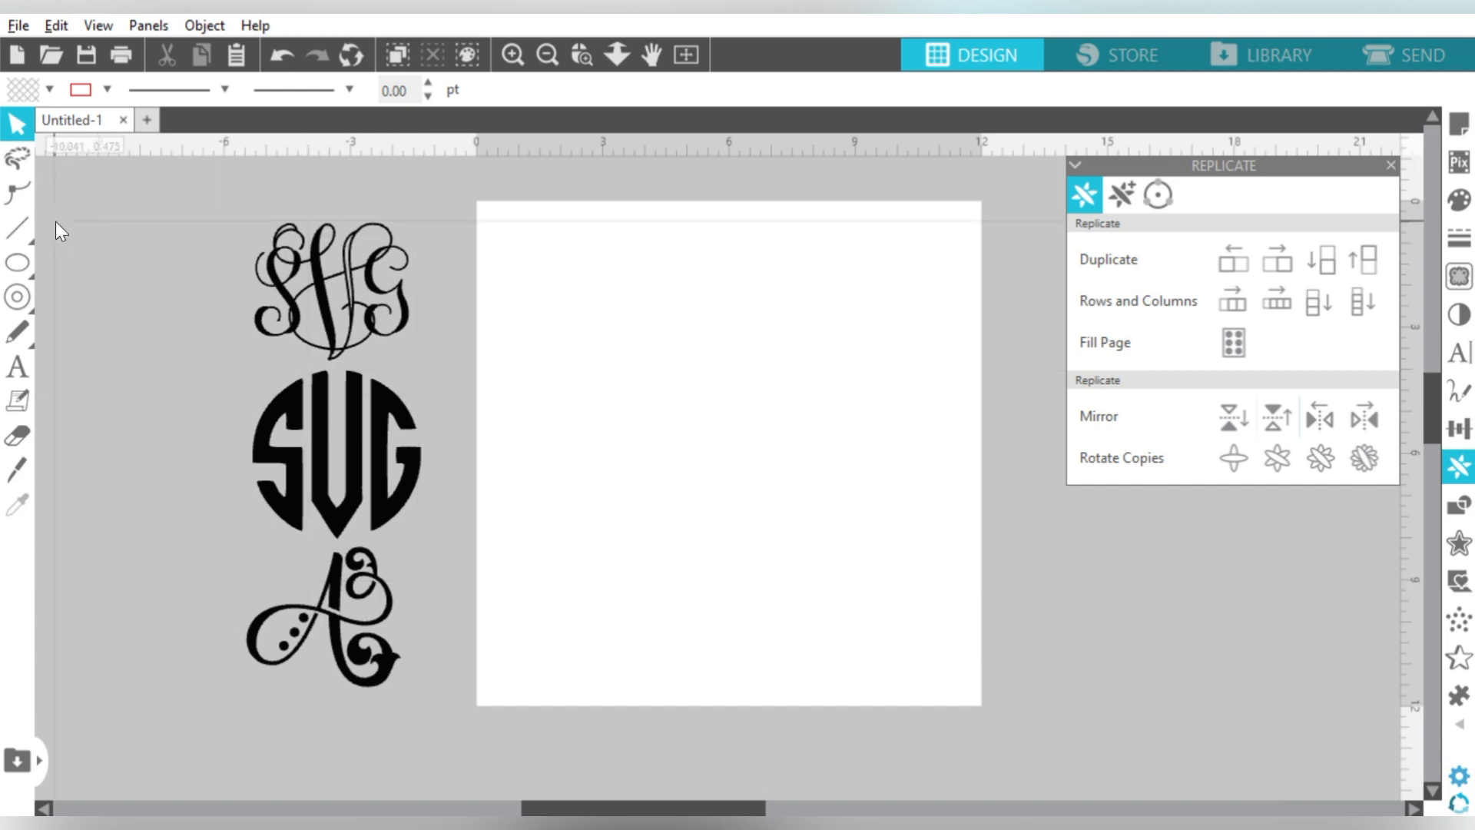
pyautogui.click(15, 298)
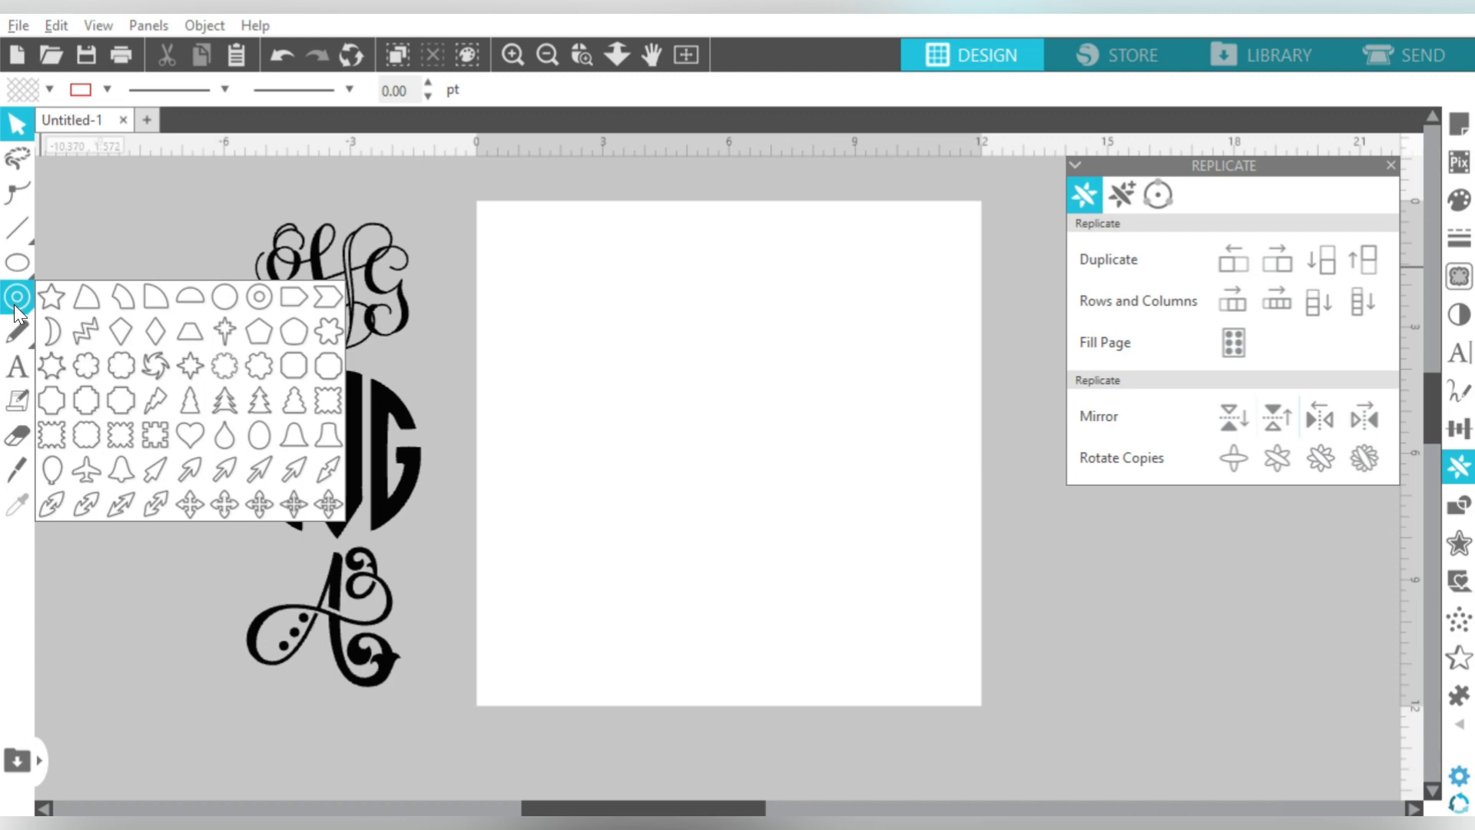
pyautogui.moveTo(18, 315)
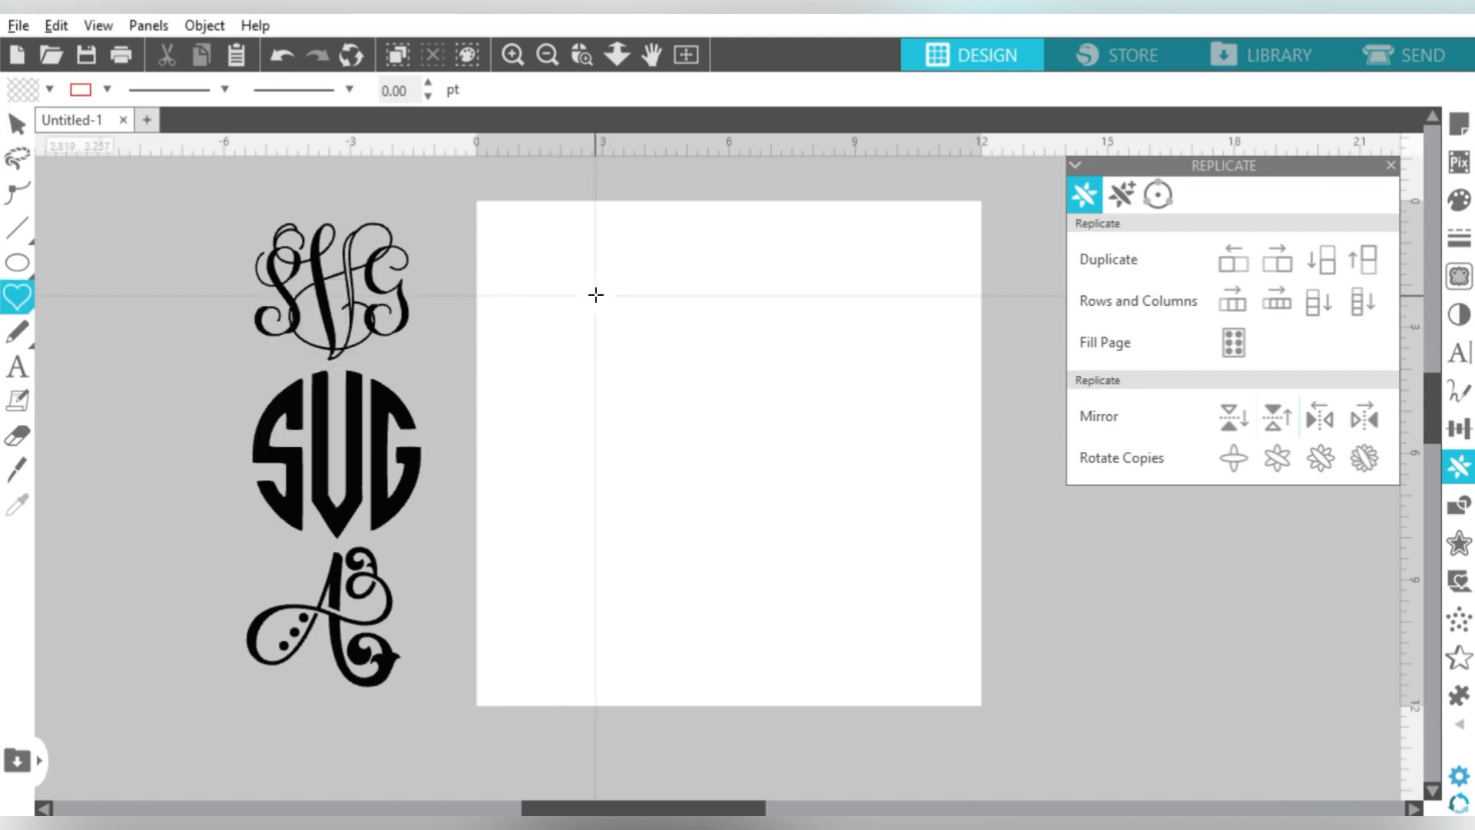
pyautogui.moveTo(595, 295); pyautogui.dragTo(595, 393)
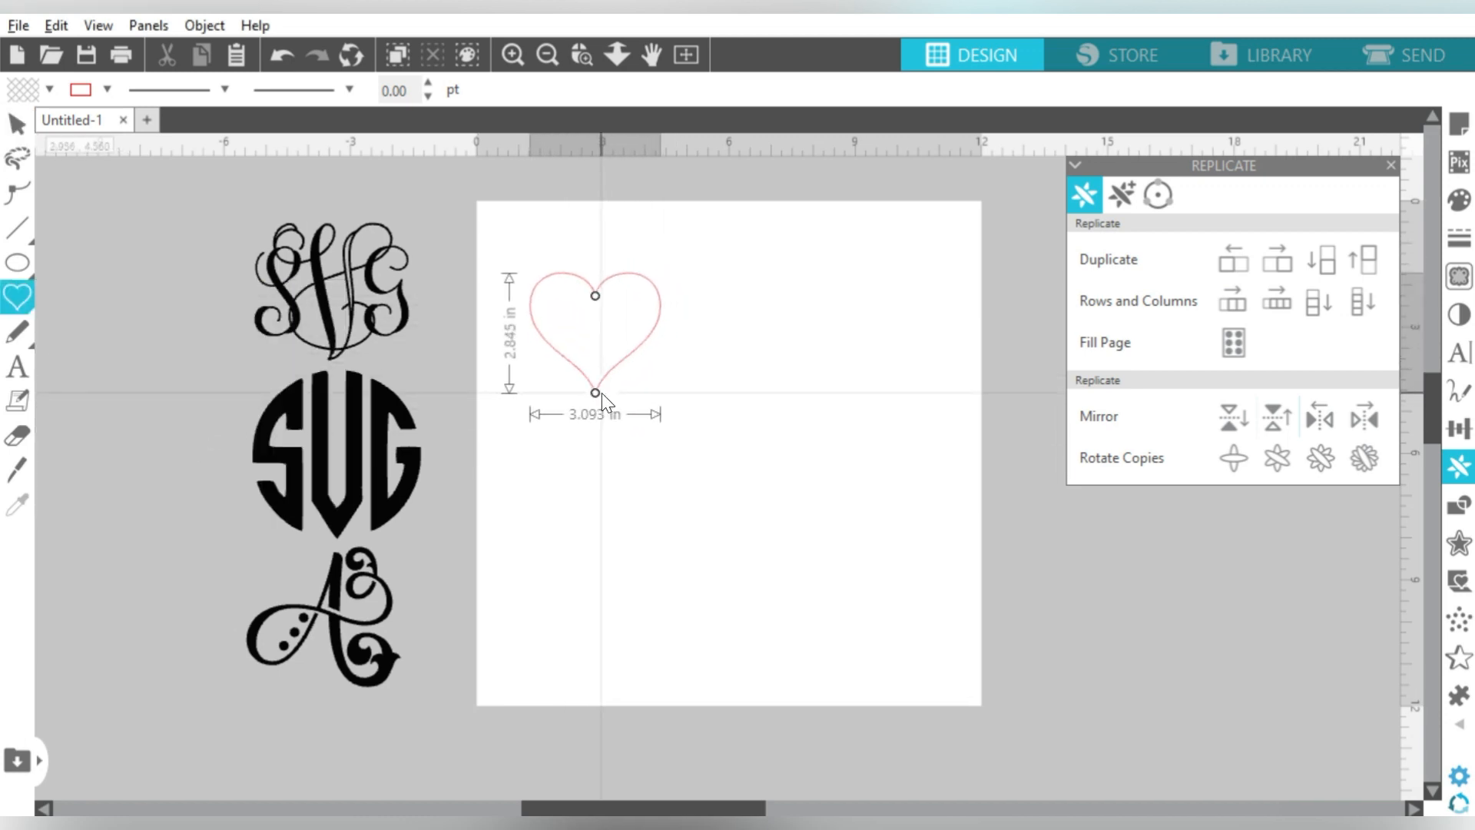
pyautogui.click(595, 334)
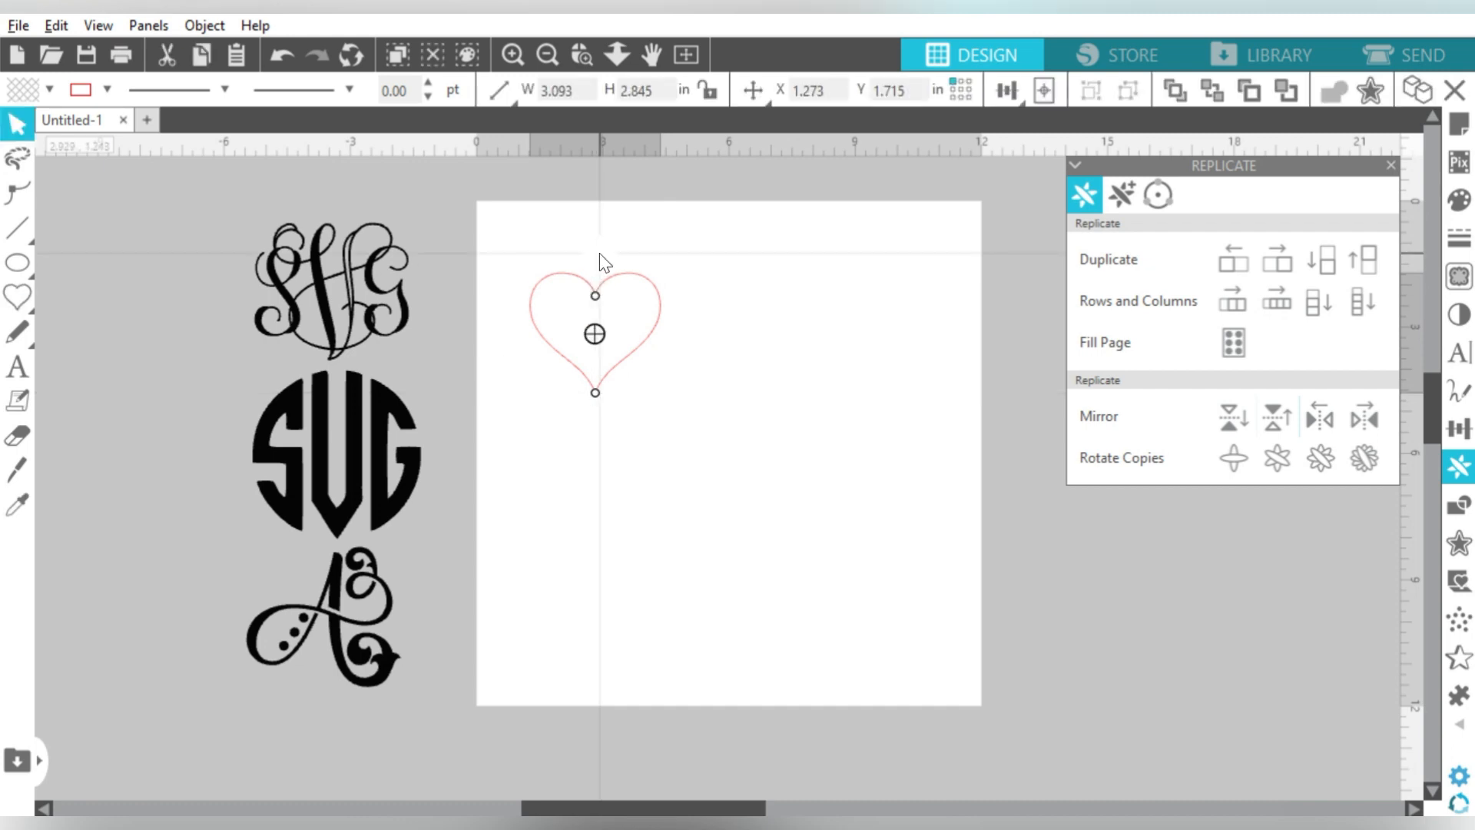
pyautogui.click(593, 333)
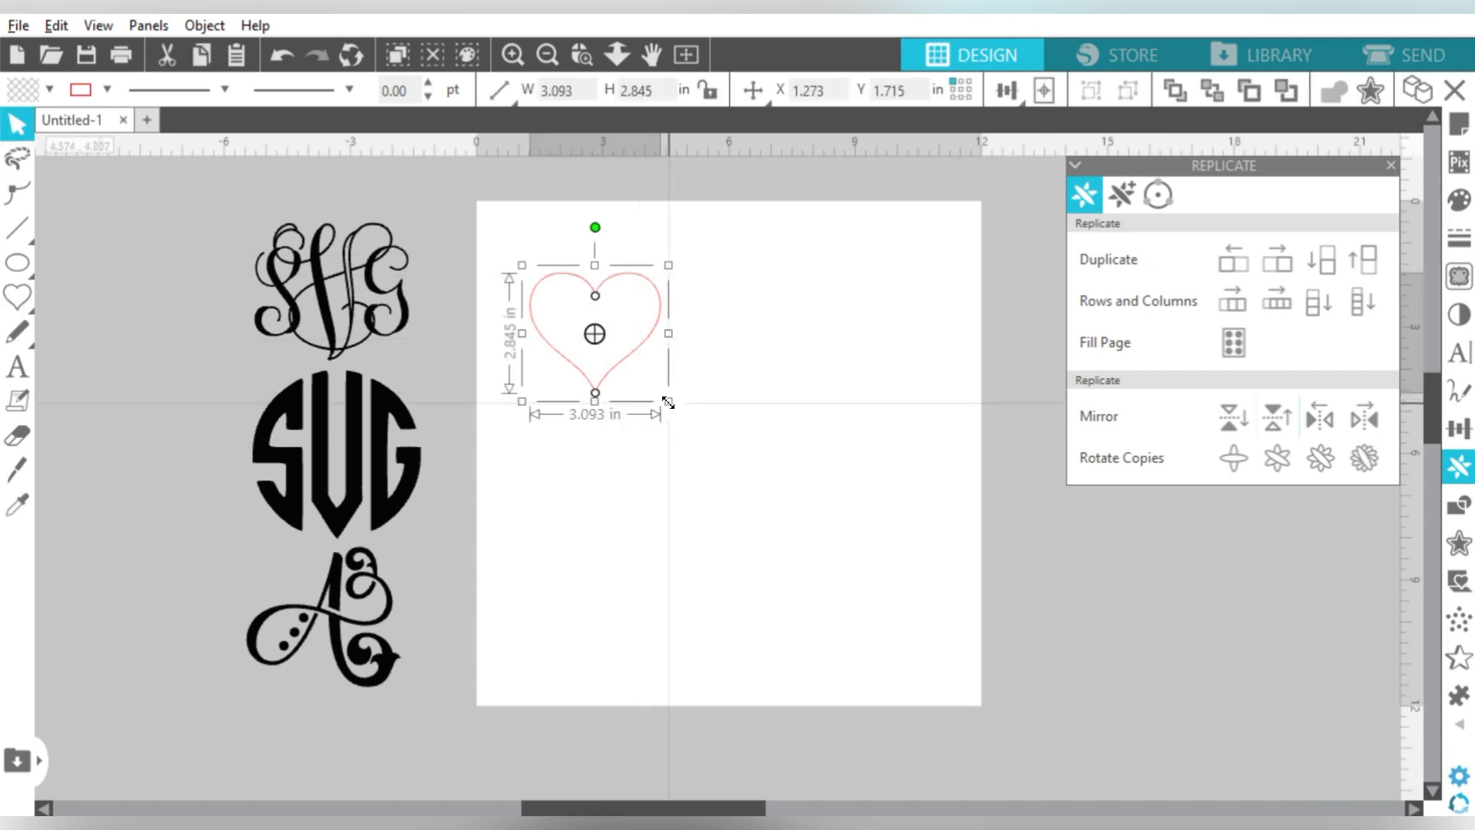
pyautogui.moveTo(667, 399); pyautogui.dragTo(596, 334)
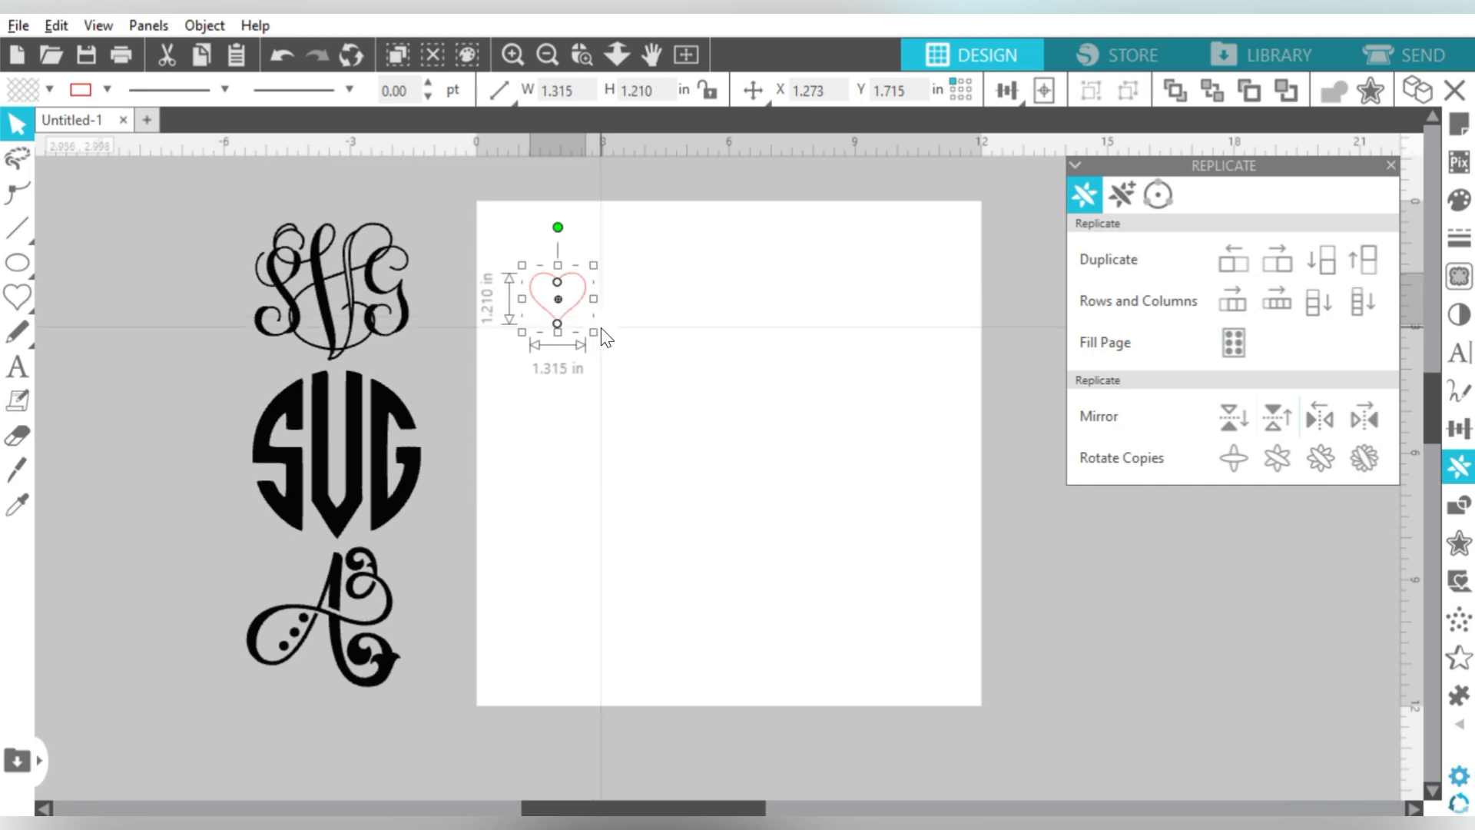
pyautogui.moveTo(557, 286); pyautogui.dragTo(533, 273)
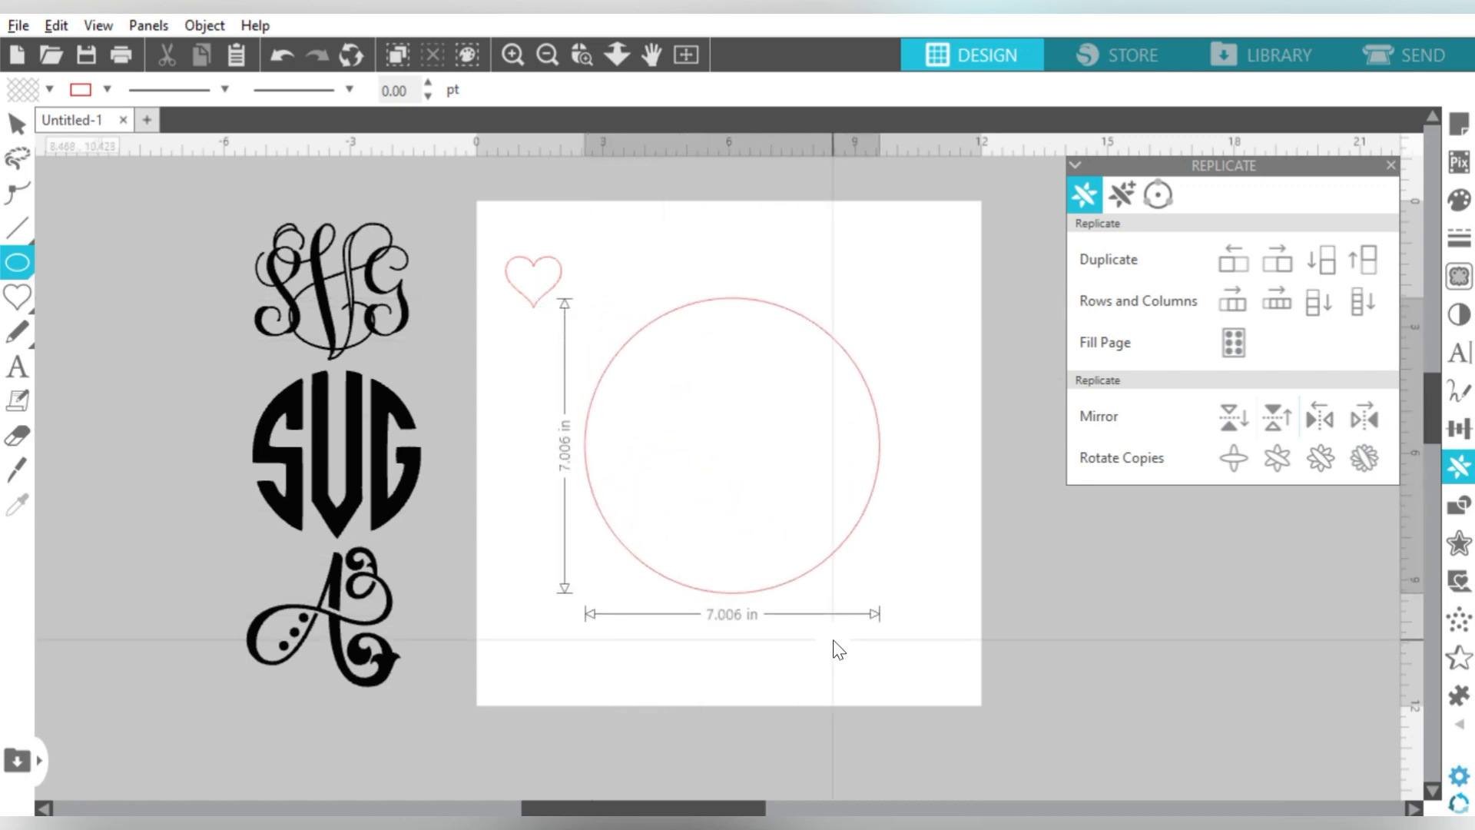
# Draw a large circle about 6.6 inches wide in the page centre and reselect the heart
pyautogui.moveTo(879, 613); pyautogui.dragTo(945, 682)
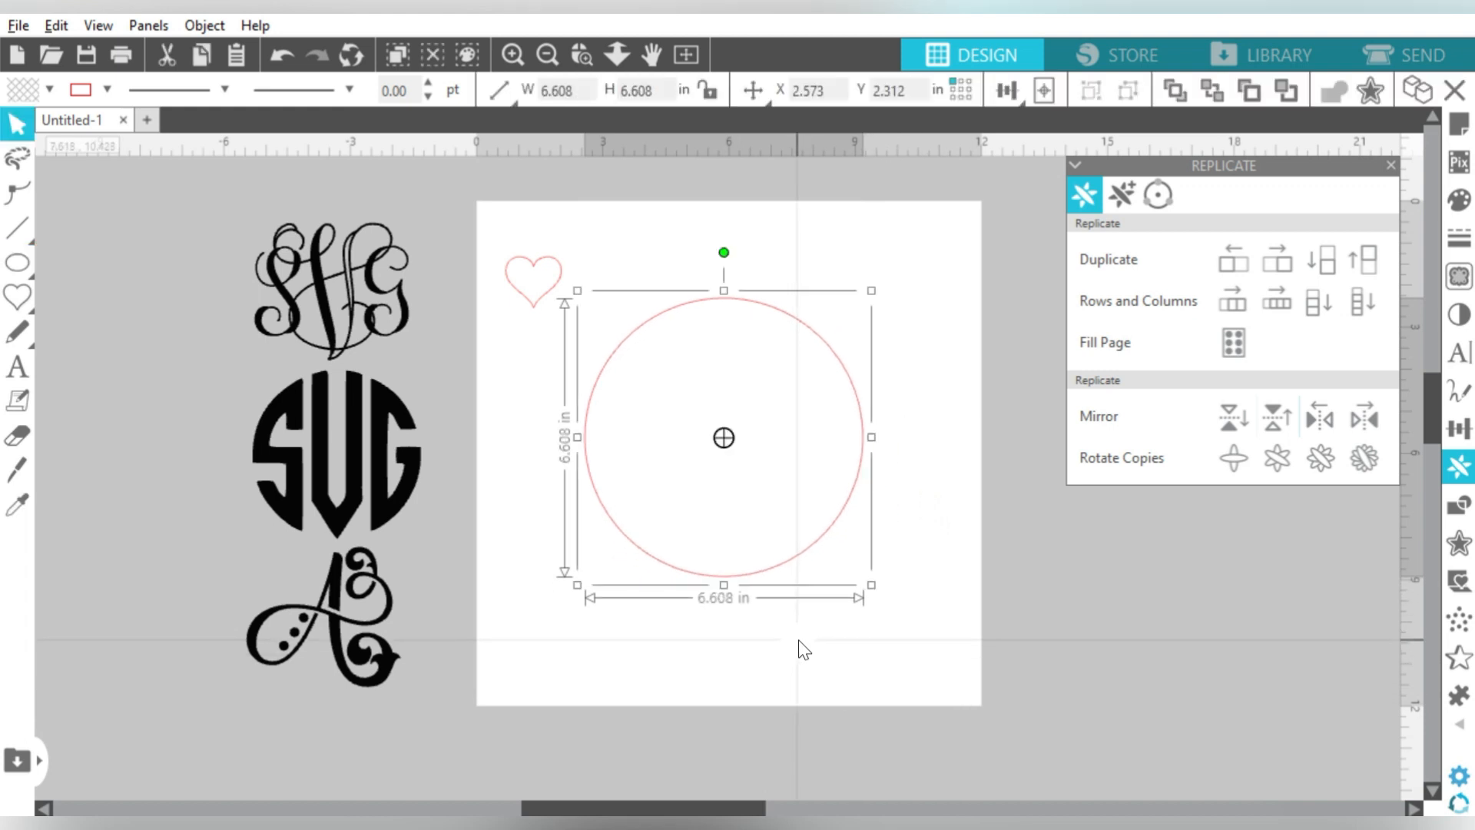
pyautogui.click(1044, 90)
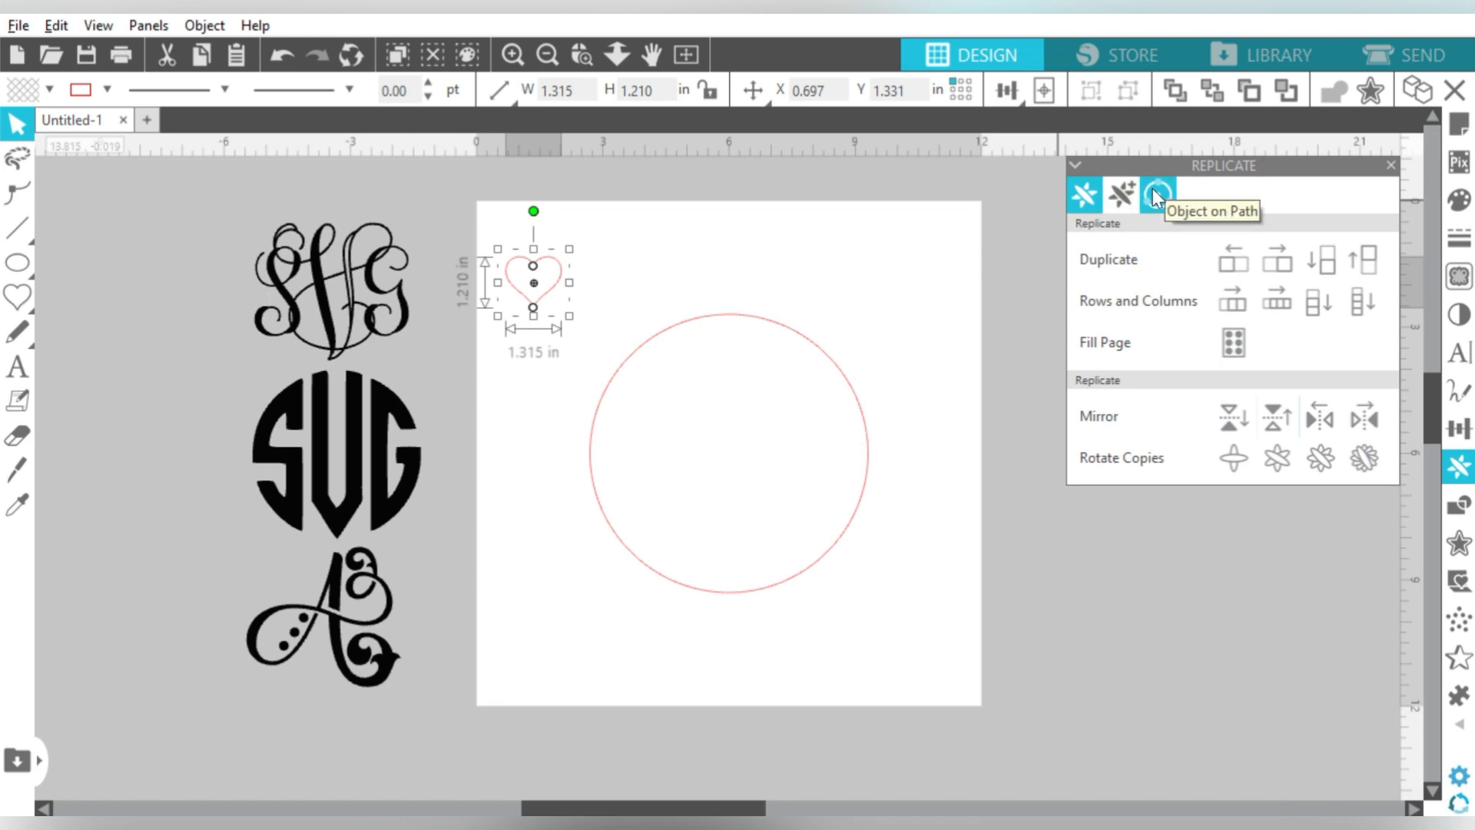
pyautogui.moveTo(1163, 202)
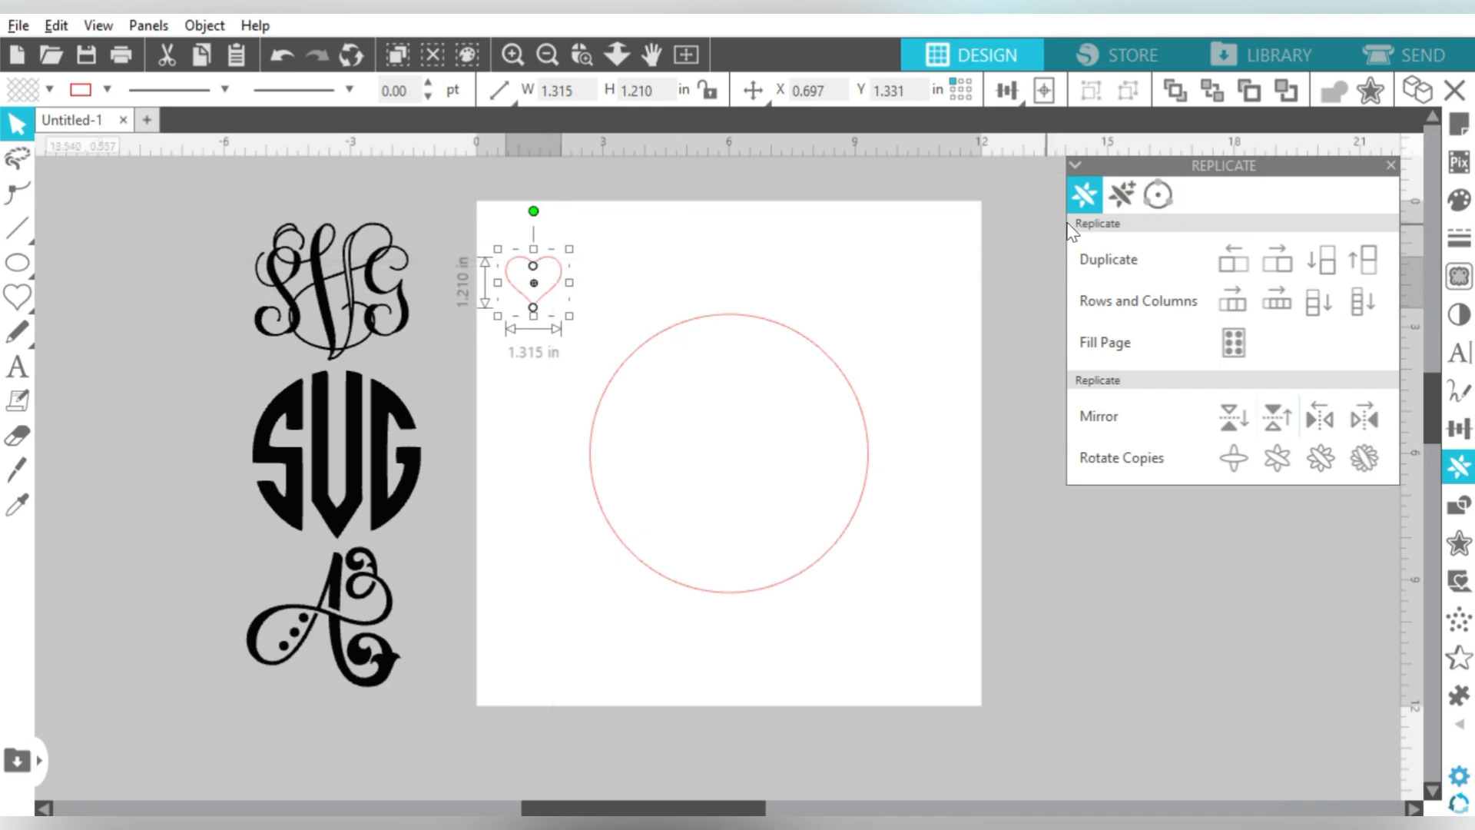
# Attach the heart to the circle via Object on Path and repeat it 16 times around it
pyautogui.click(1157, 195)
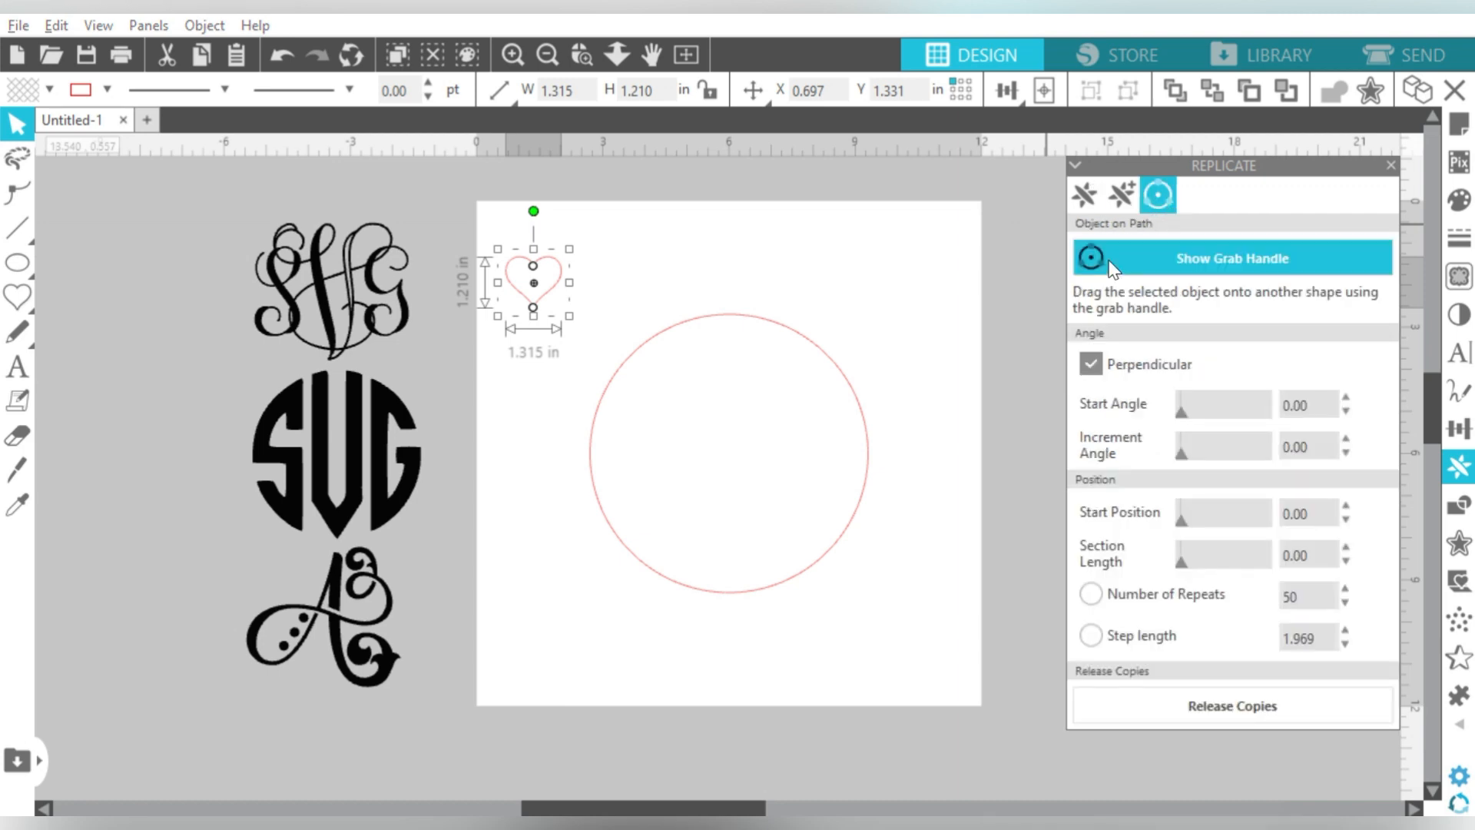
pyautogui.click(1232, 258)
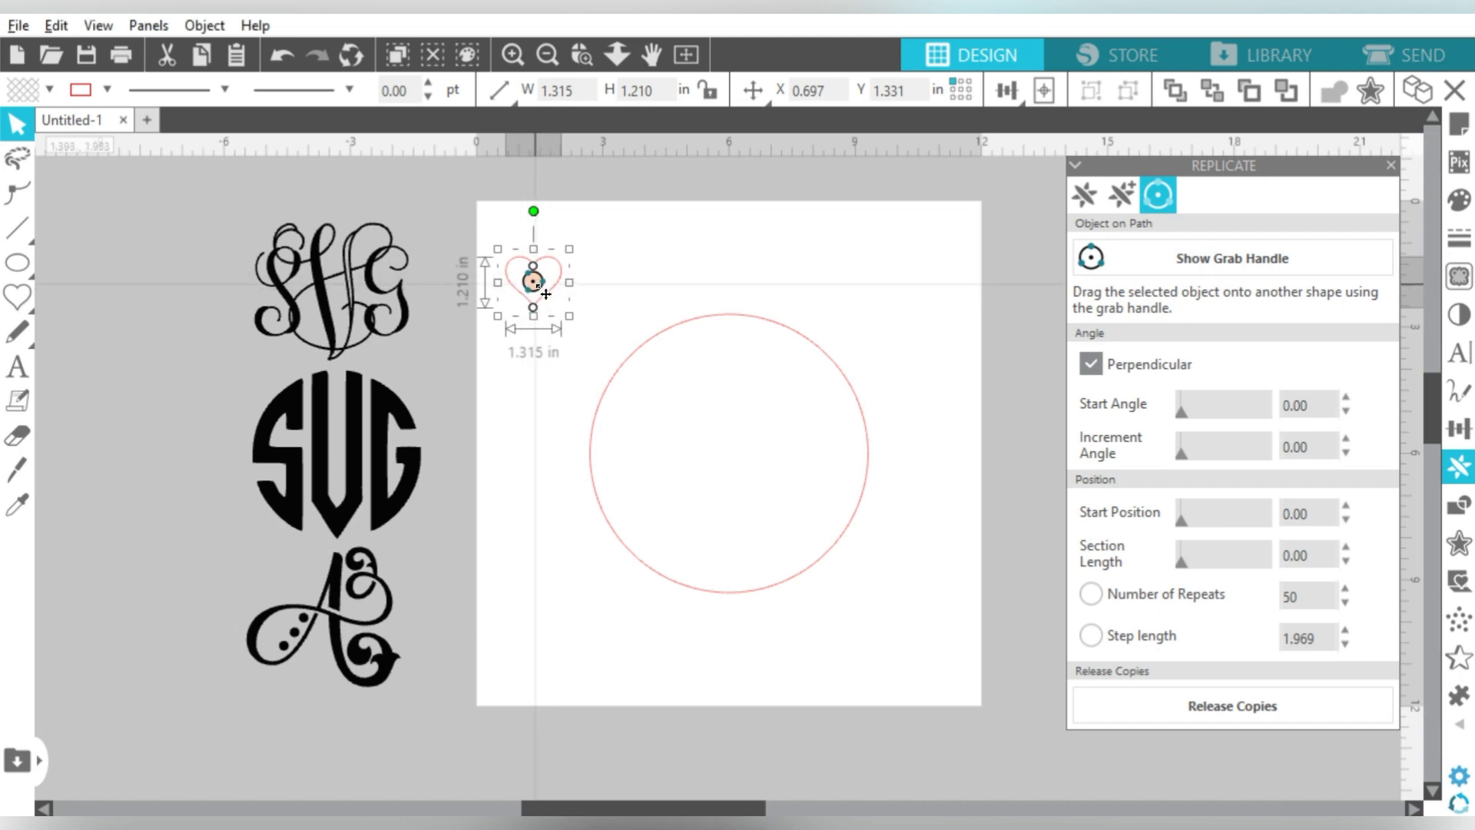
pyautogui.moveTo(533, 283); pyautogui.dragTo(613, 306)
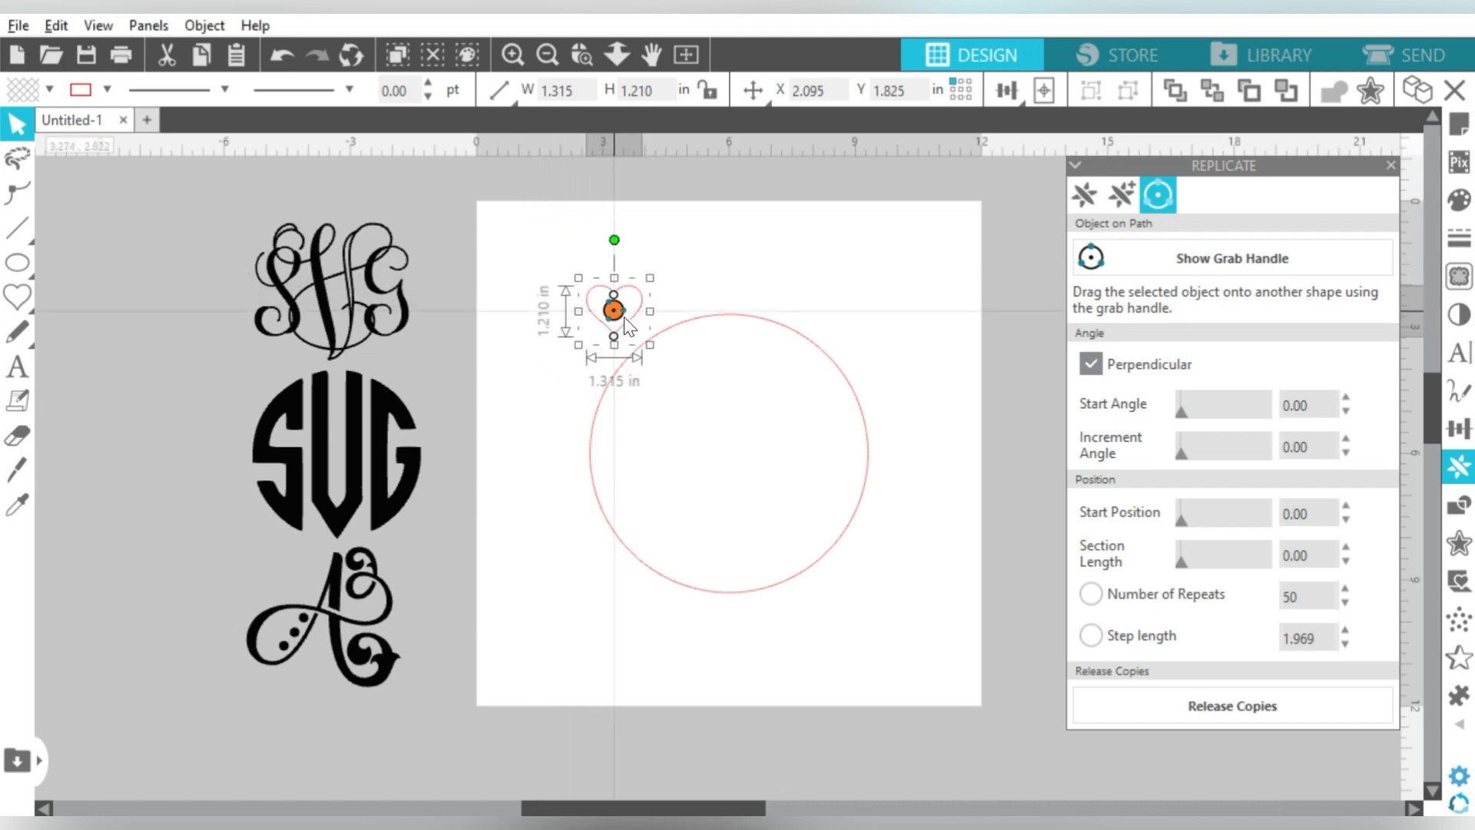
pyautogui.moveTo(613, 308); pyautogui.dragTo(660, 338)
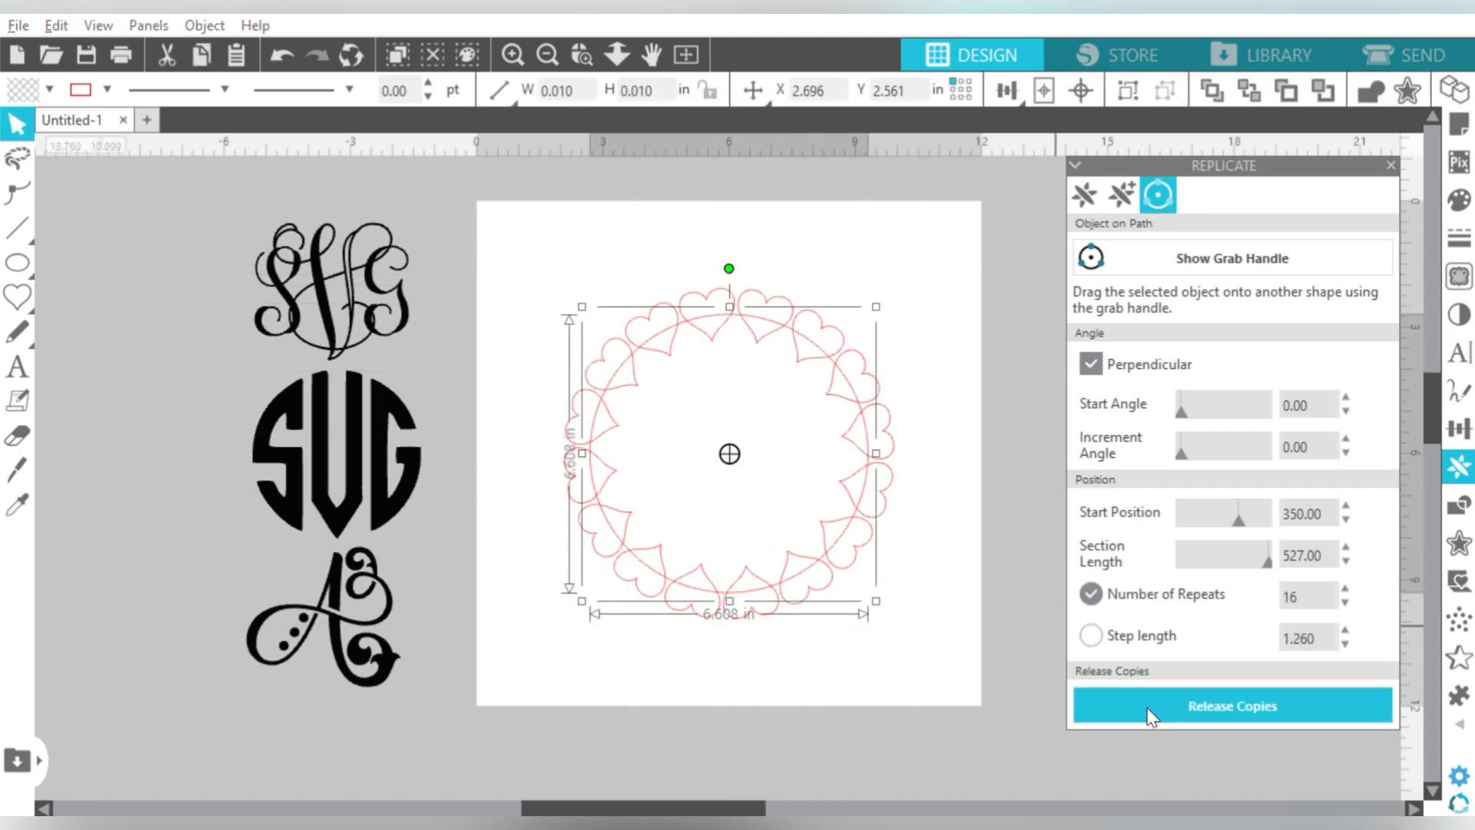
# Release the sixteen hearts, make them one compound path and fill the ring red
pyautogui.click(1231, 705)
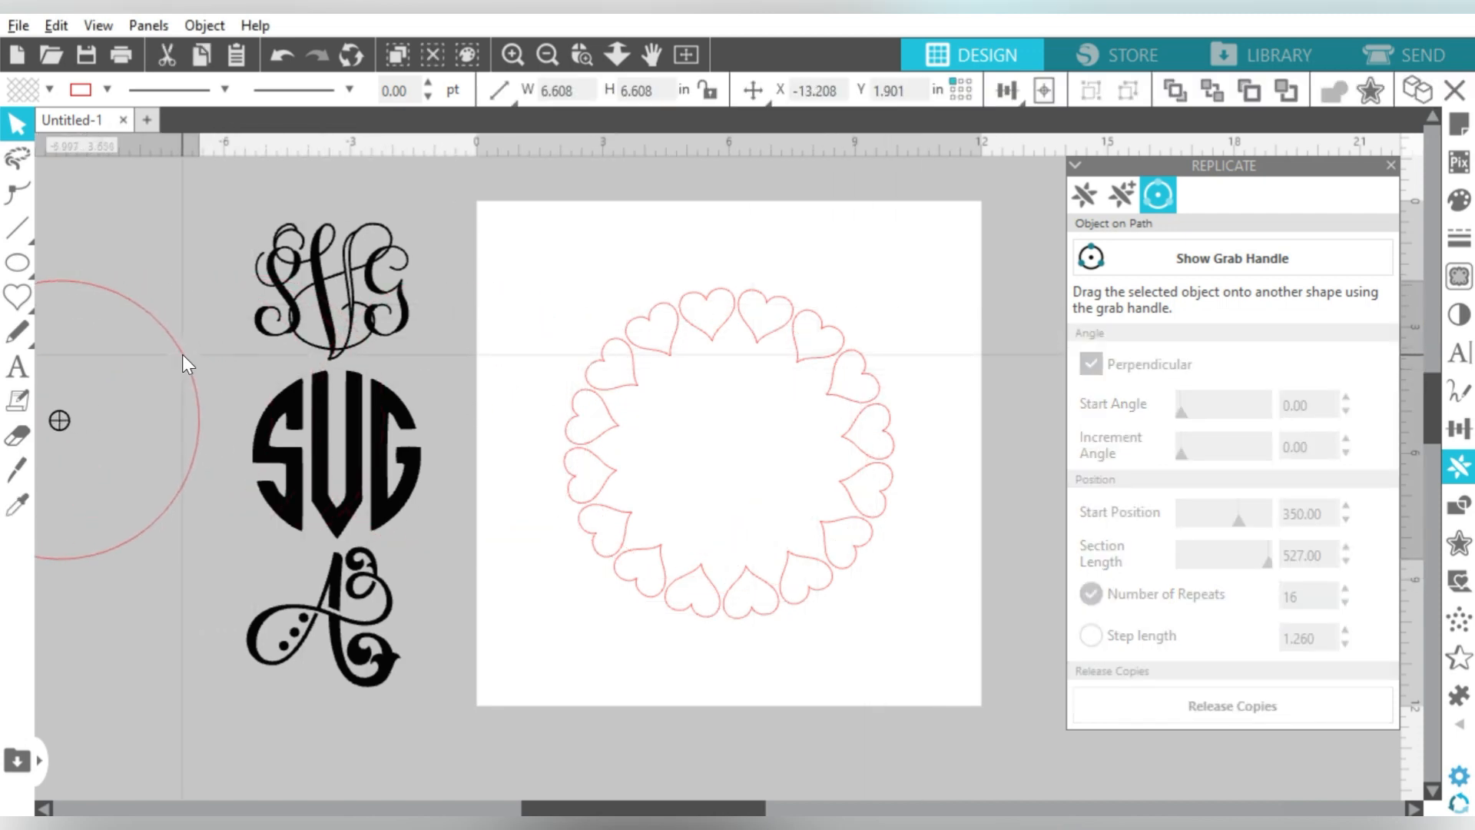
pyautogui.click(728, 455)
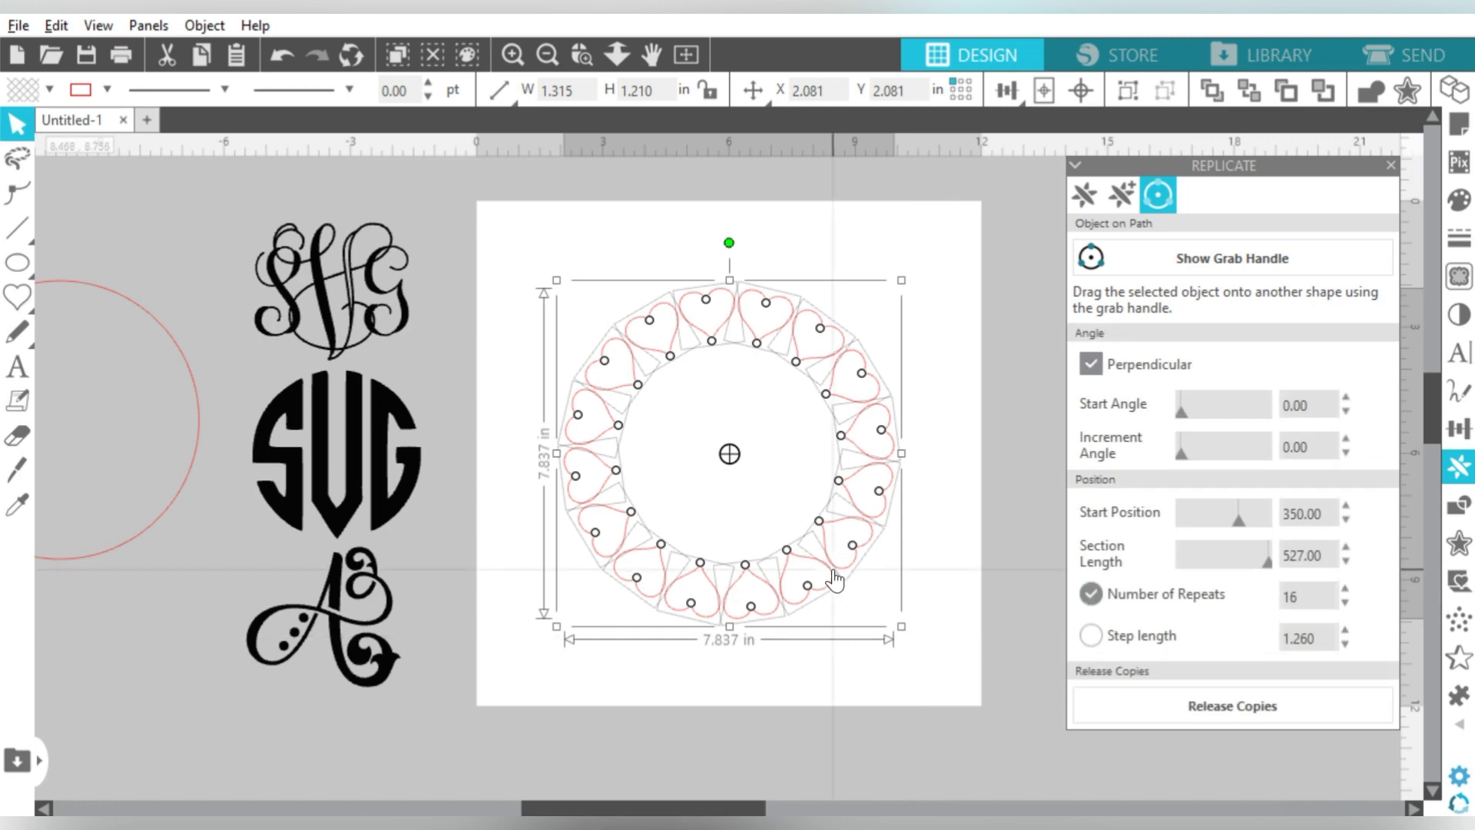
pyautogui.rightClick(836, 577)
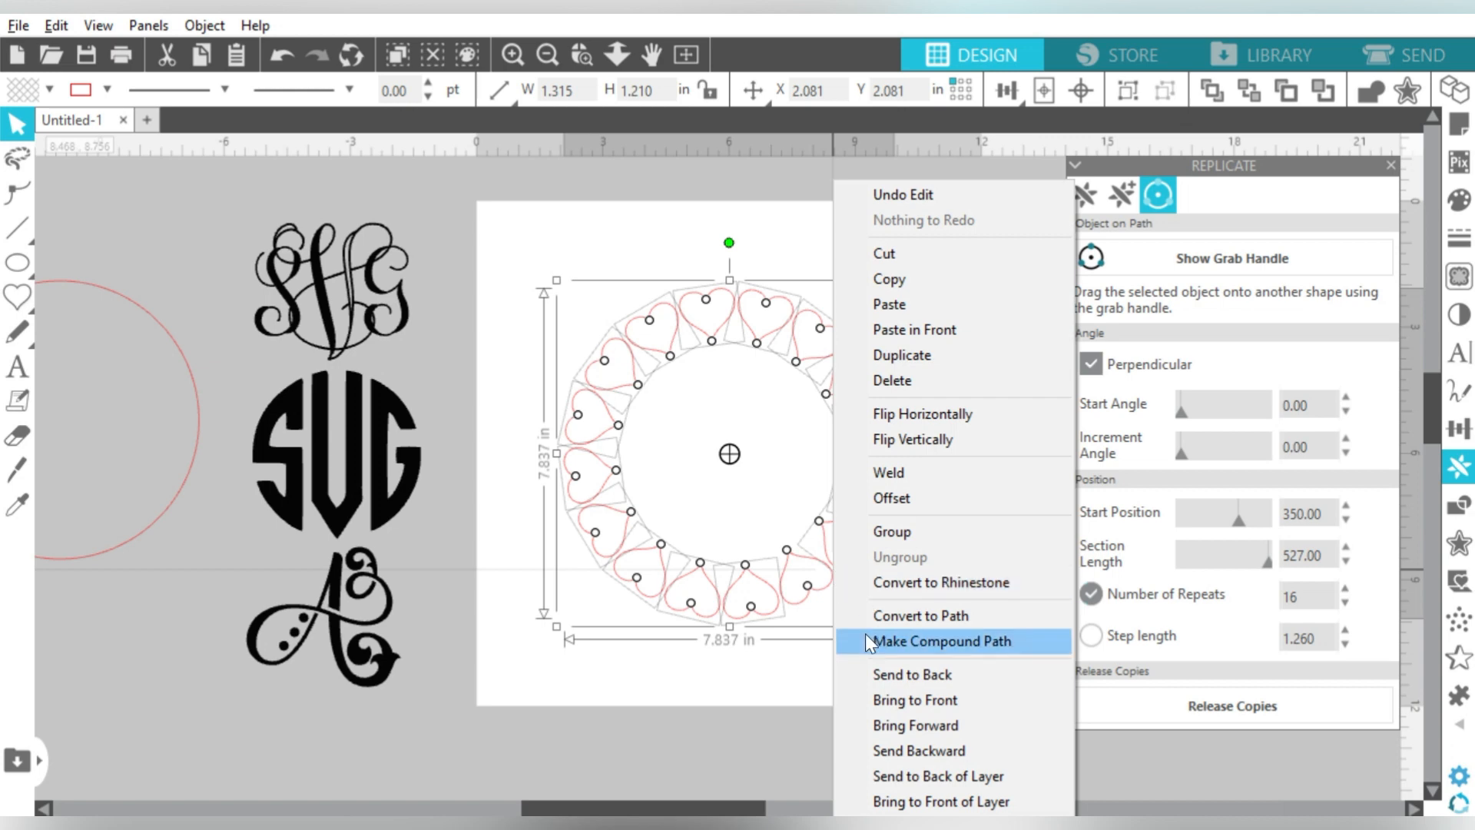
pyautogui.click(941, 641)
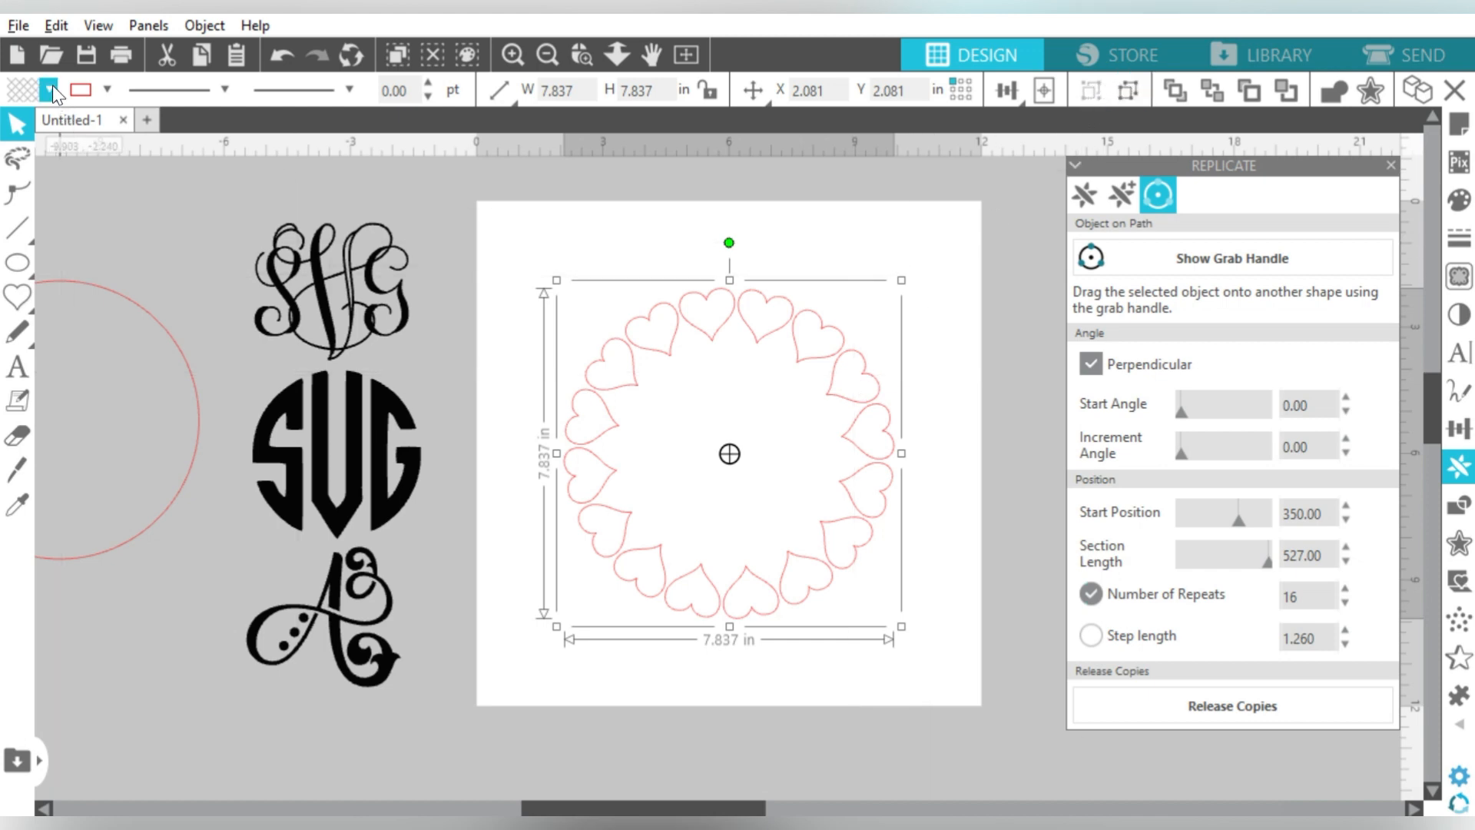
pyautogui.click(23, 89)
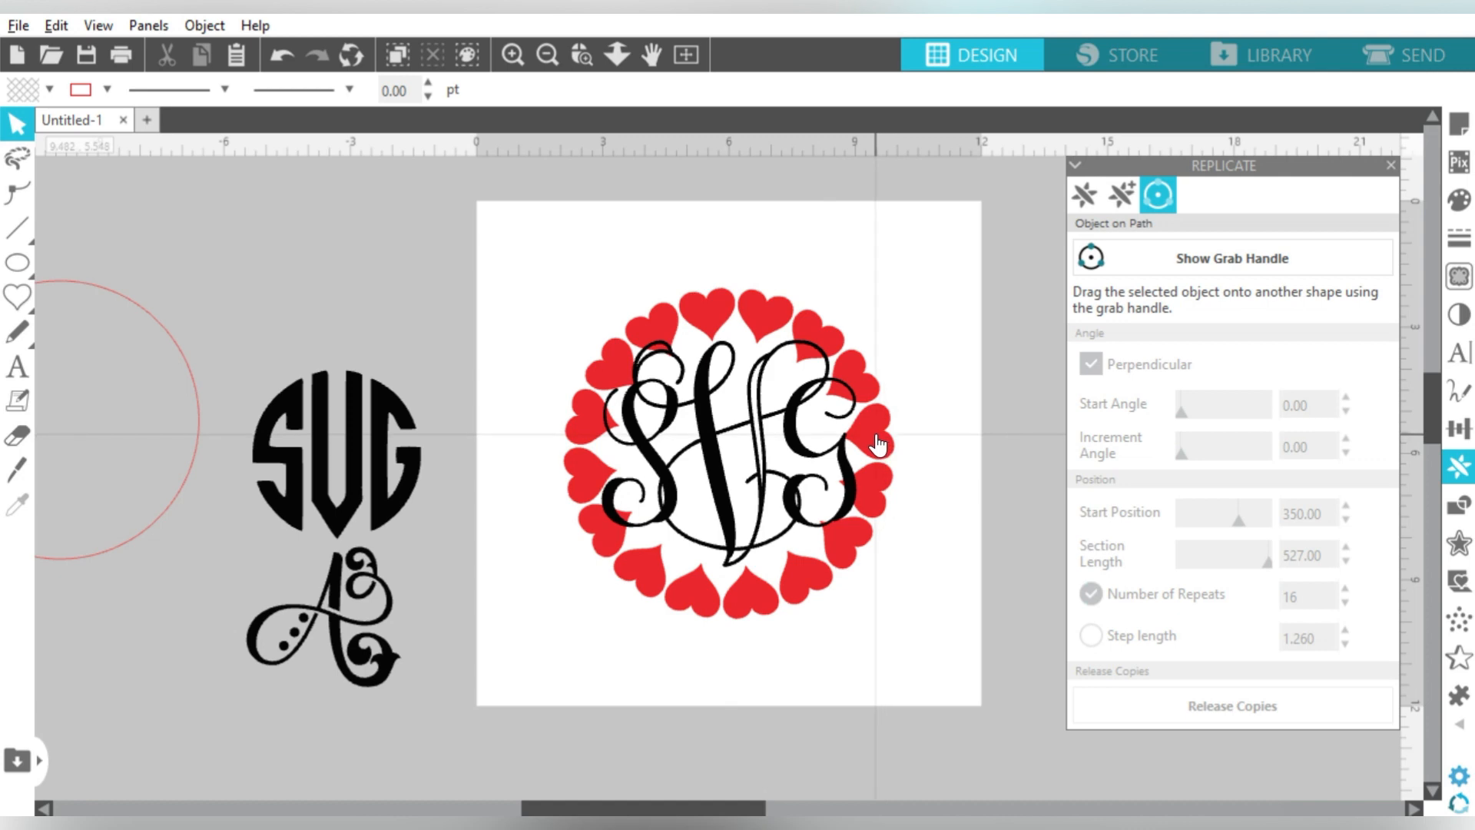
# Scale the heart ring to about 8.9 inches, centre the SHG monogram in it and move both off the page
pyautogui.click(874, 444)
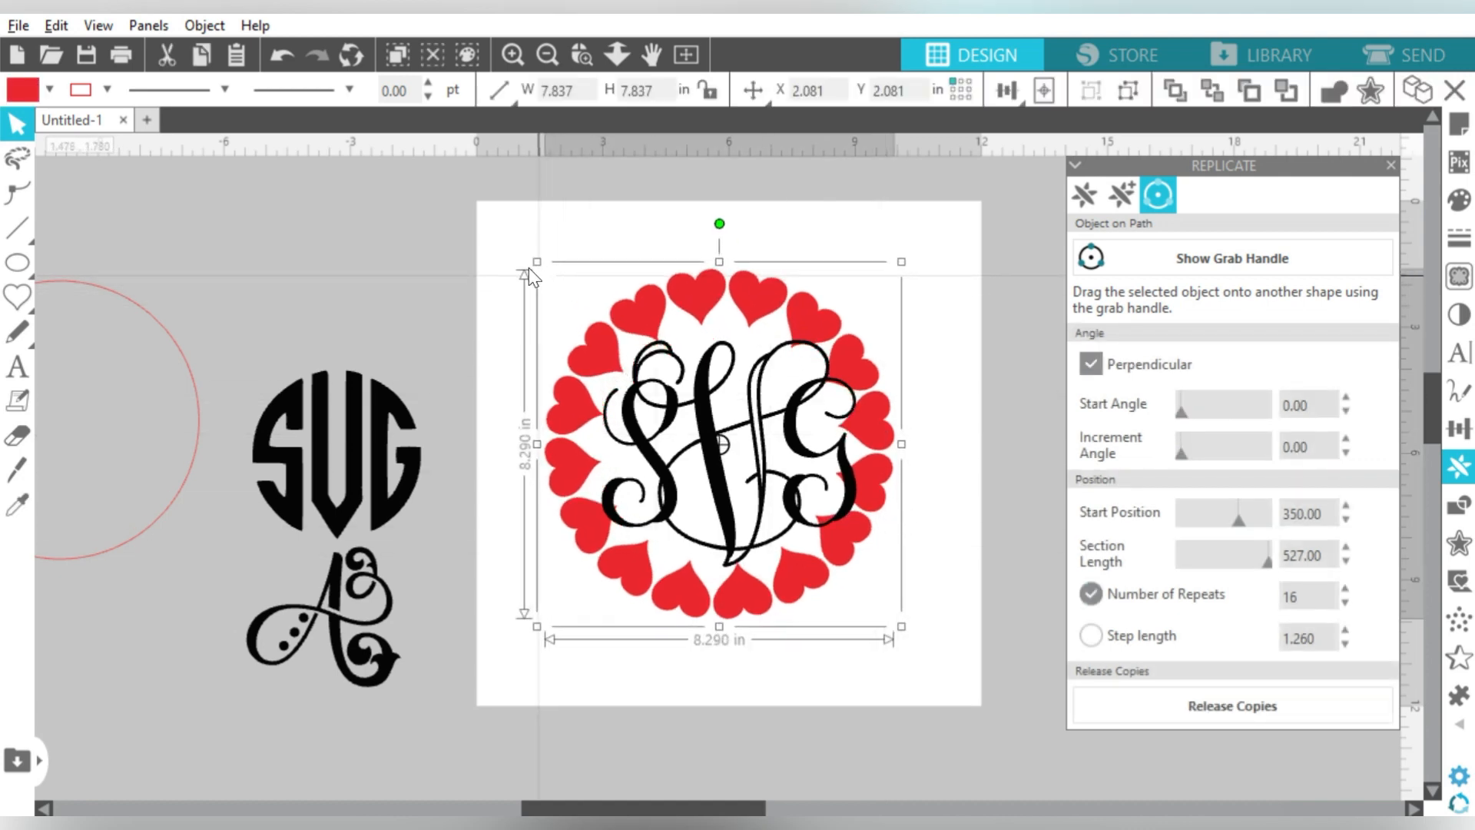
pyautogui.moveTo(899, 626); pyautogui.dragTo(908, 634)
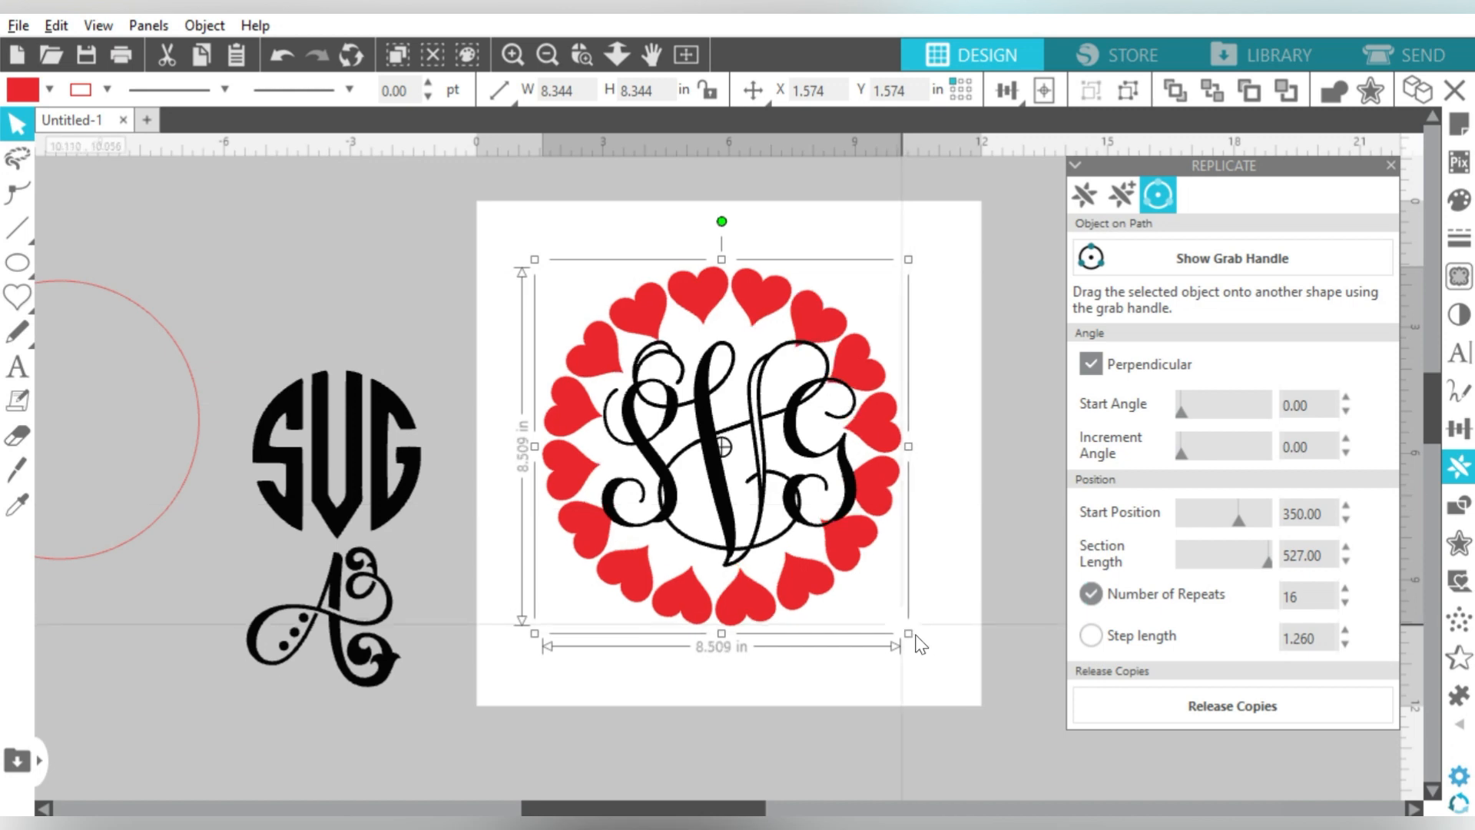
pyautogui.moveTo(907, 630); pyautogui.dragTo(924, 647)
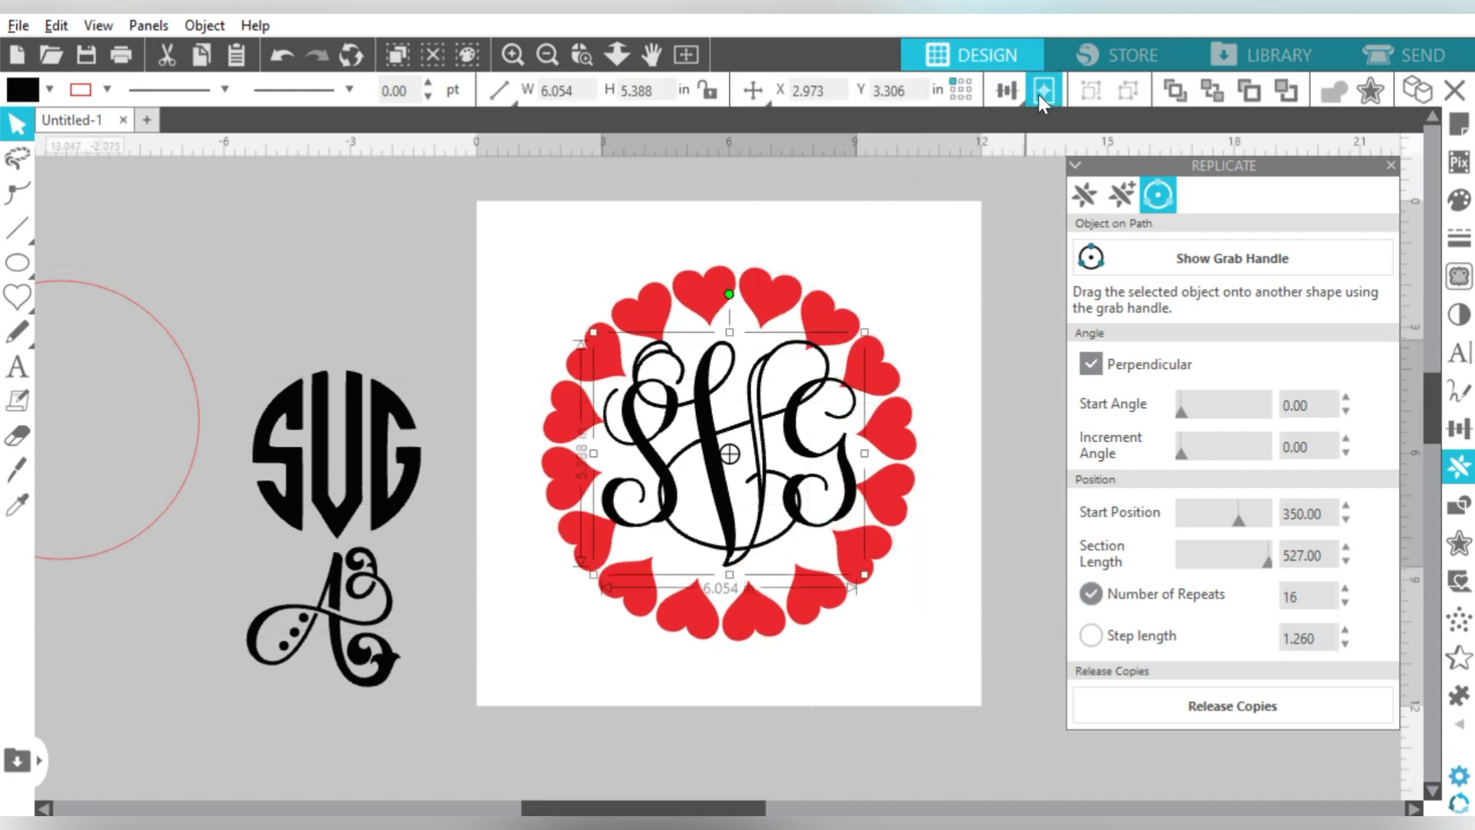
pyautogui.click(1042, 90)
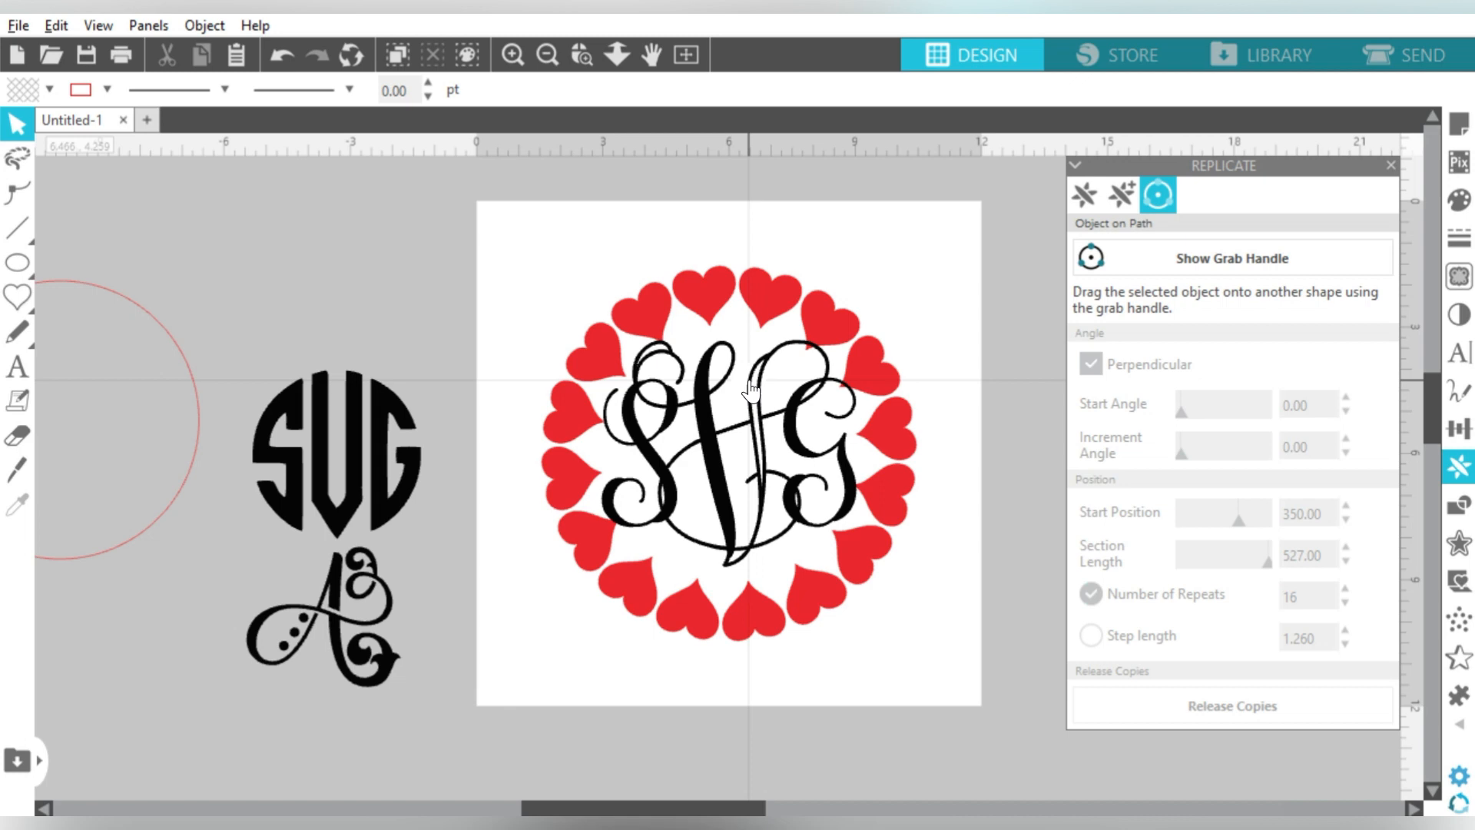
pyautogui.moveTo(772, 302)
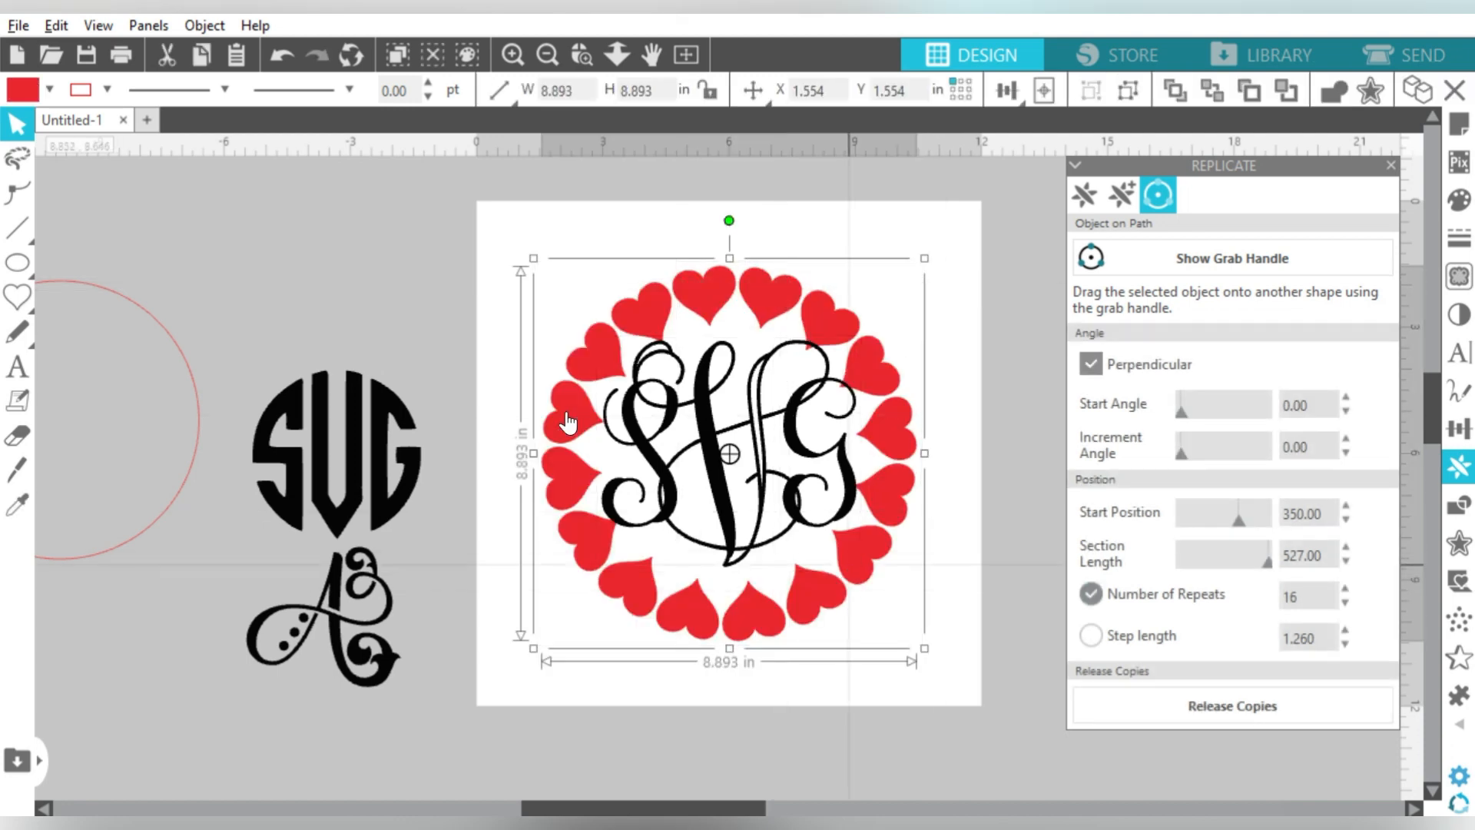
pyautogui.moveTo(727, 447); pyautogui.dragTo(334, 354)
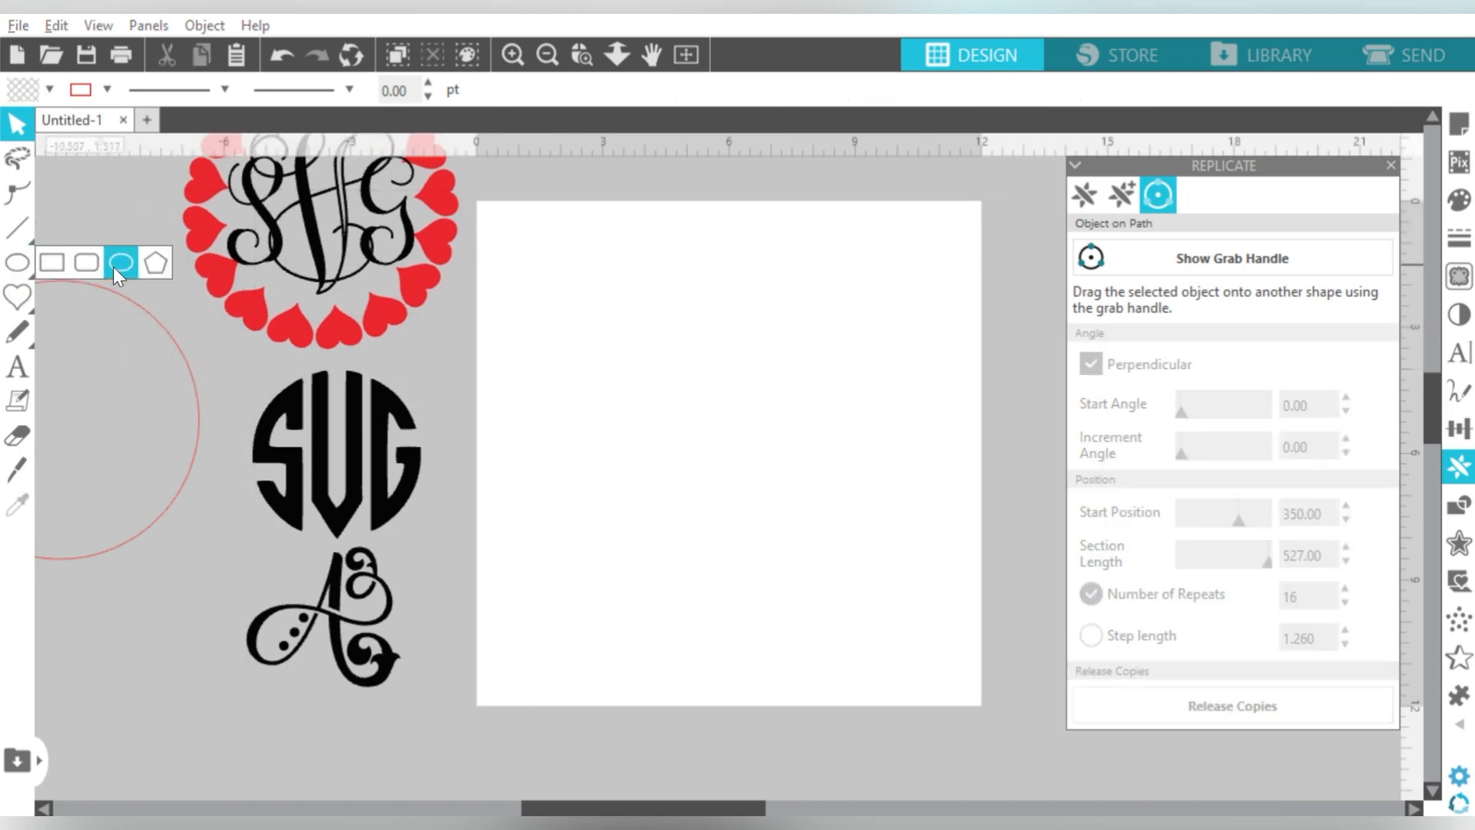
# Draw a ring about seven inches across and thin it by widening the inner circle
pyautogui.click(15, 296)
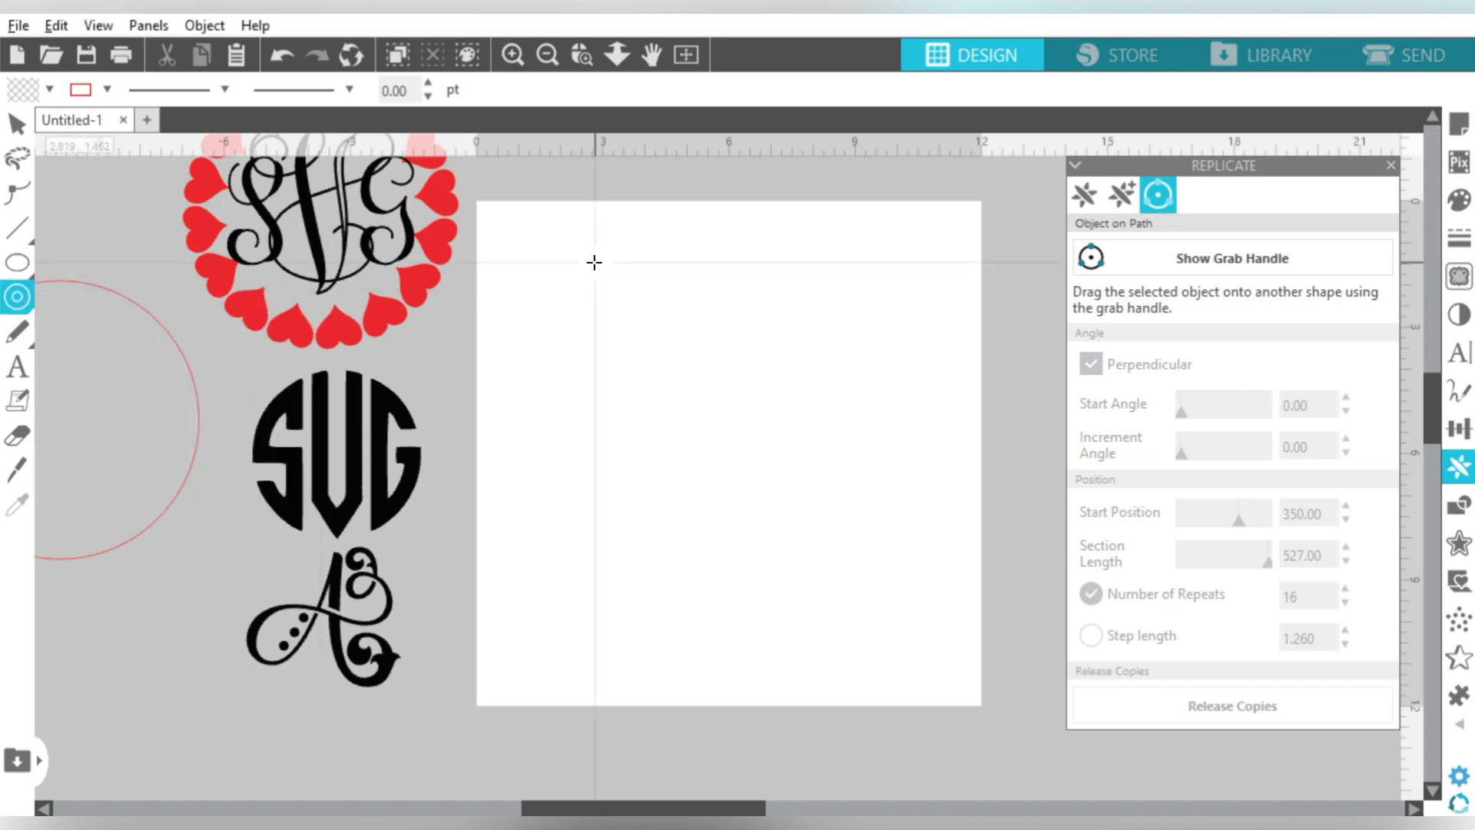
pyautogui.moveTo(593, 261); pyautogui.dragTo(641, 261)
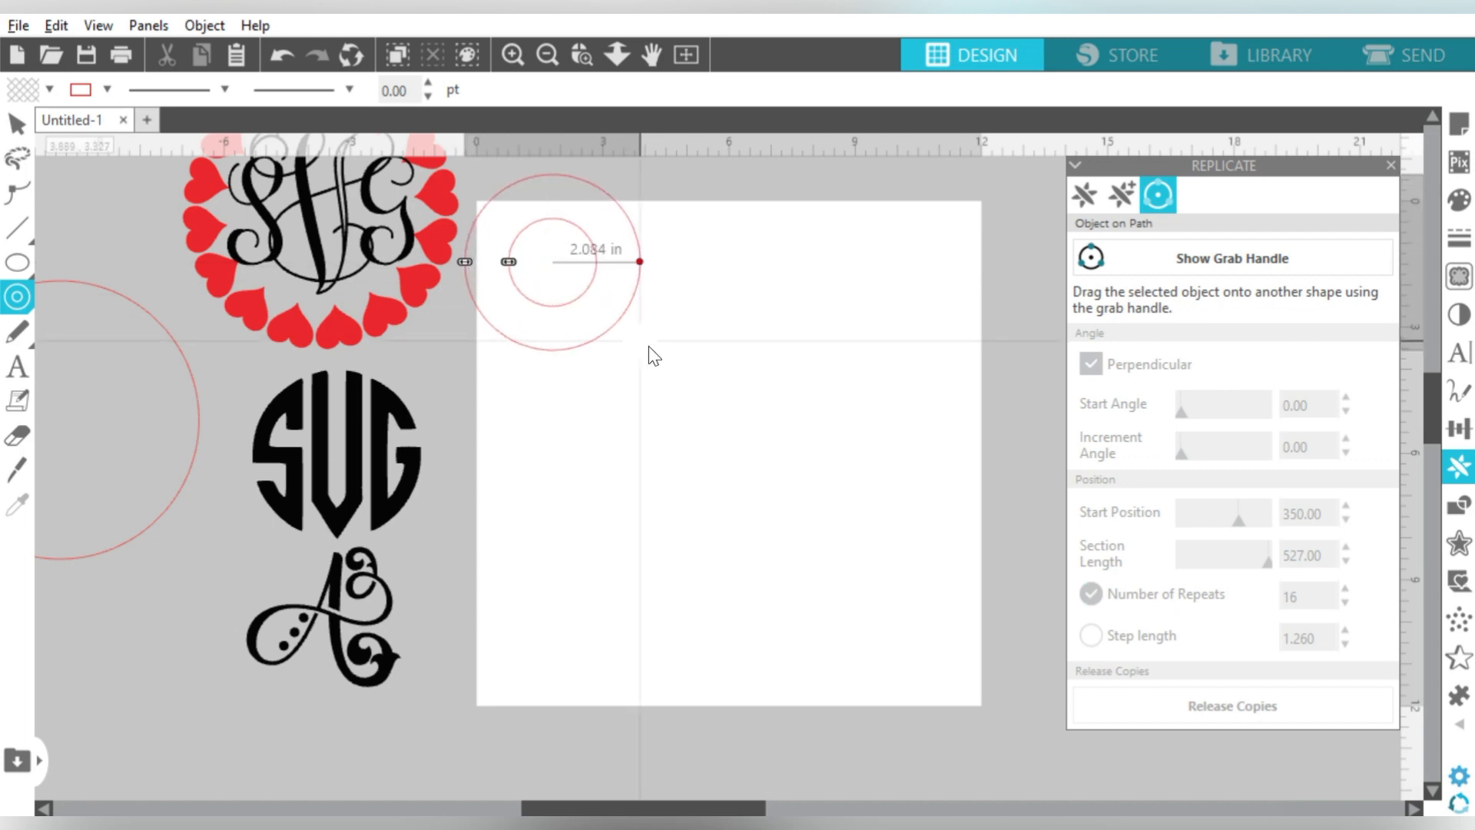
pyautogui.moveTo(639, 261); pyautogui.dragTo(832, 406)
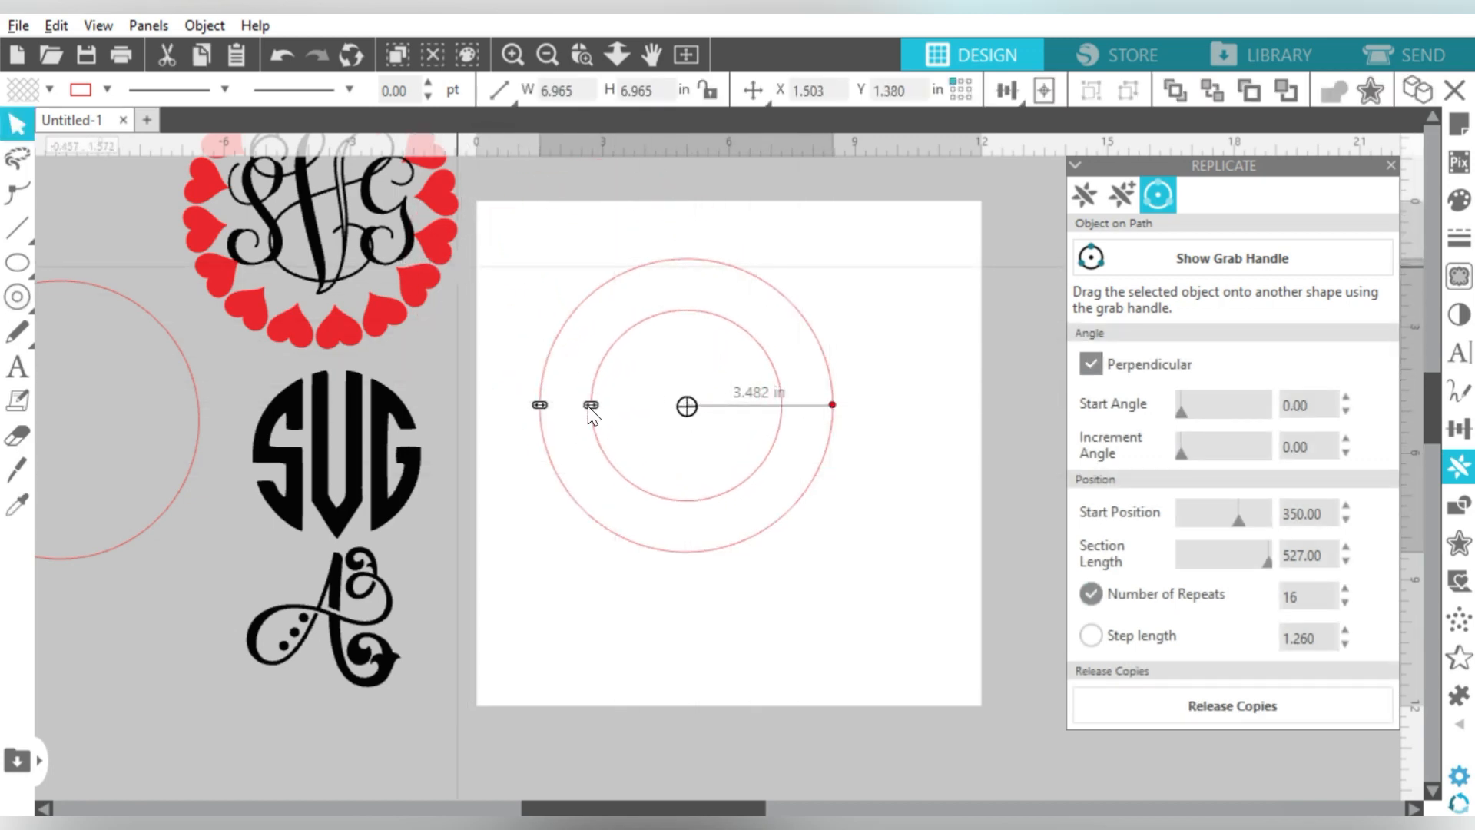
pyautogui.moveTo(590, 406); pyautogui.dragTo(540, 406)
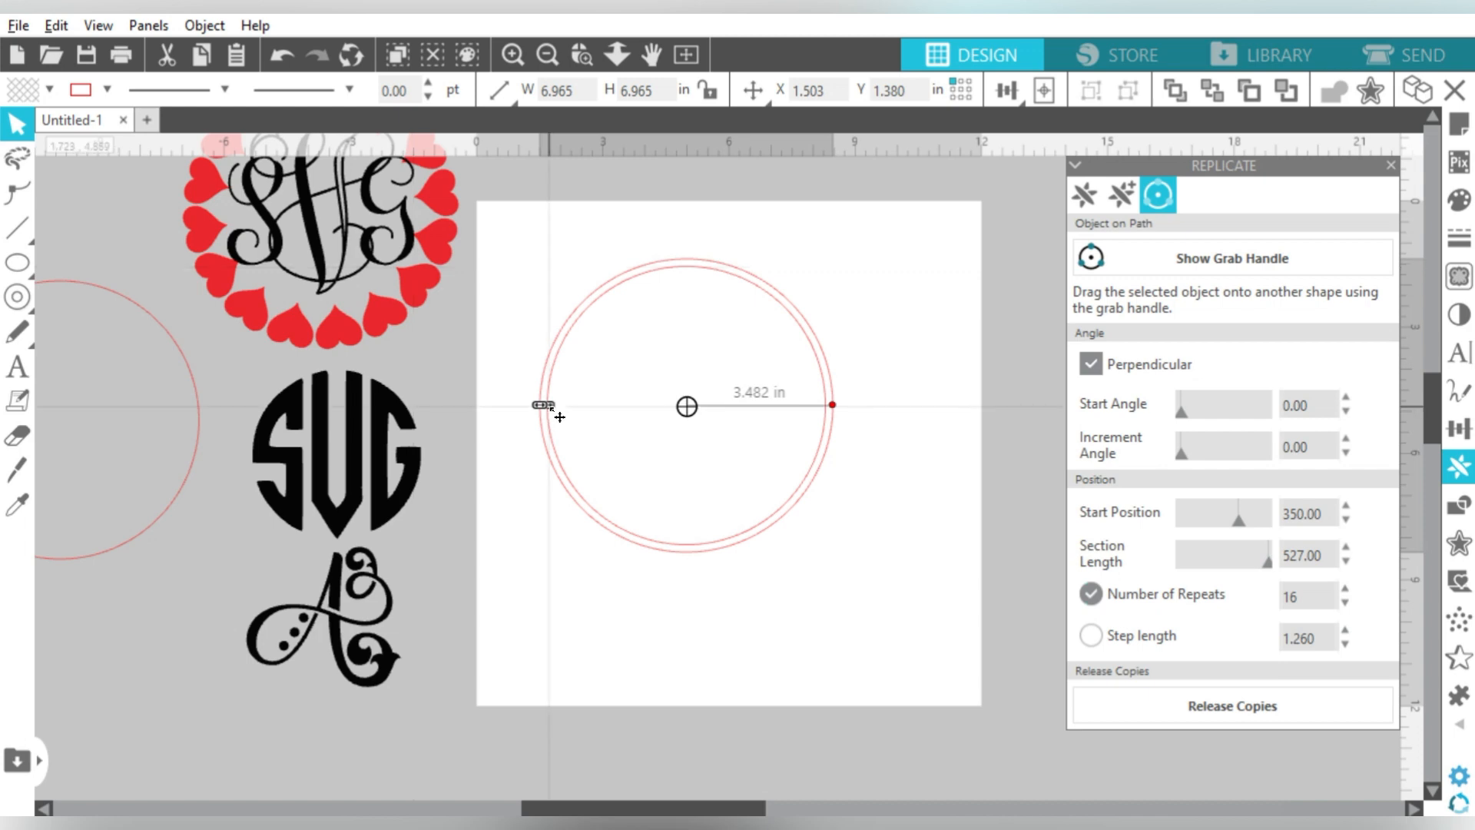
pyautogui.moveTo(555, 372)
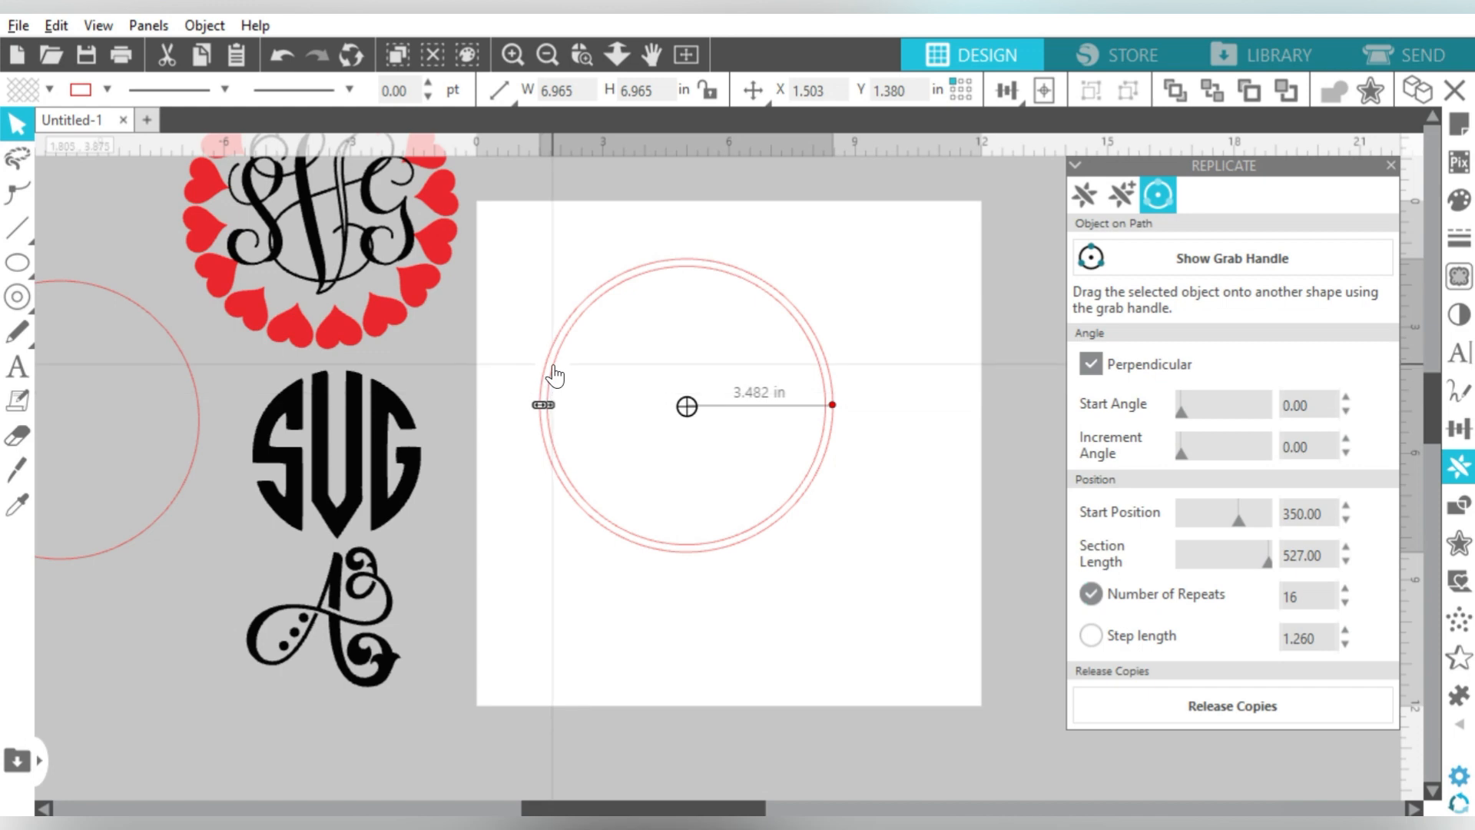
# Fill the ring blue and move the SVG monogram inside it
pyautogui.rightClick(685, 406)
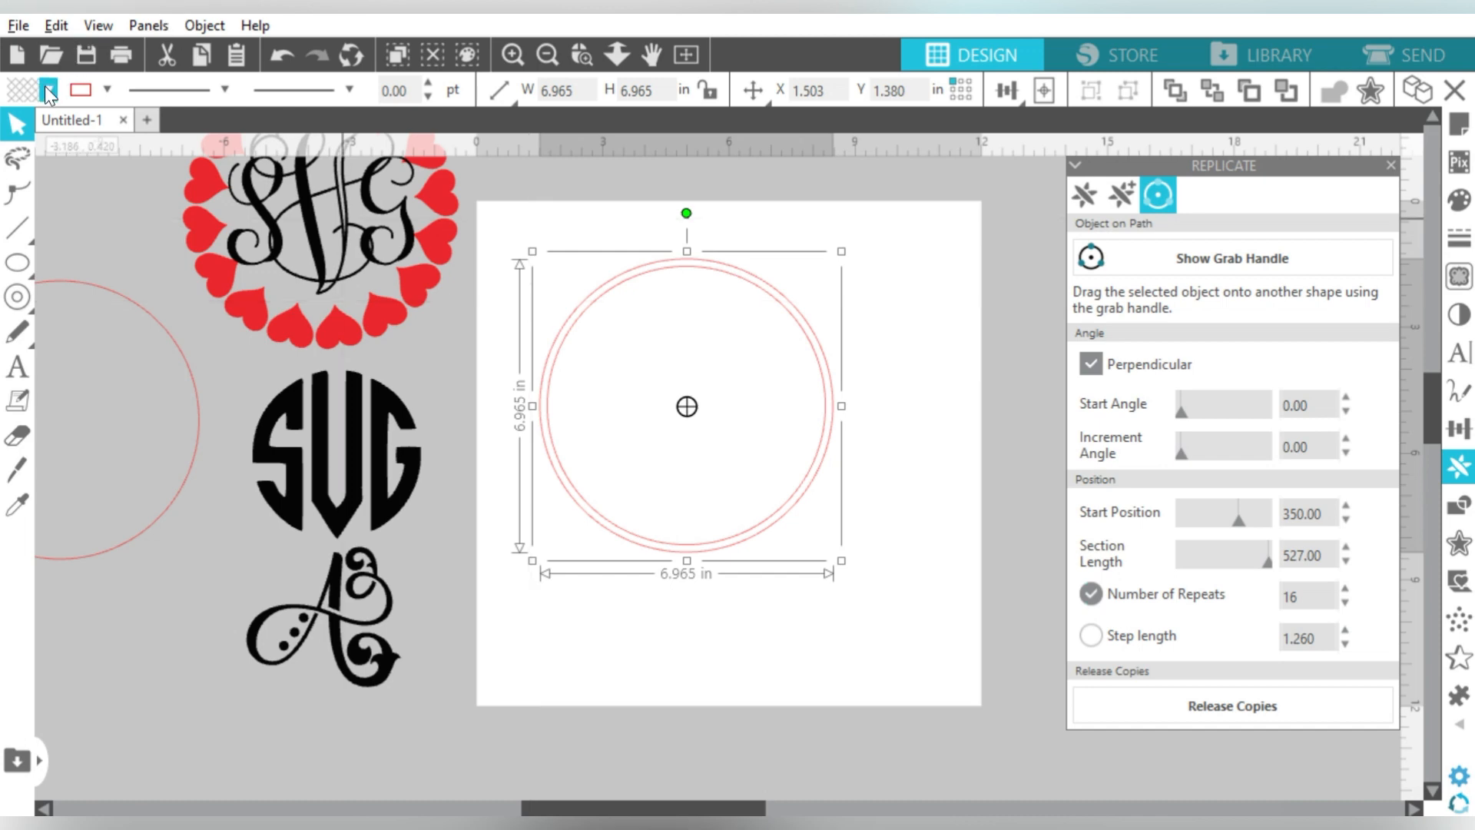
pyautogui.click(48, 91)
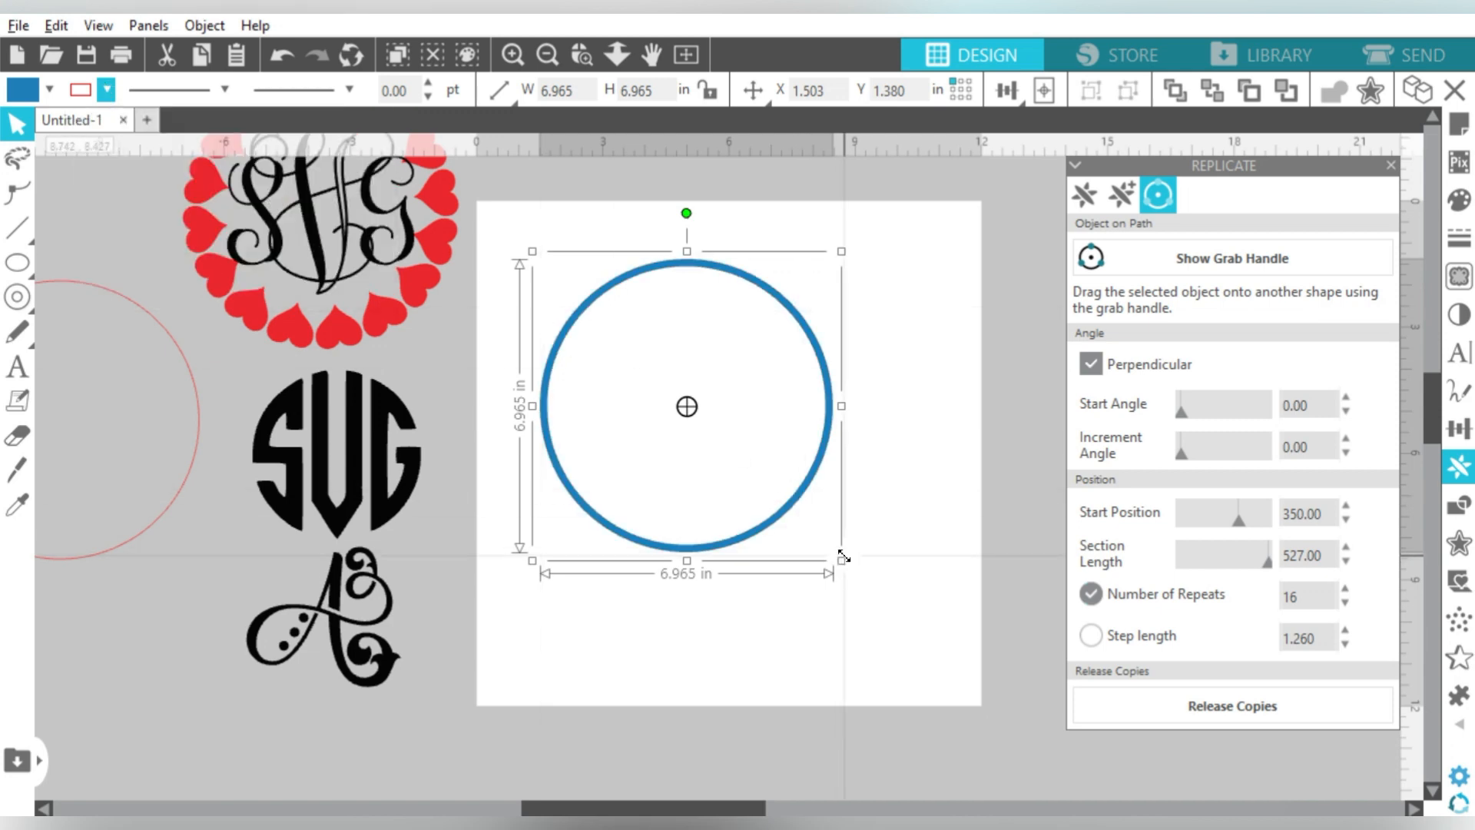
pyautogui.moveTo(840, 556); pyautogui.dragTo(904, 623)
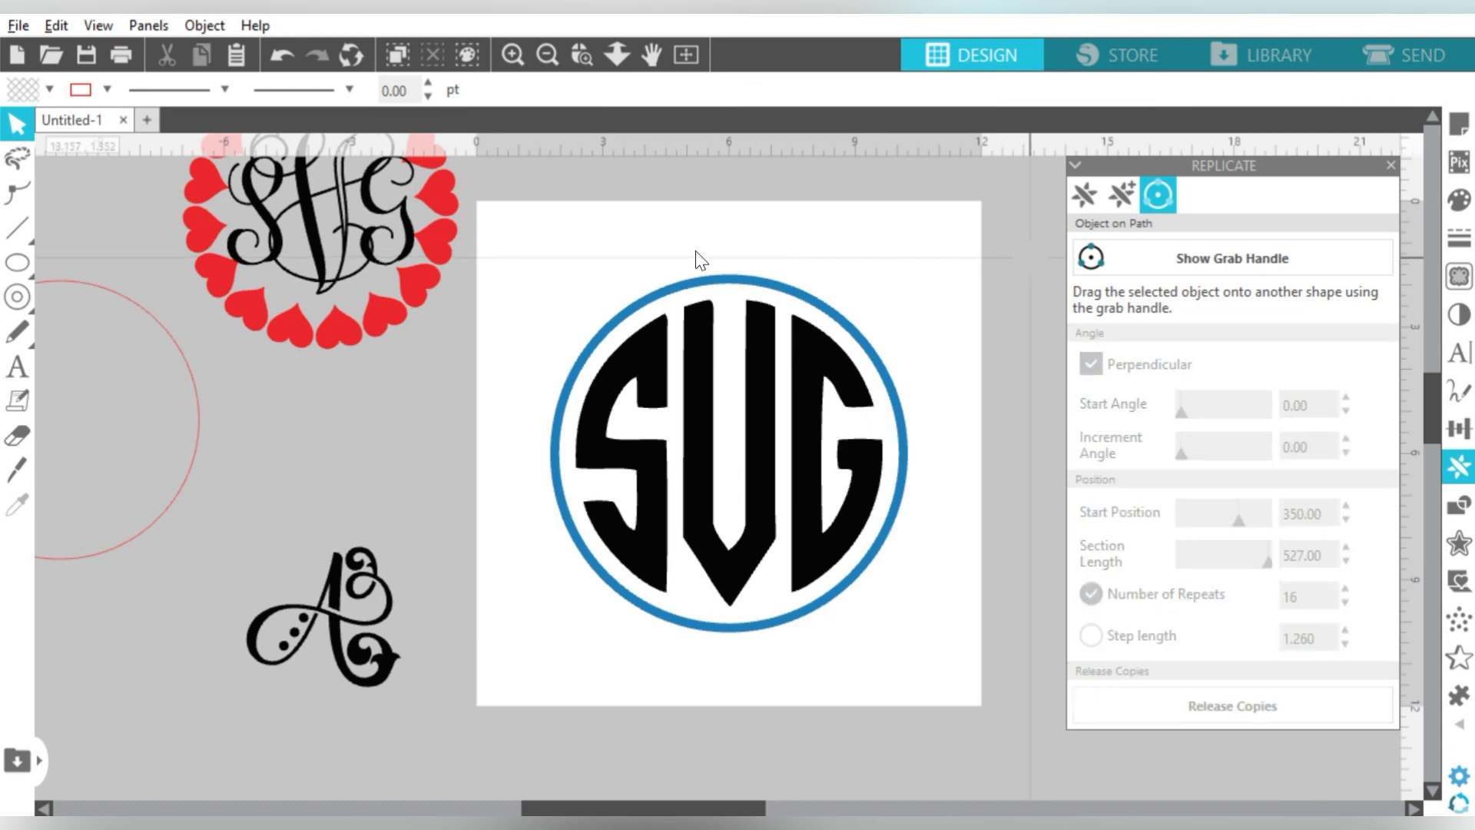
pyautogui.moveTo(5, 429)
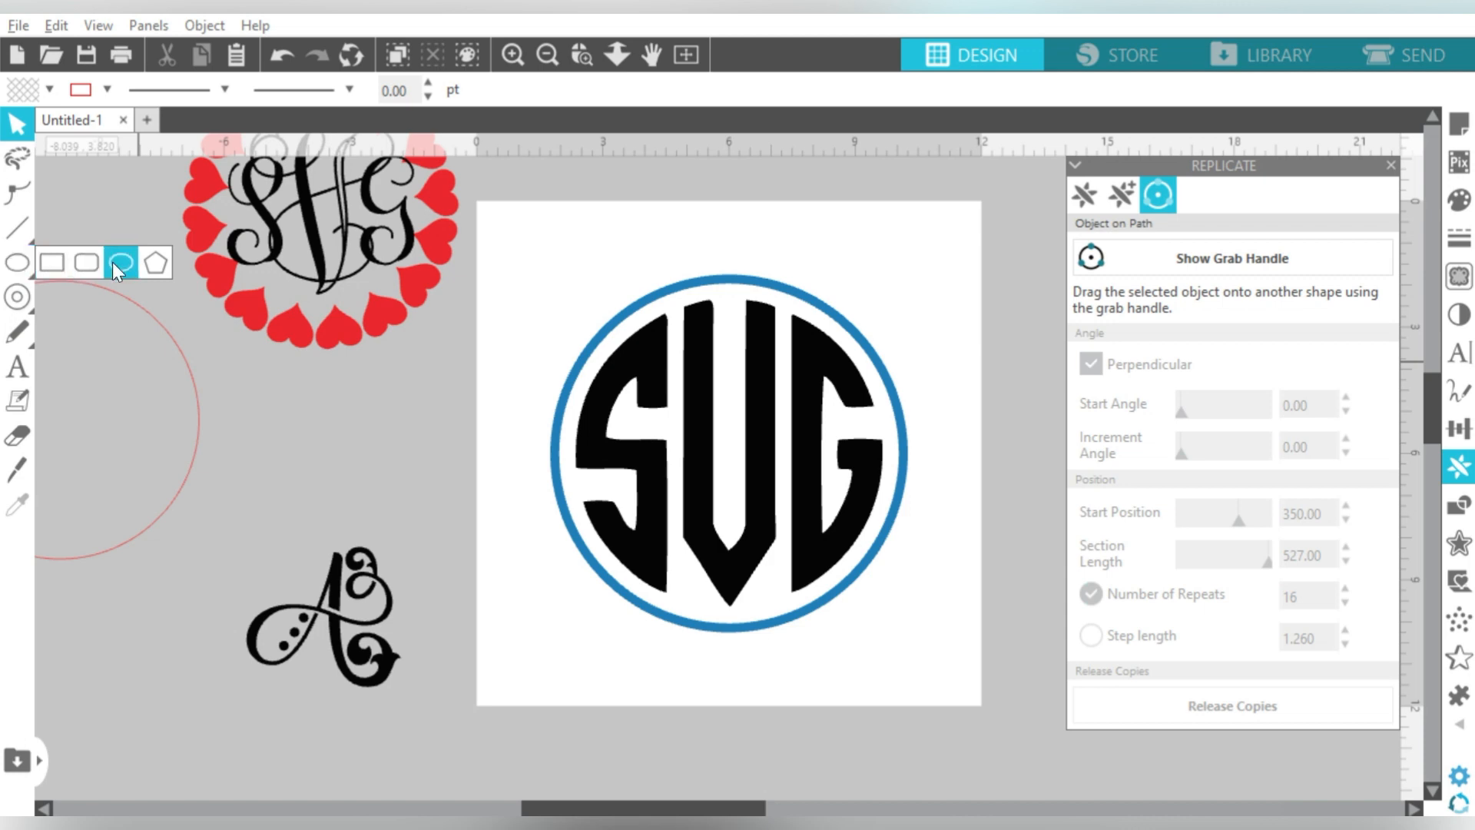
# Draw a small circle, try it on the blue ring, then pull it back off
pyautogui.click(17, 262)
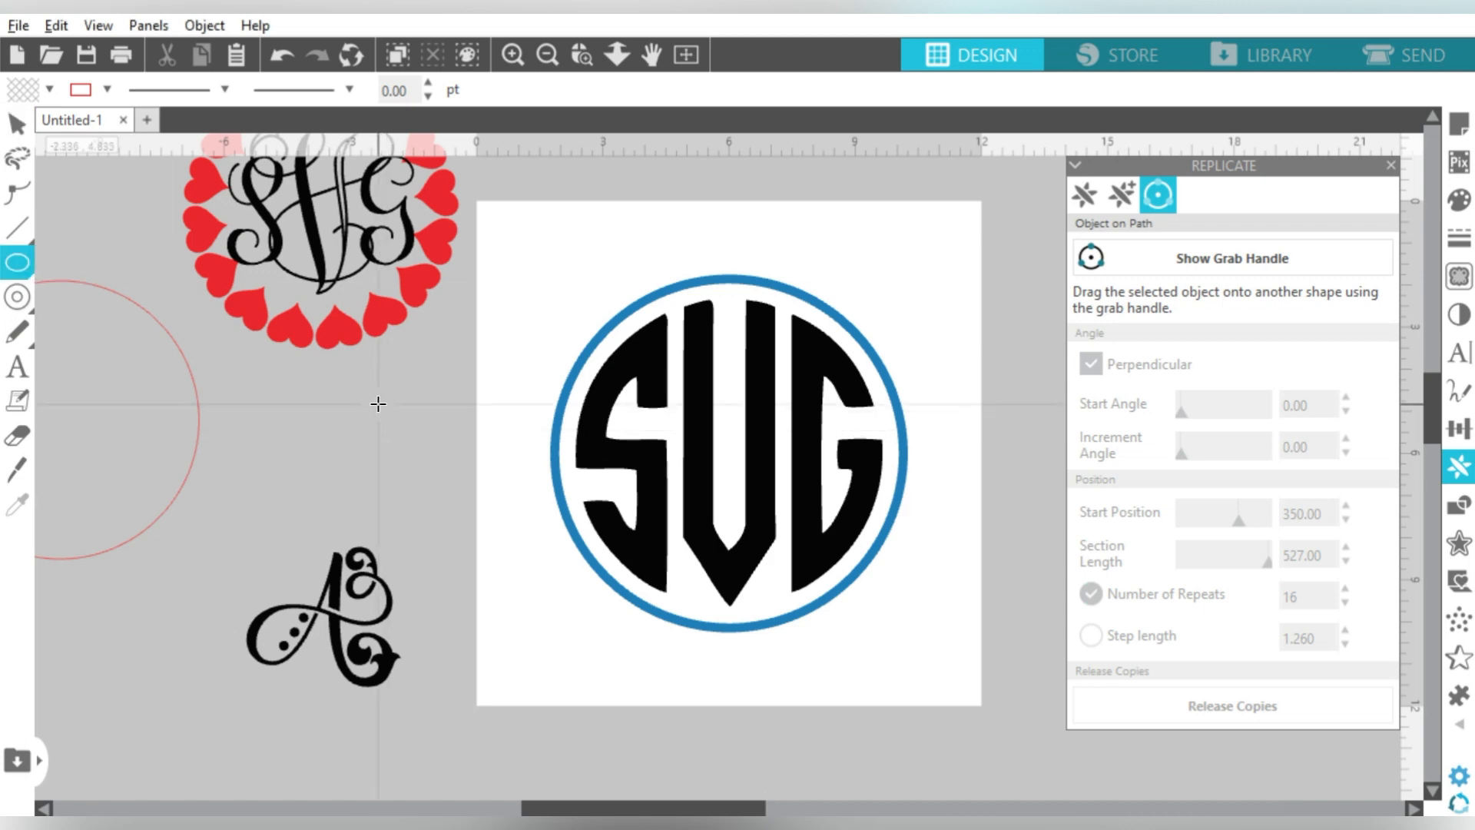
pyautogui.moveTo(390, 405); pyautogui.dragTo(395, 424)
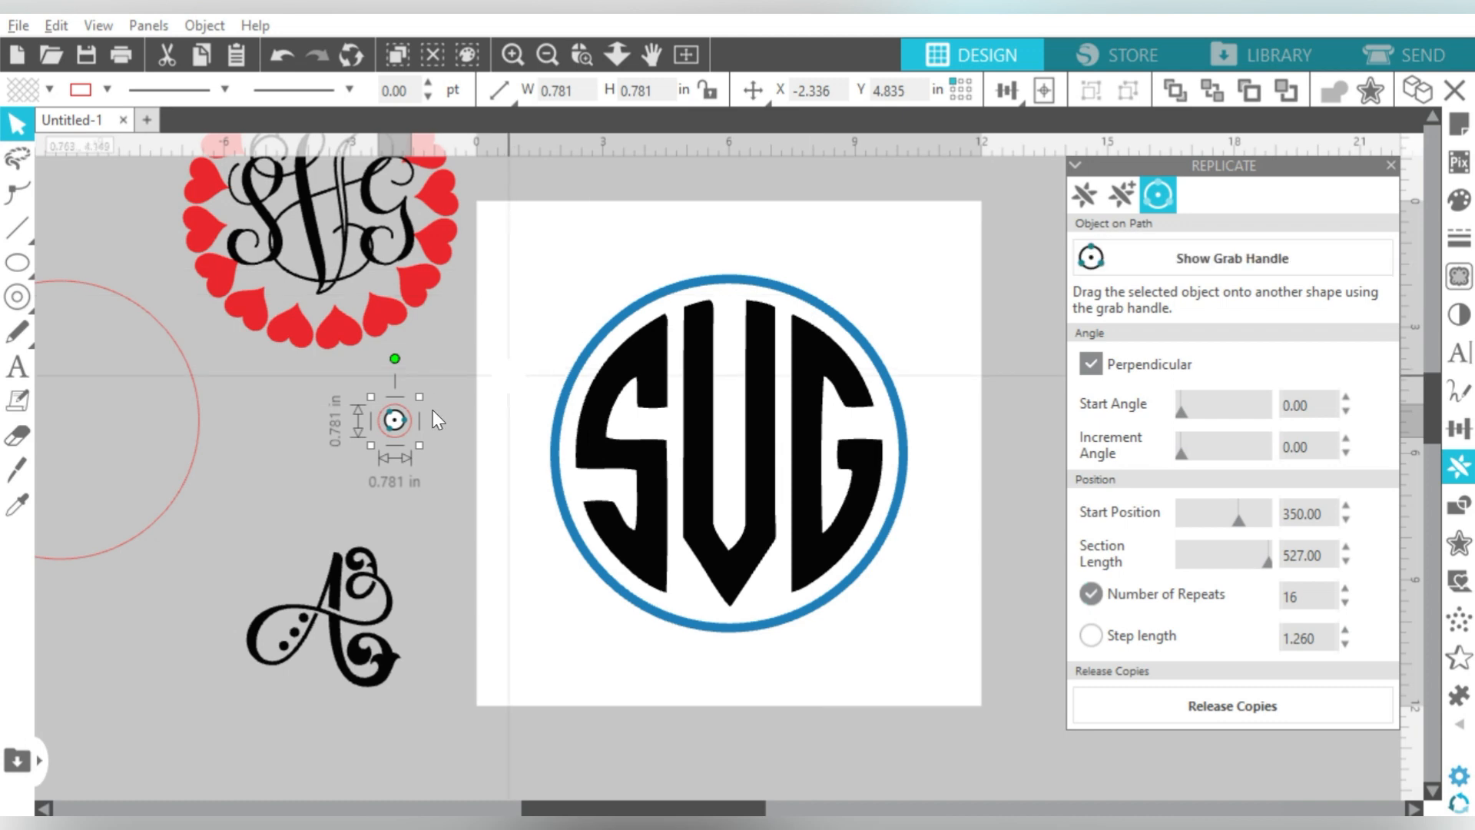
pyautogui.moveTo(395, 418); pyautogui.dragTo(607, 282)
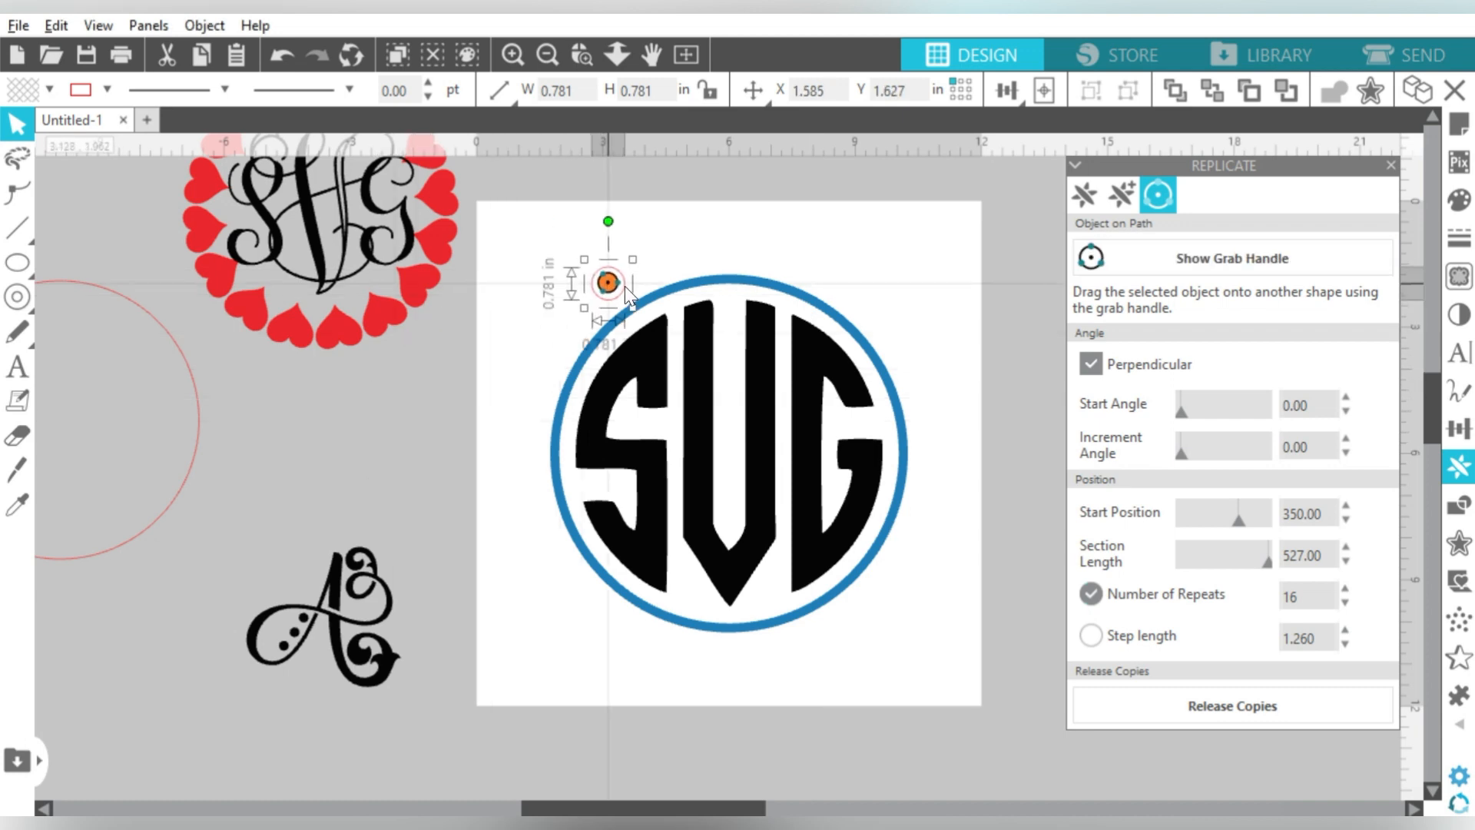
pyautogui.moveTo(608, 283); pyautogui.dragTo(682, 280)
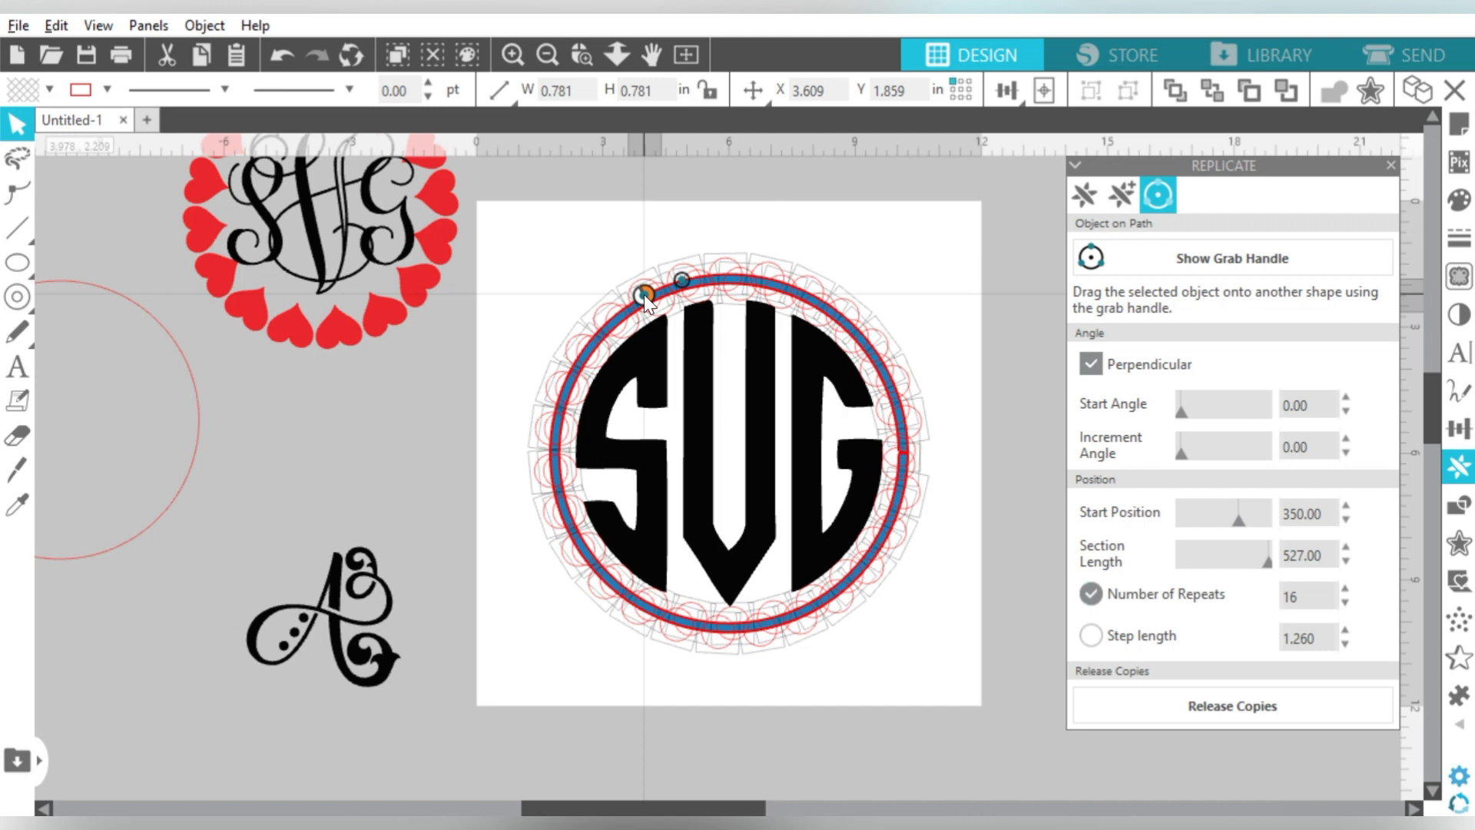
pyautogui.moveTo(647, 297); pyautogui.dragTo(421, 381)
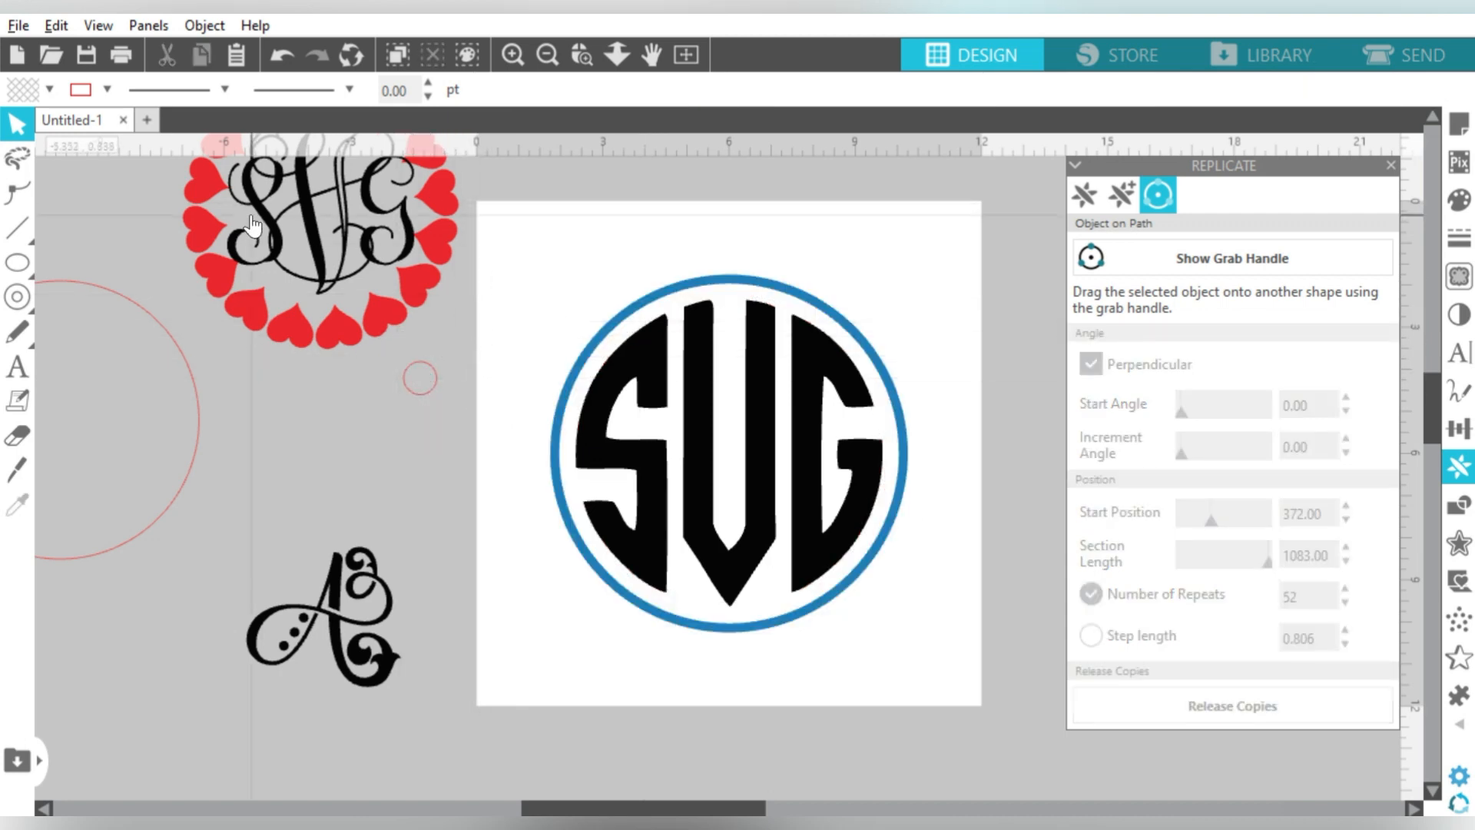
# Draw a guide circle around the blue ring with matching W and H and place the small circle on it
pyautogui.click(17, 261)
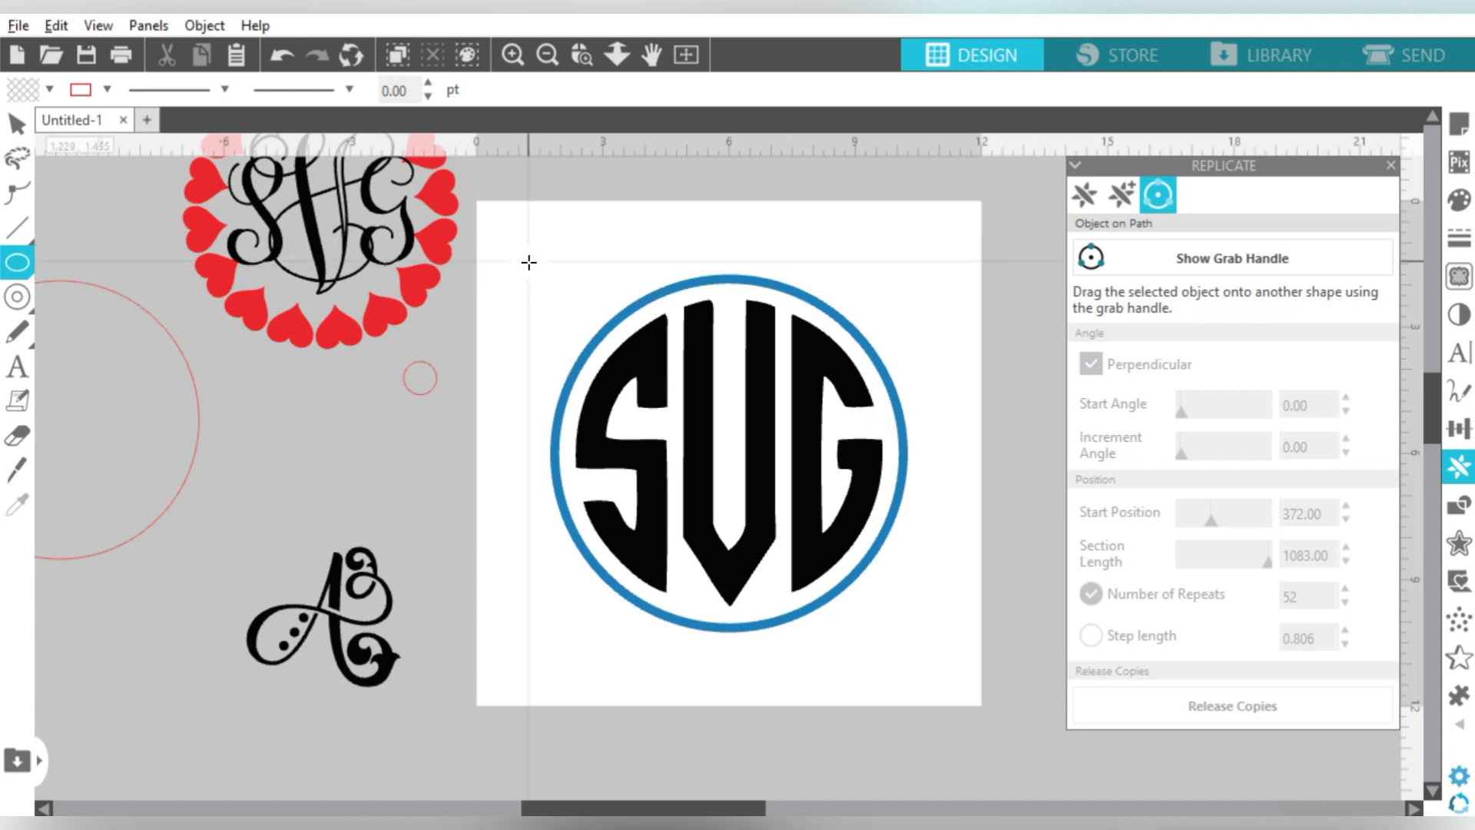
pyautogui.moveTo(541, 270)
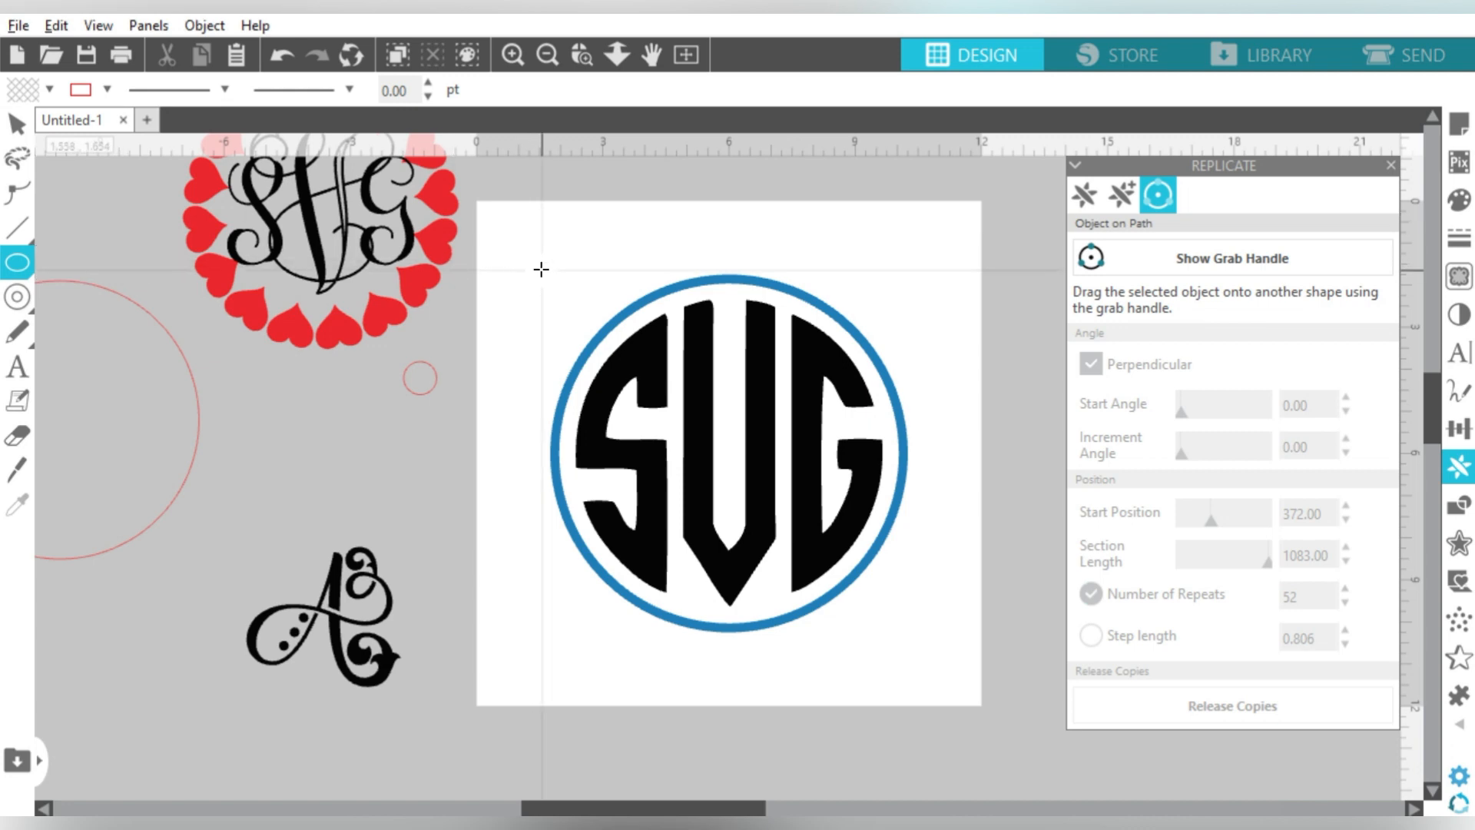
pyautogui.click(723, 452)
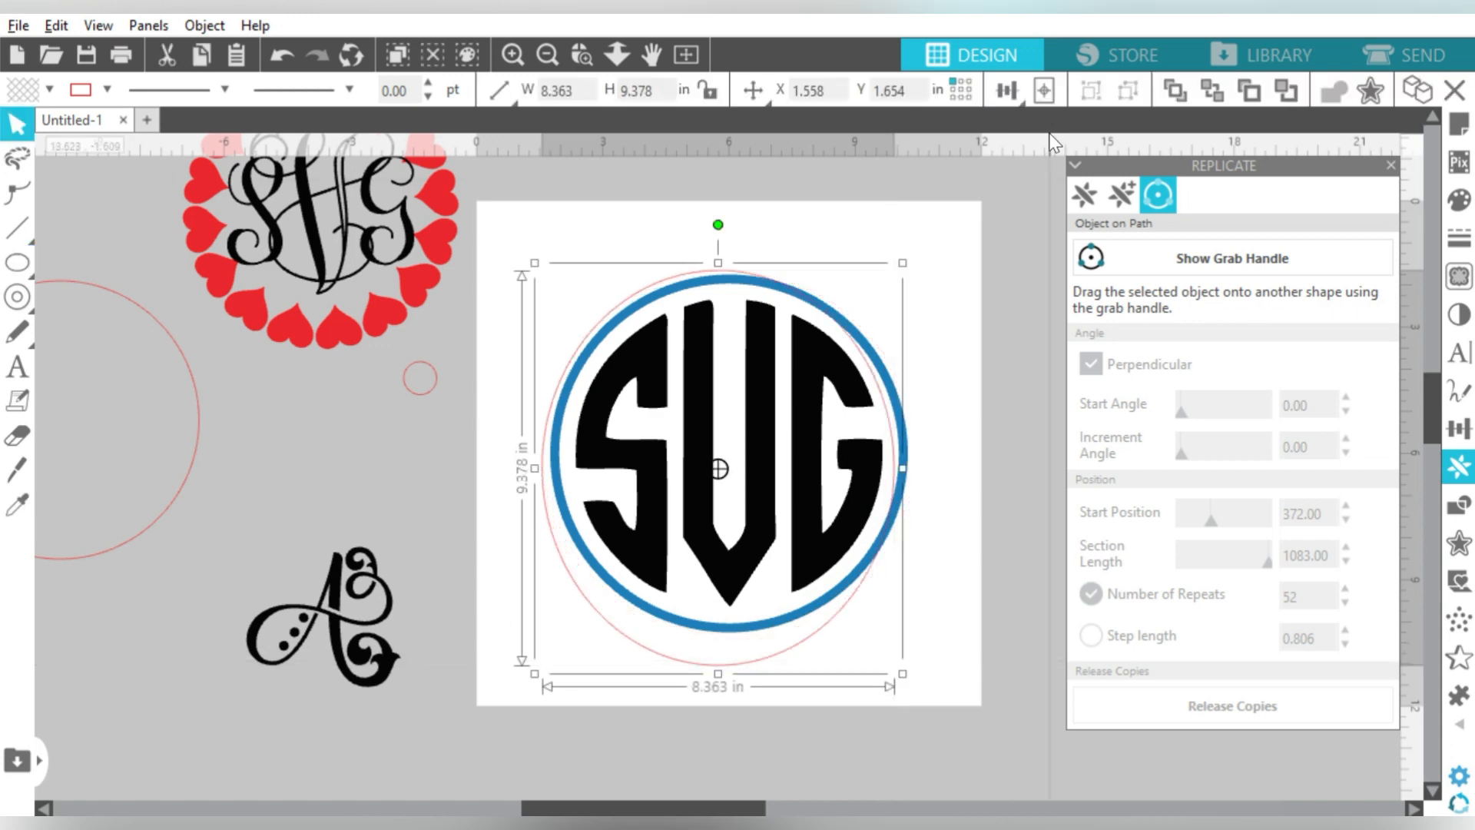
pyautogui.click(560, 91)
pyautogui.write('8.500')
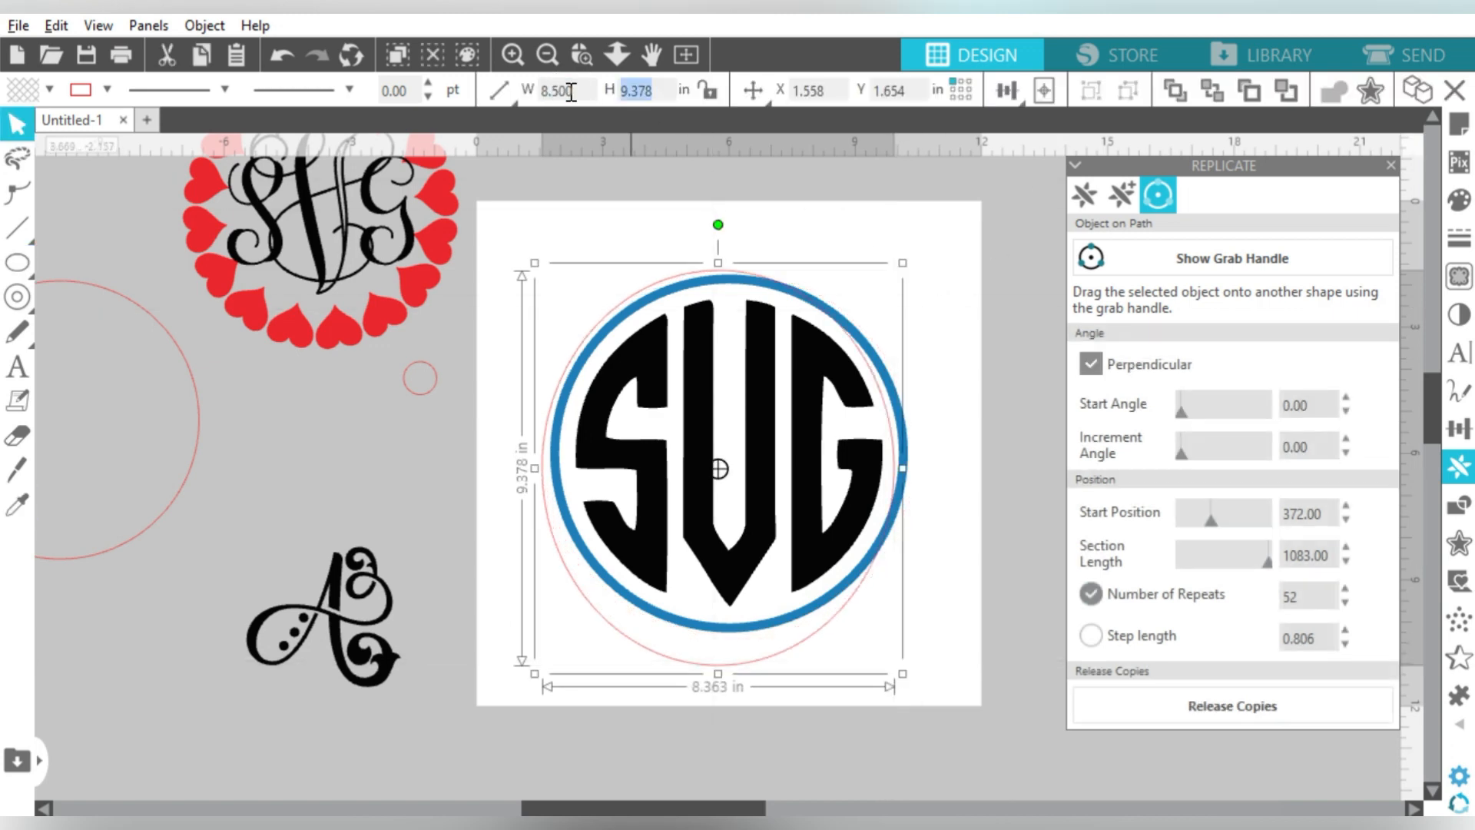
pyautogui.click(1044, 91)
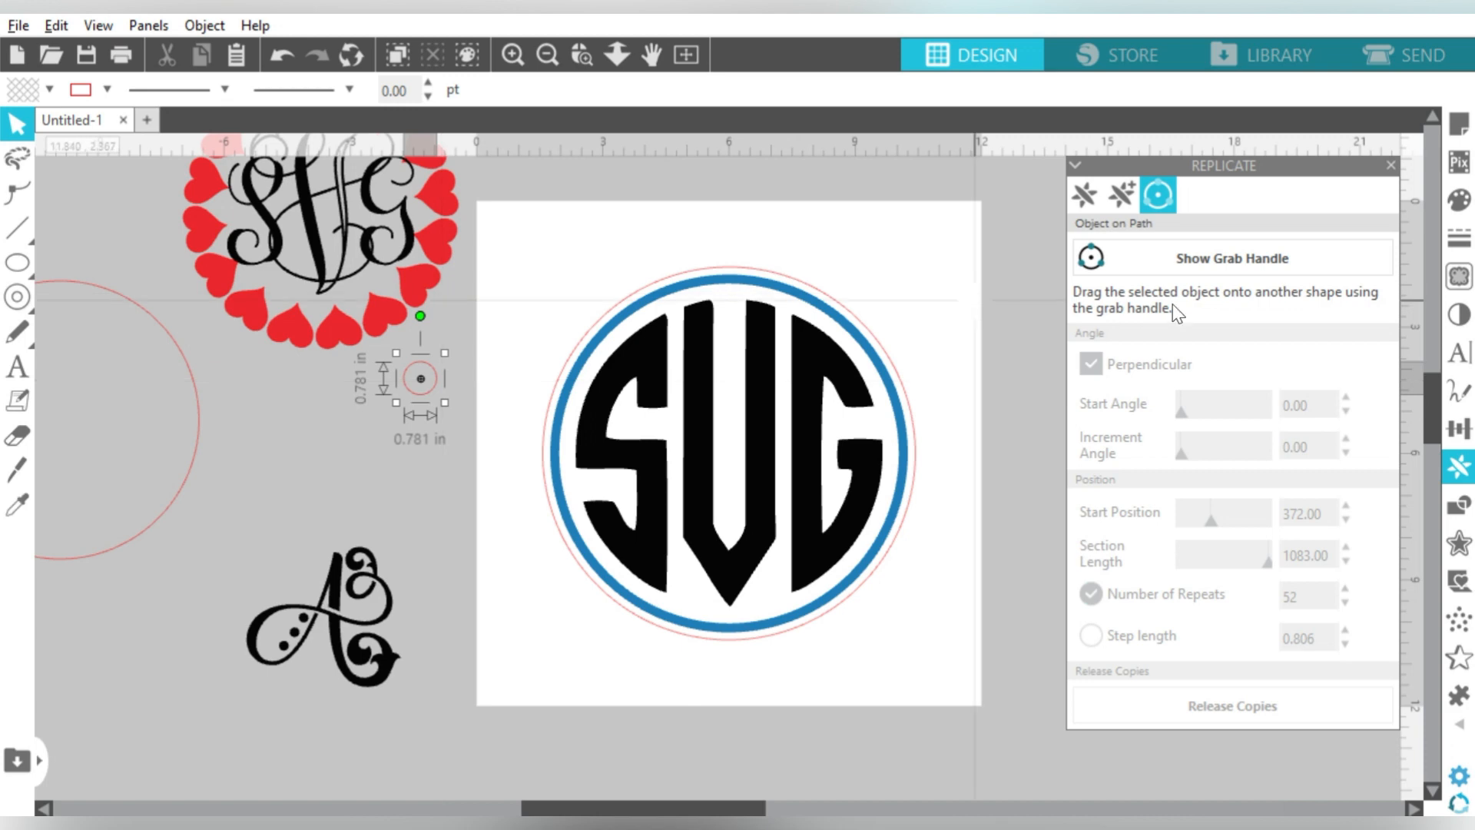
pyautogui.moveTo(420, 378); pyautogui.dragTo(630, 273)
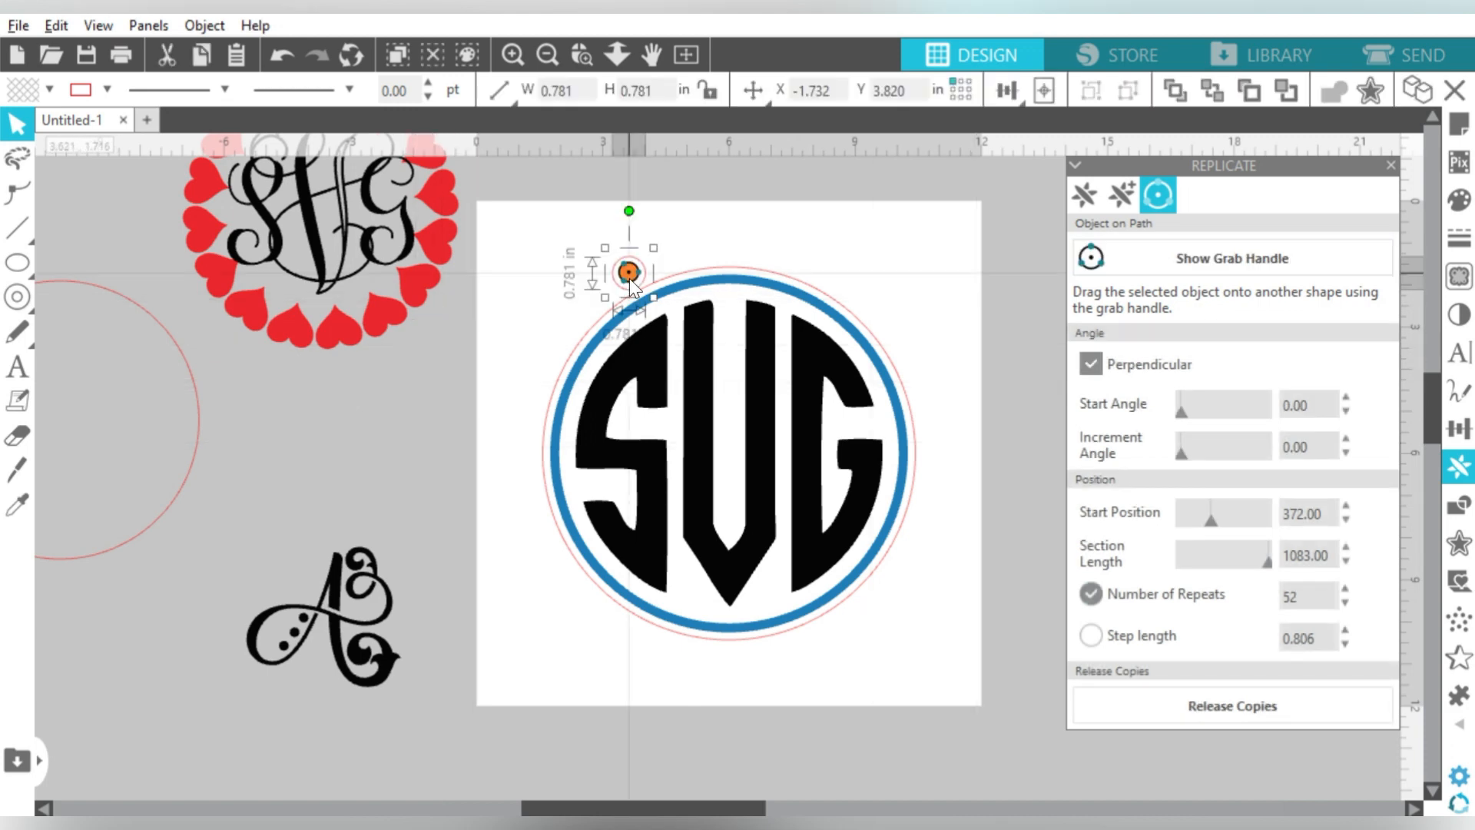
pyautogui.moveTo(629, 274); pyautogui.dragTo(691, 265)
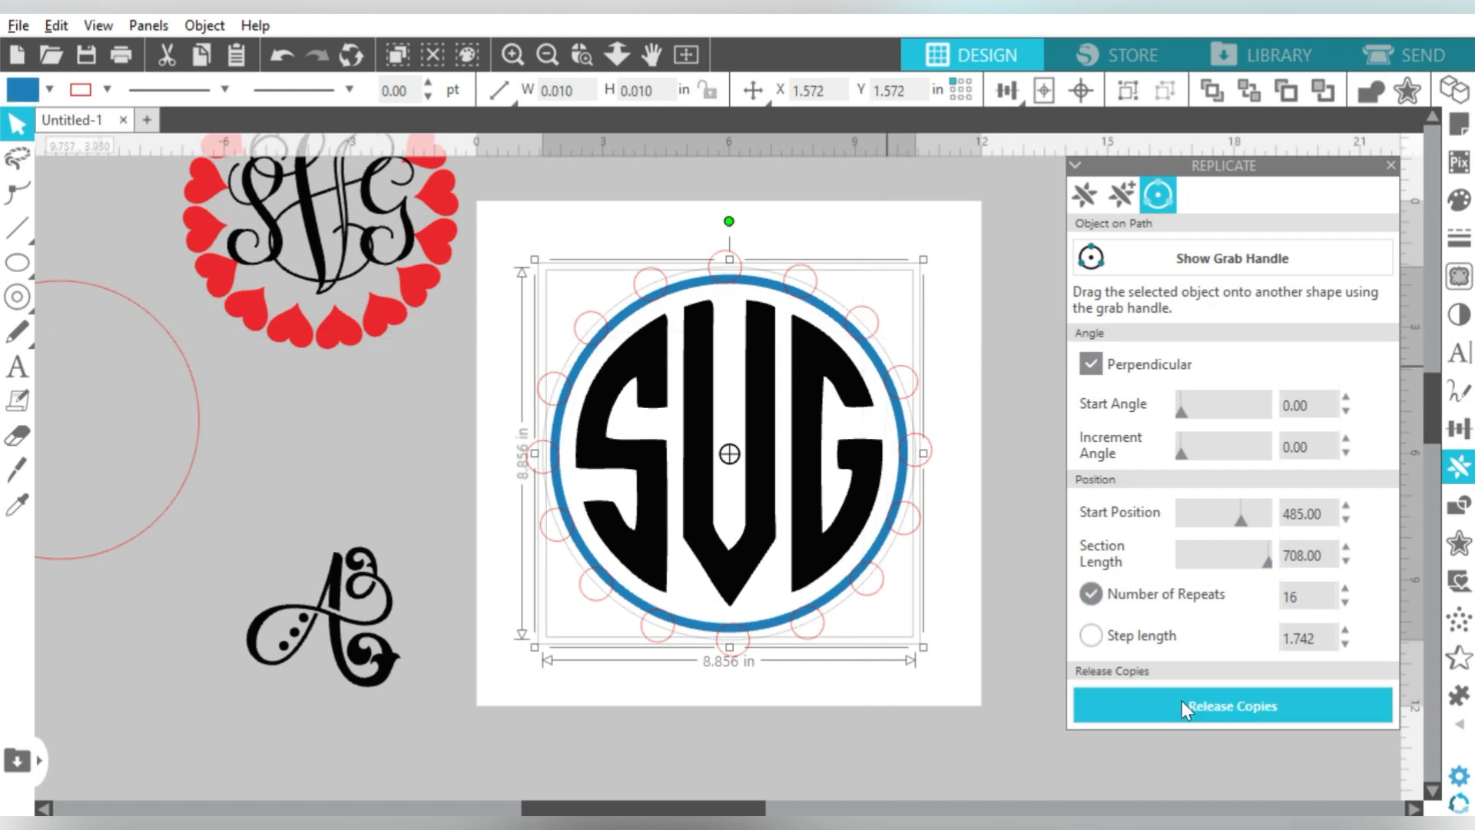
pyautogui.moveTo(987, 397)
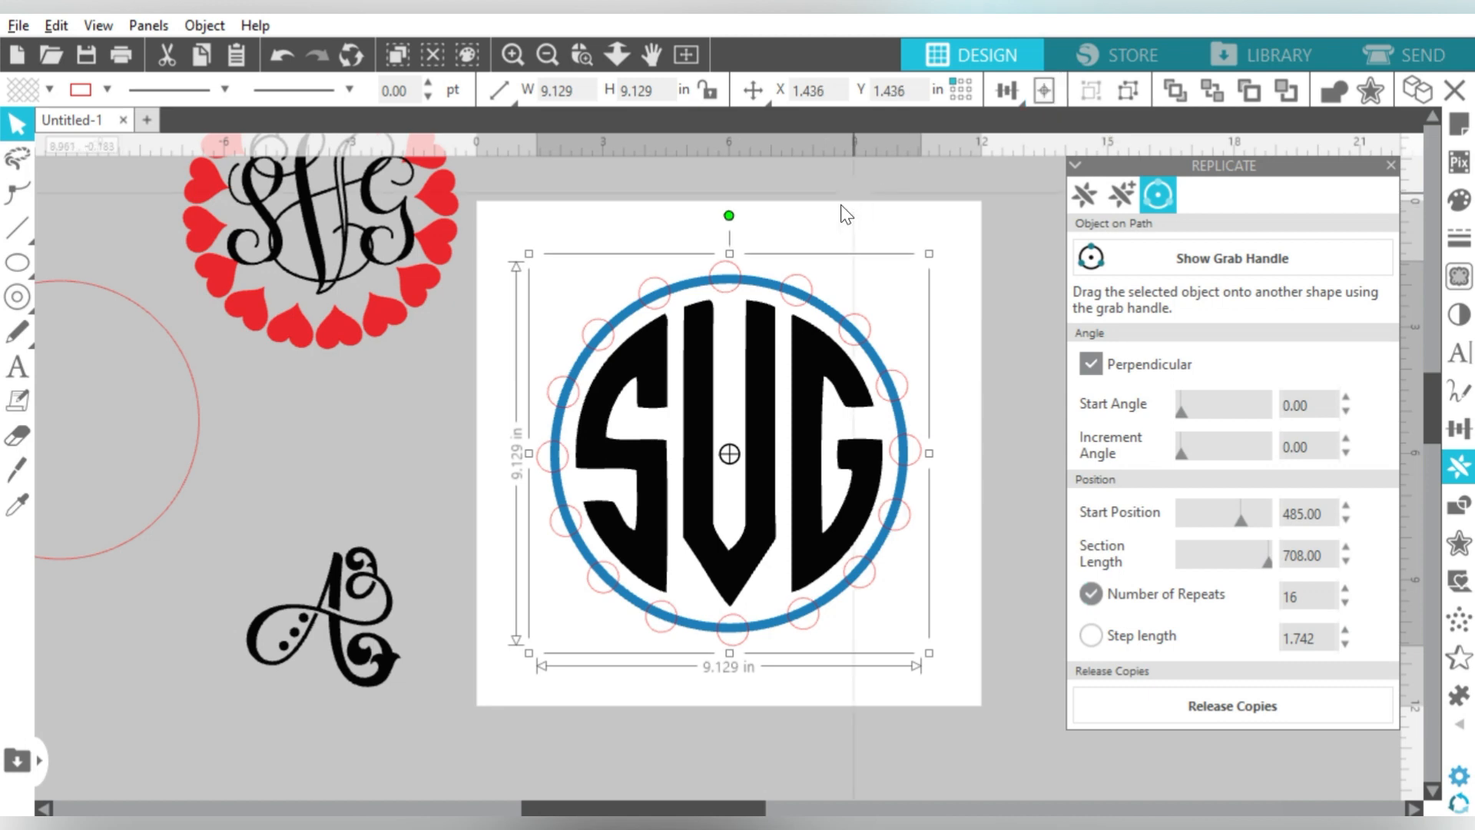
pyautogui.moveTo(1076, 338)
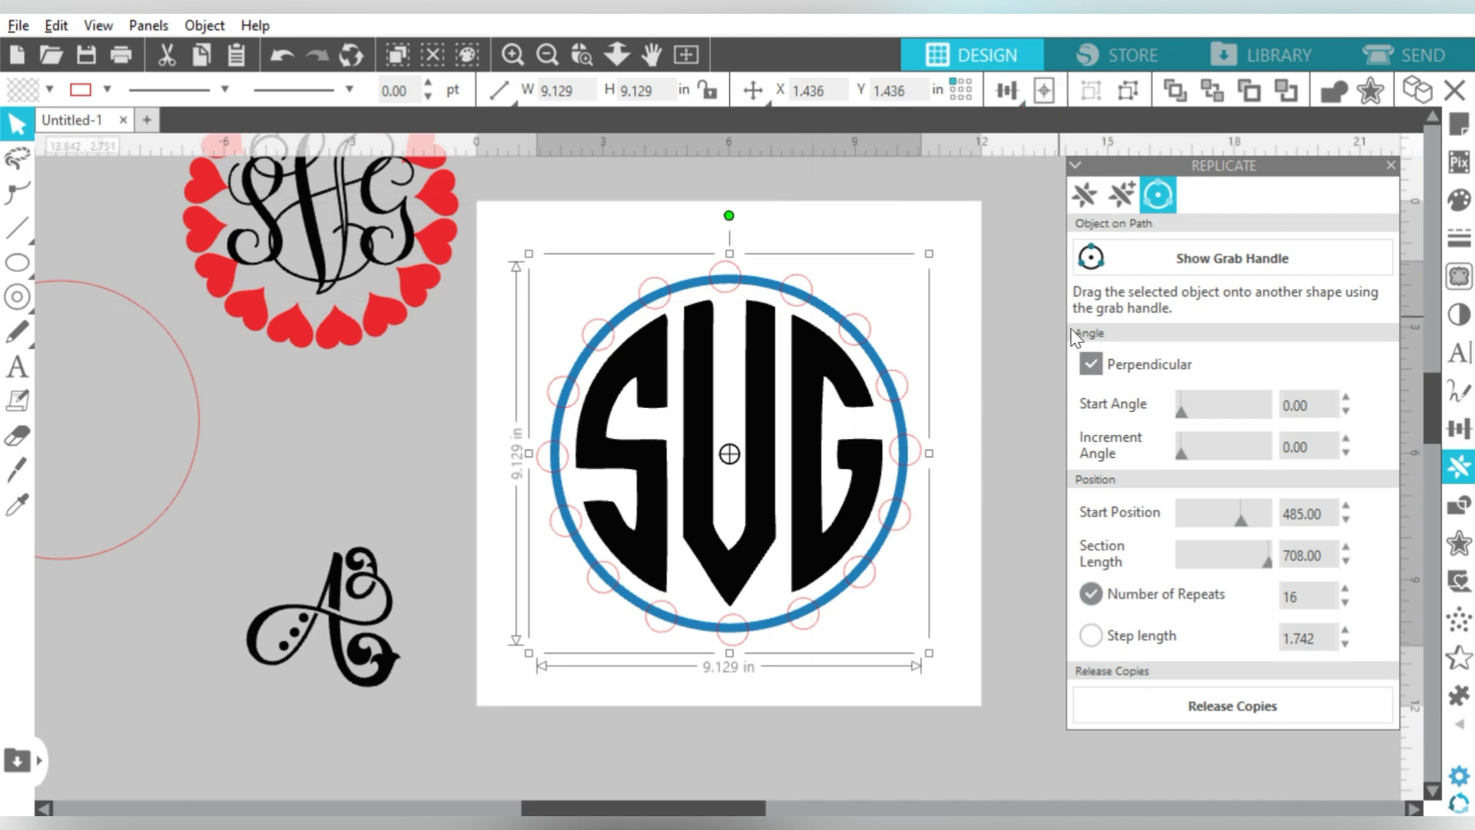
# Apply a 0.100 inch outward offset to the circles
pyautogui.click(1457, 542)
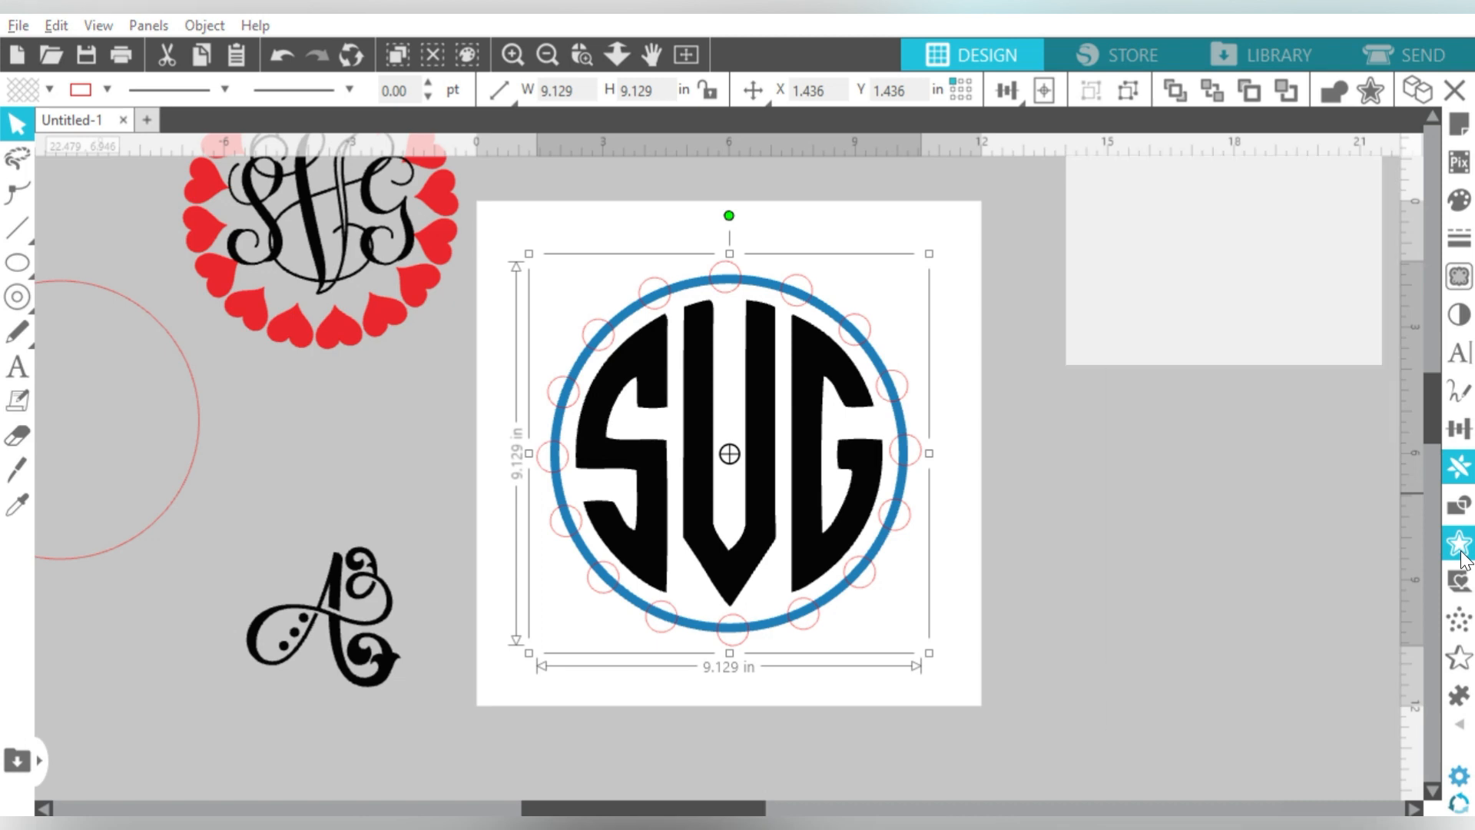
pyautogui.click(1457, 541)
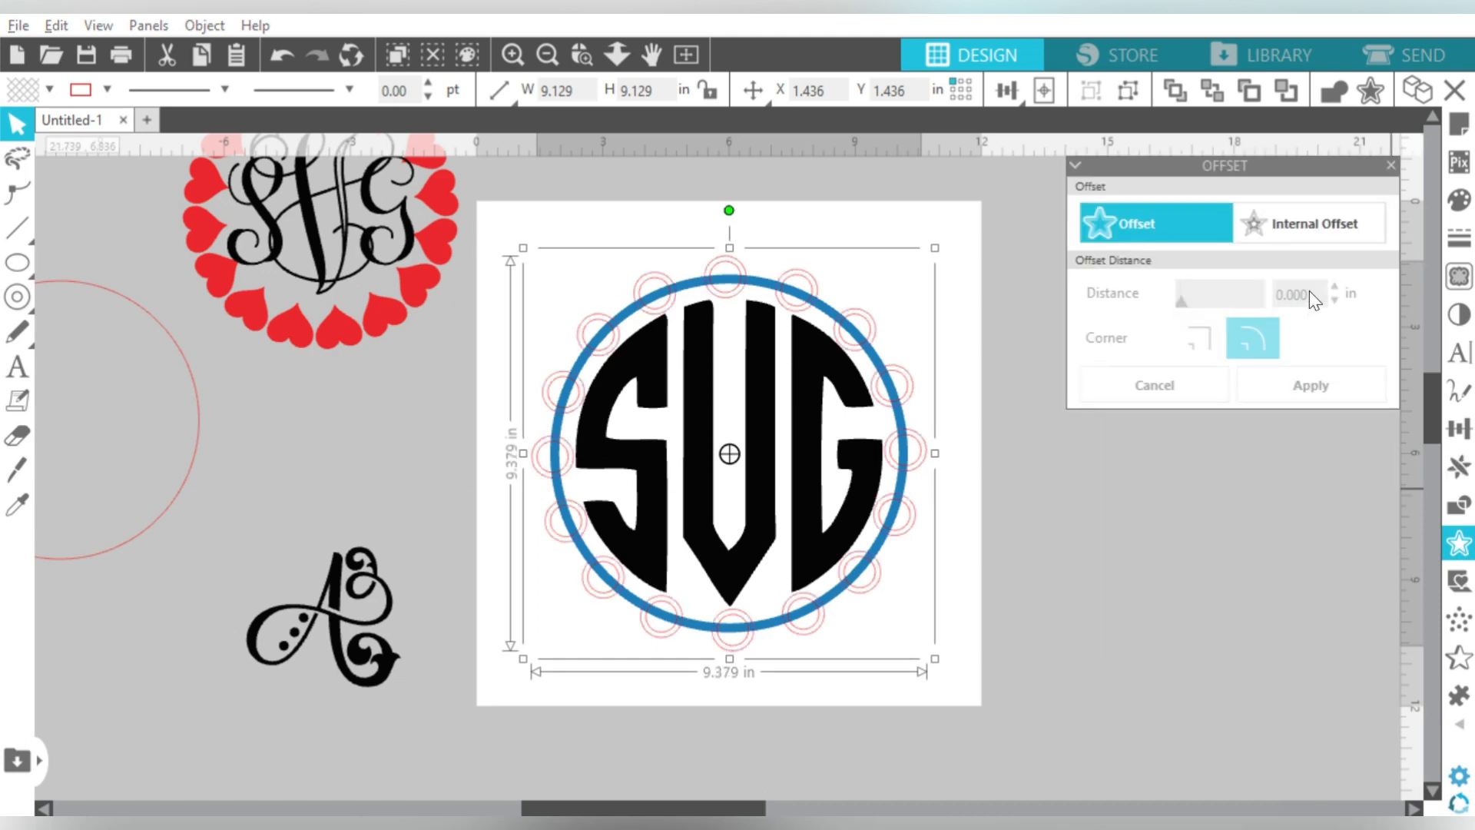
pyautogui.moveTo(1183, 292); pyautogui.dragTo(1188, 292)
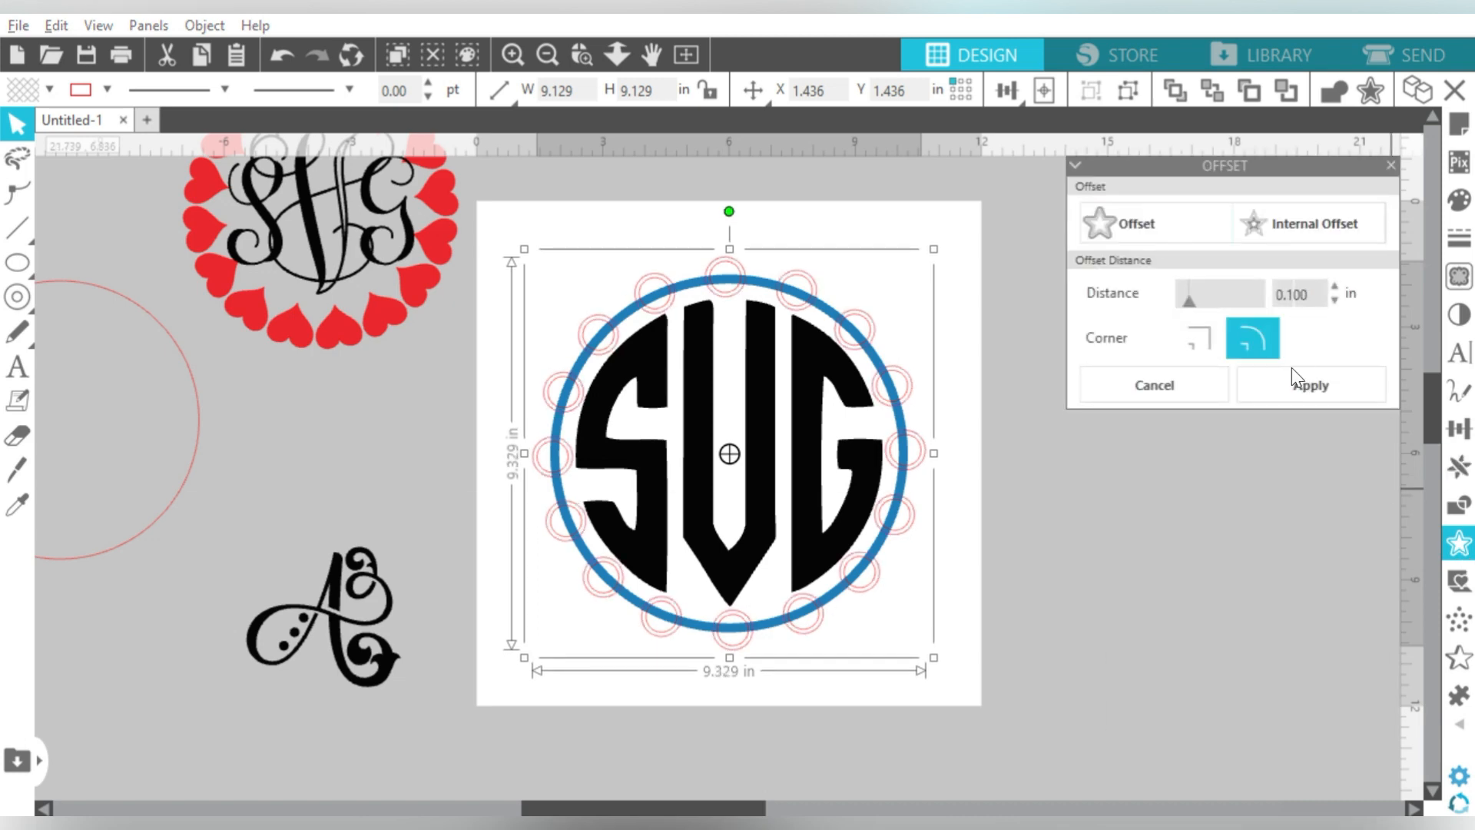
pyautogui.click(1309, 384)
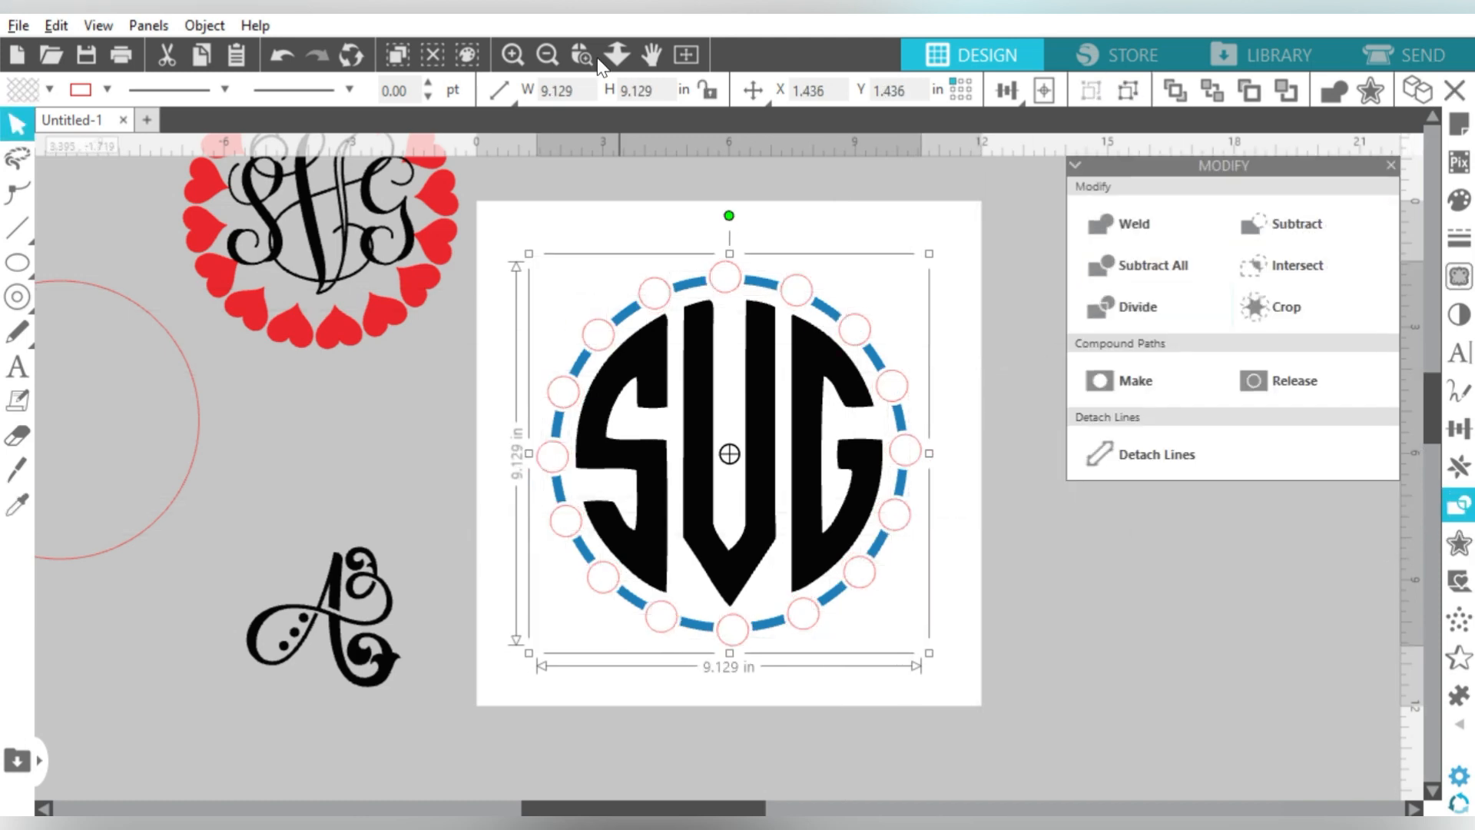
# Select ring and circles together and make a compound path so the dots fill solid blue
pyautogui.click(15, 506)
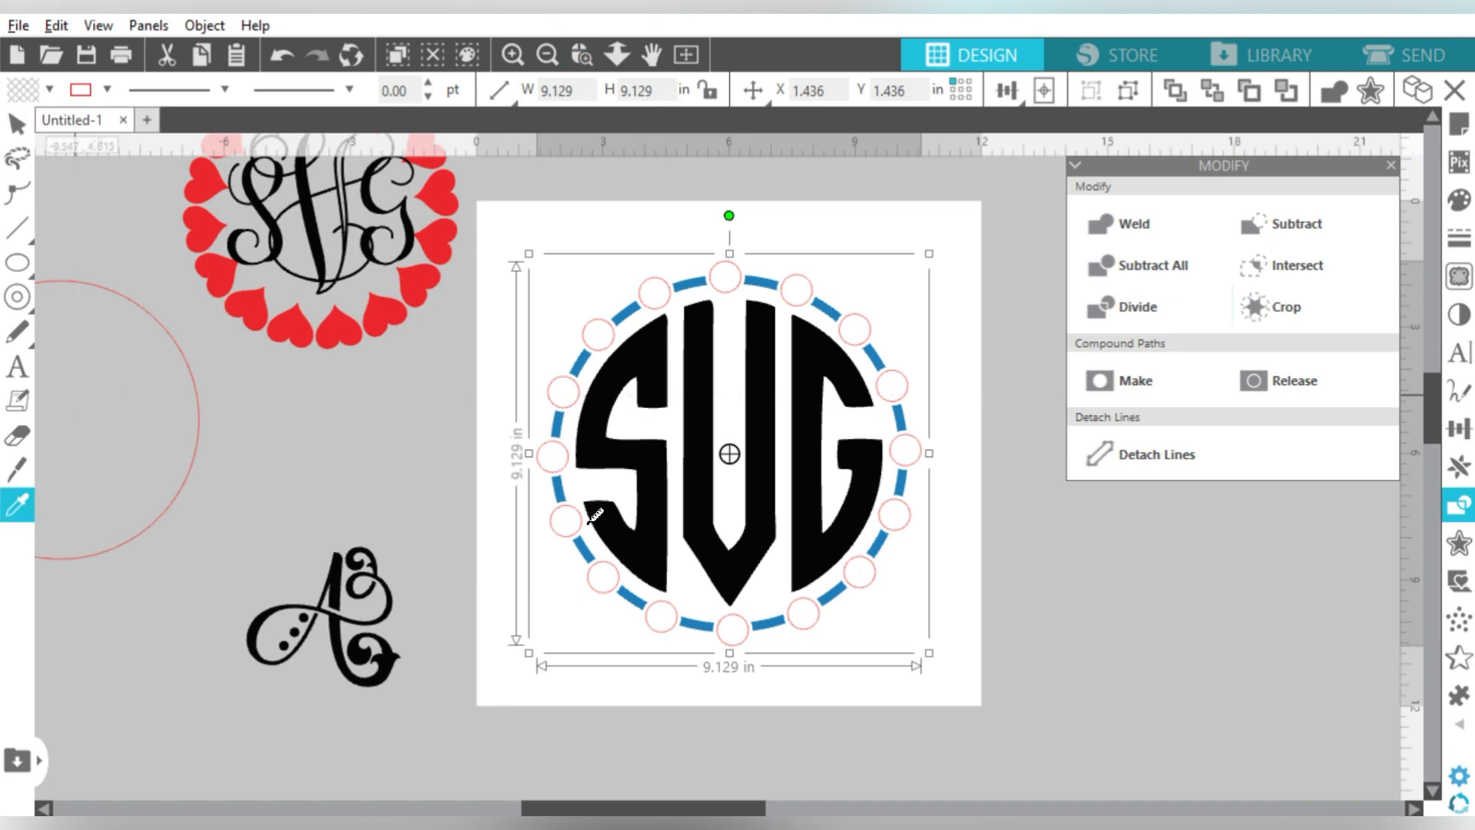
pyautogui.click(1134, 379)
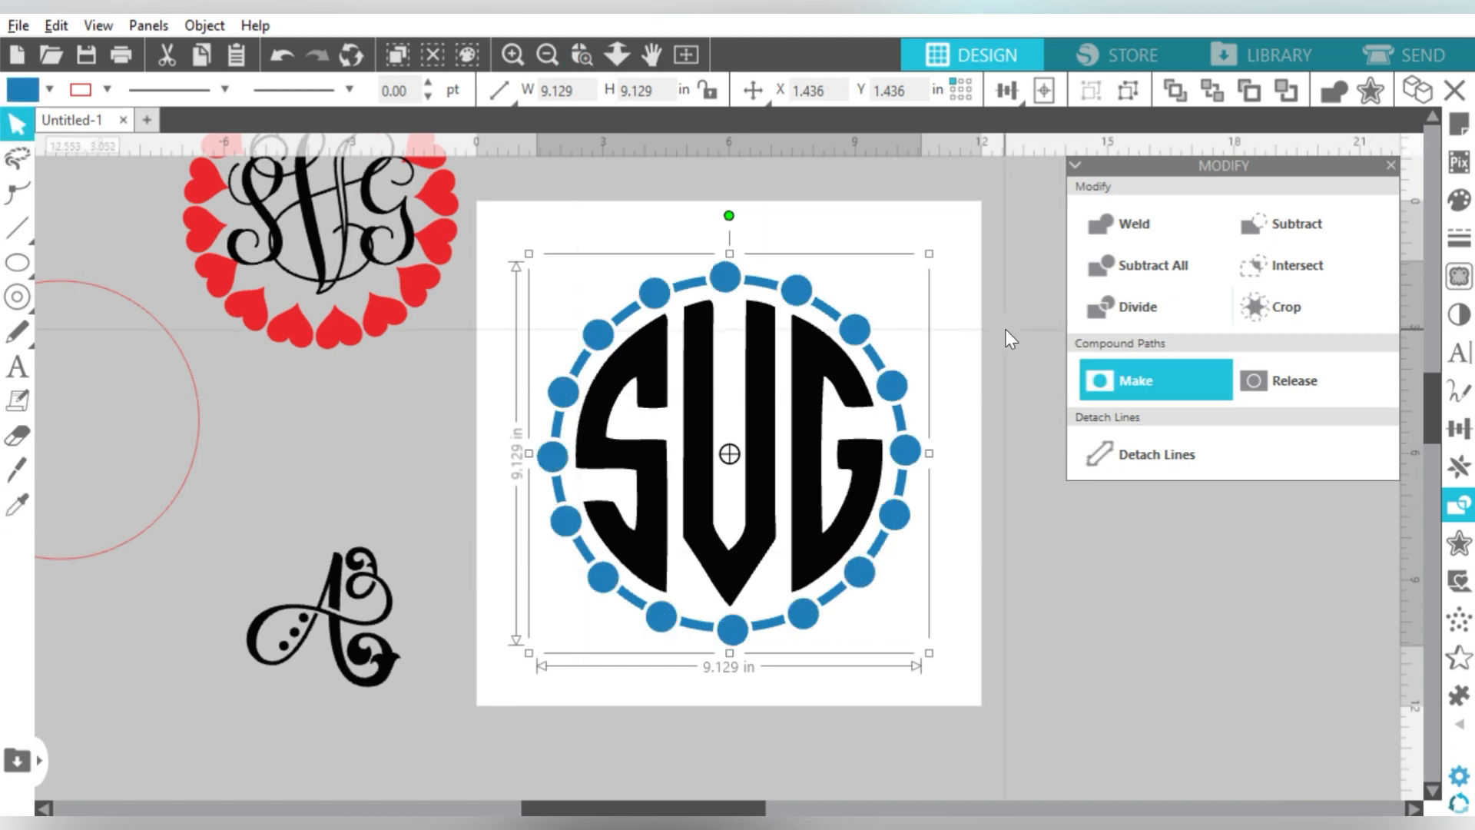
pyautogui.click(1134, 379)
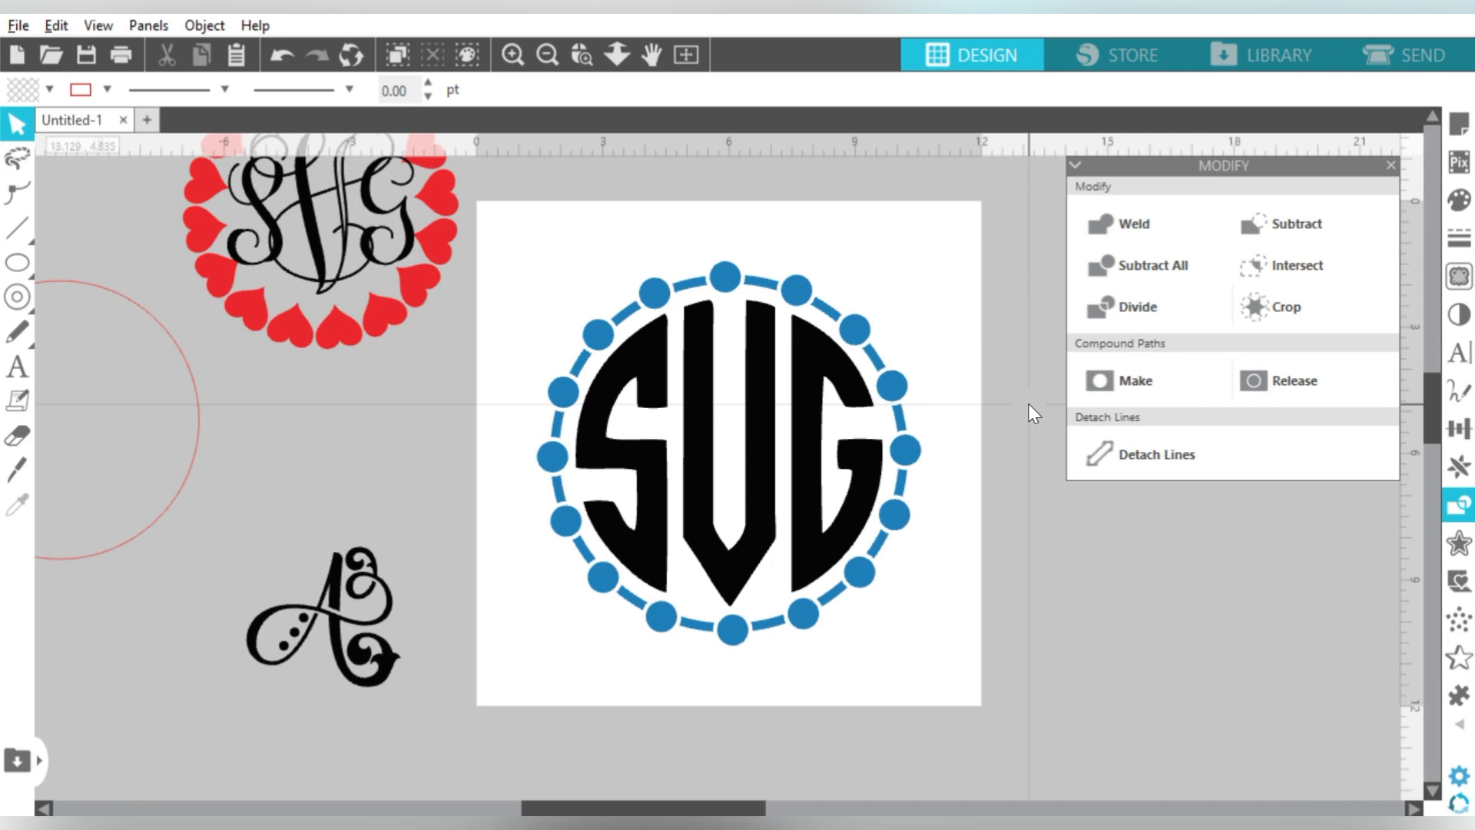
pyautogui.moveTo(955, 302)
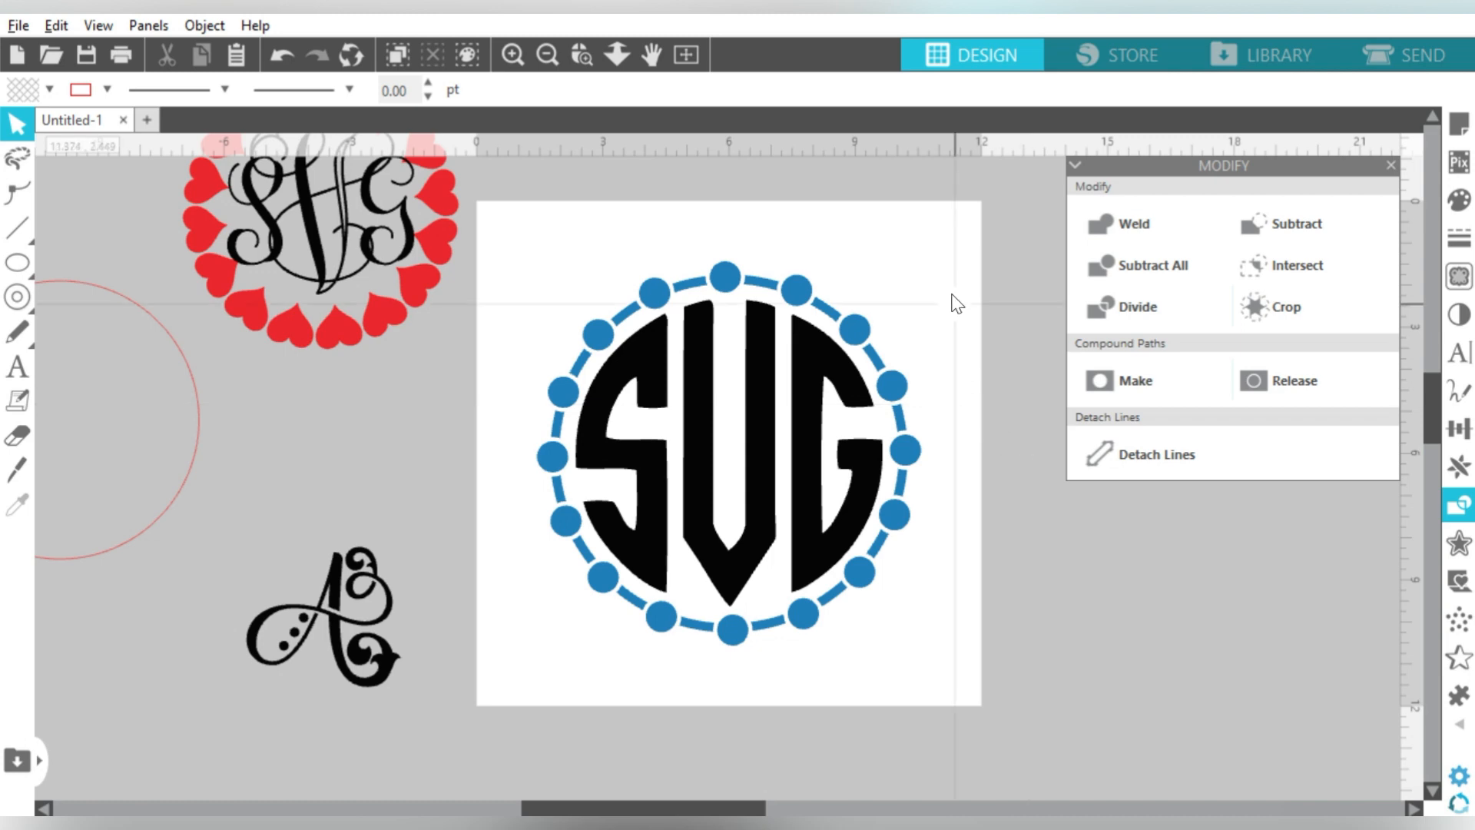
# Move the SVG monogram aside, centre a heart outline and convert it to an editable path
pyautogui.click(728, 452)
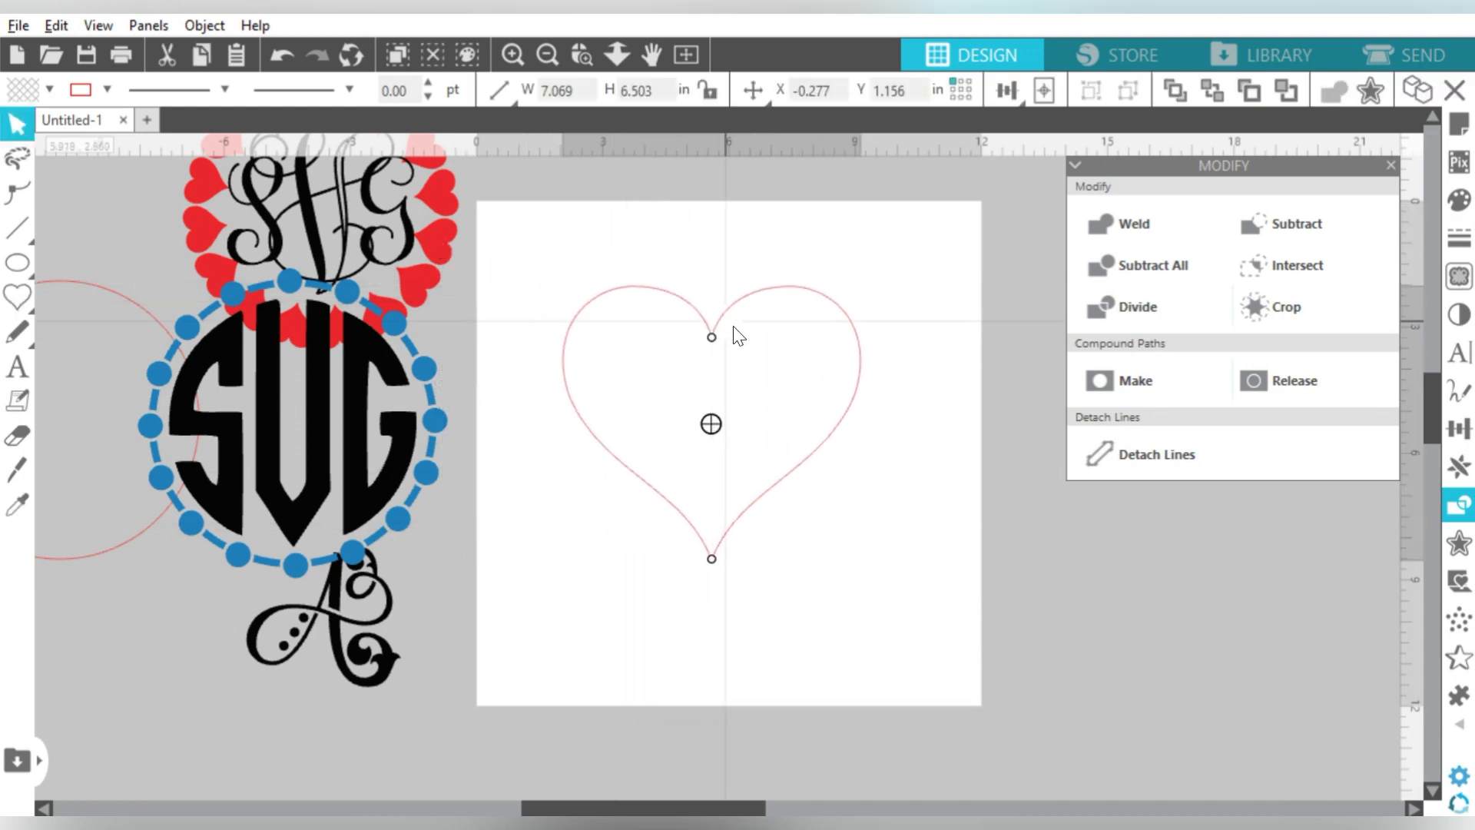
pyautogui.moveTo(712, 425); pyautogui.dragTo(747, 444)
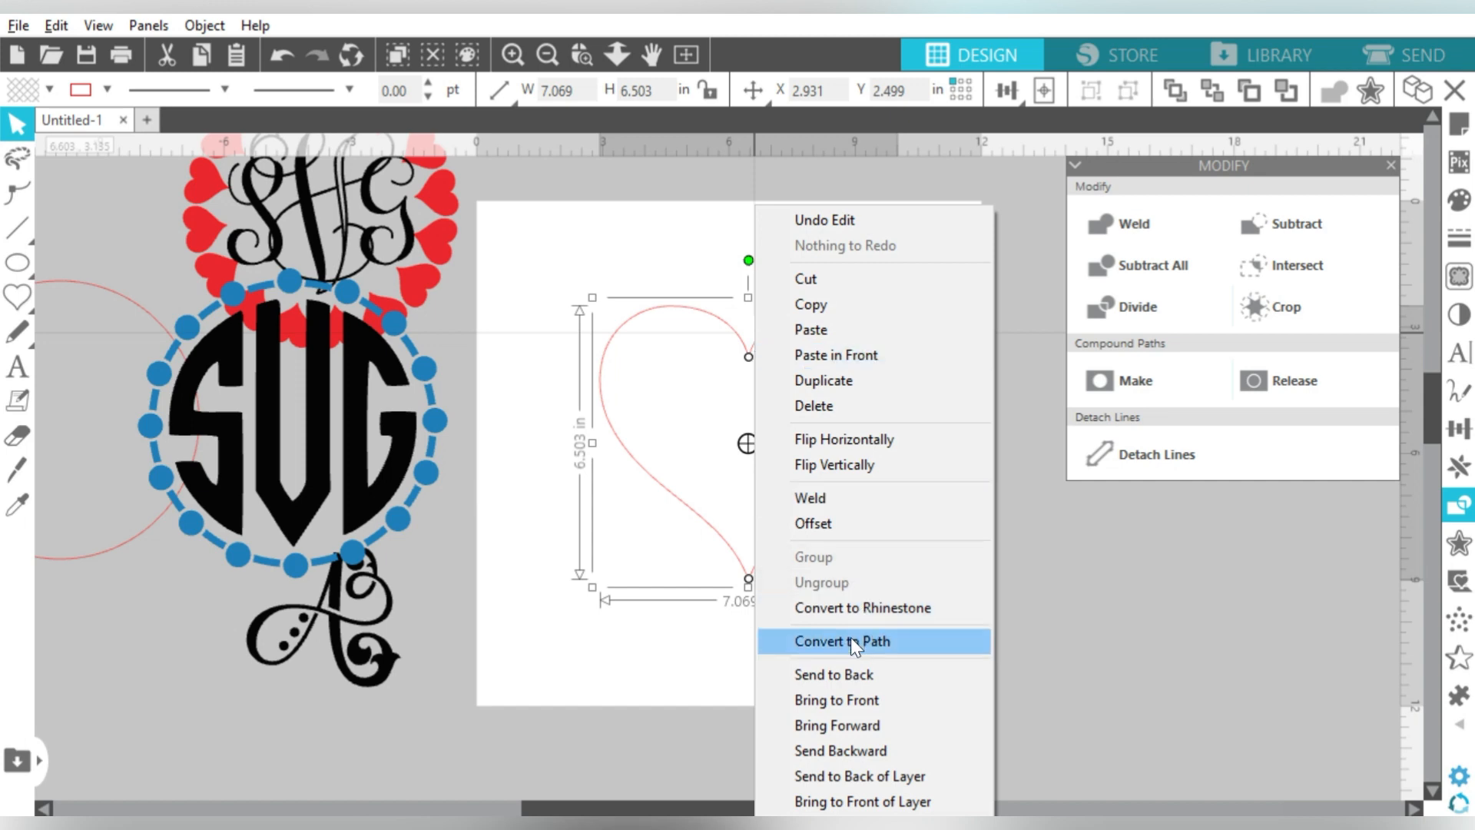
pyautogui.click(841, 641)
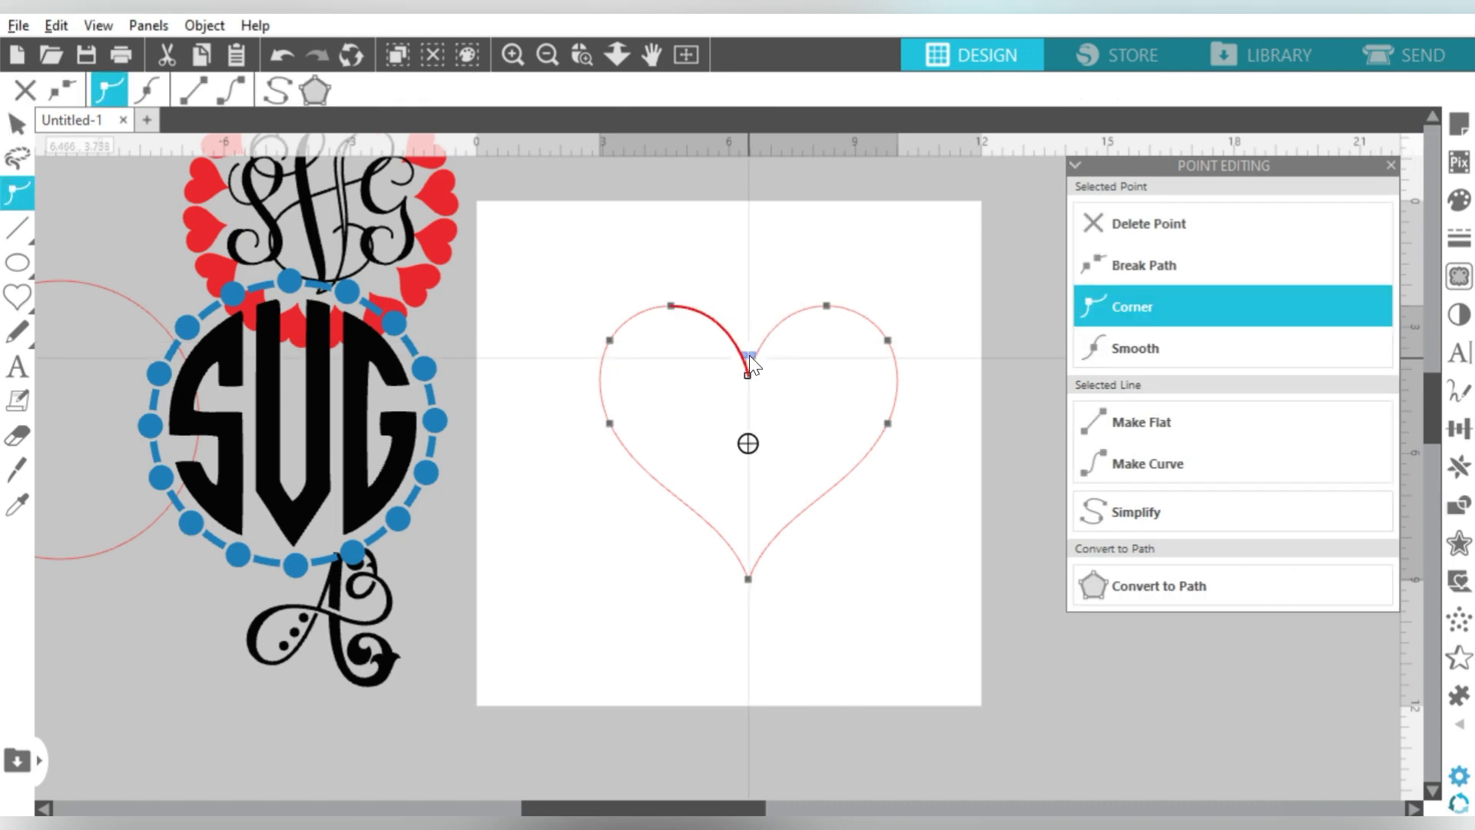
pyautogui.click(1134, 349)
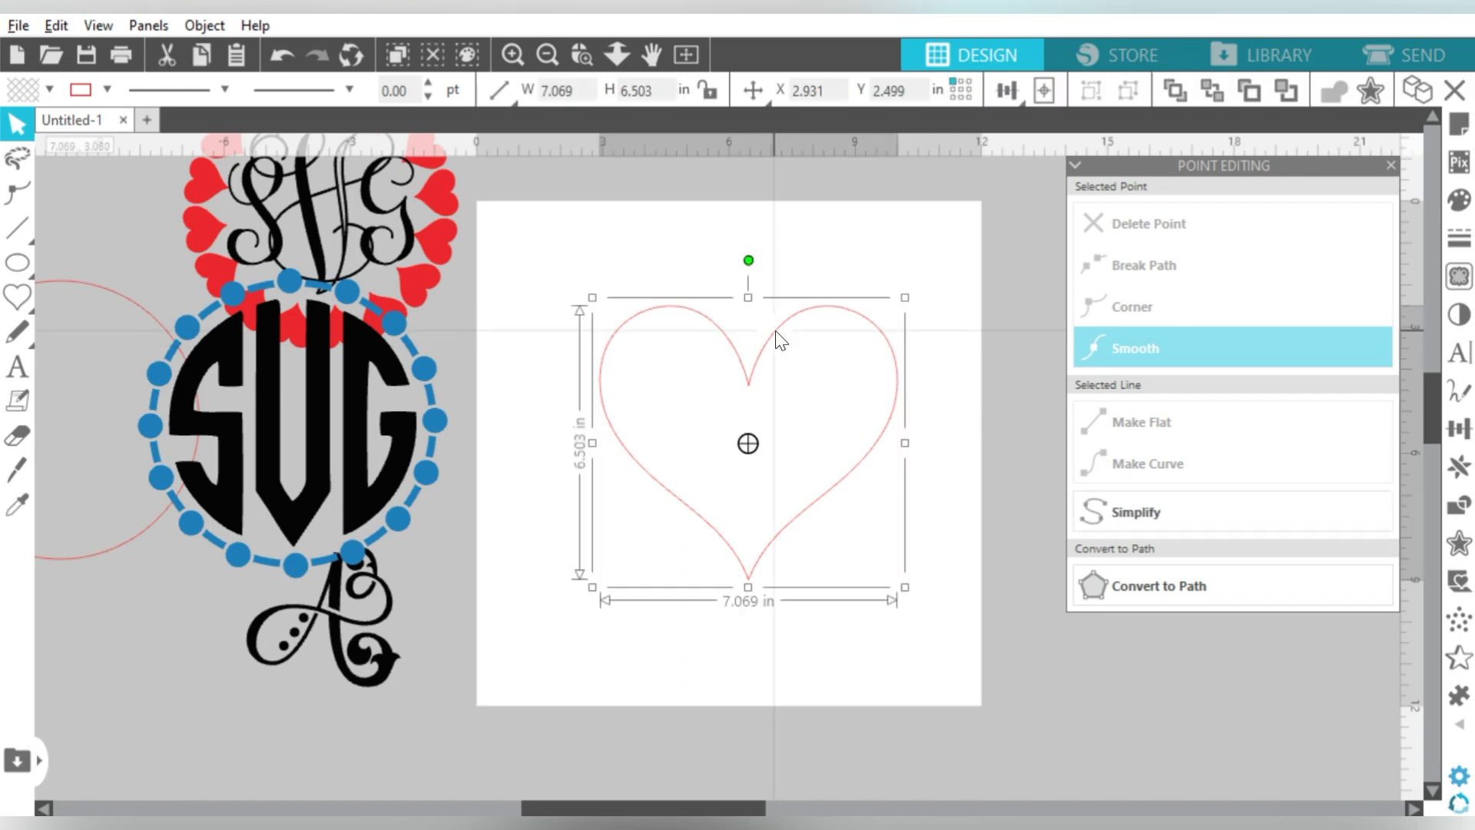
pyautogui.moveTo(578, 289)
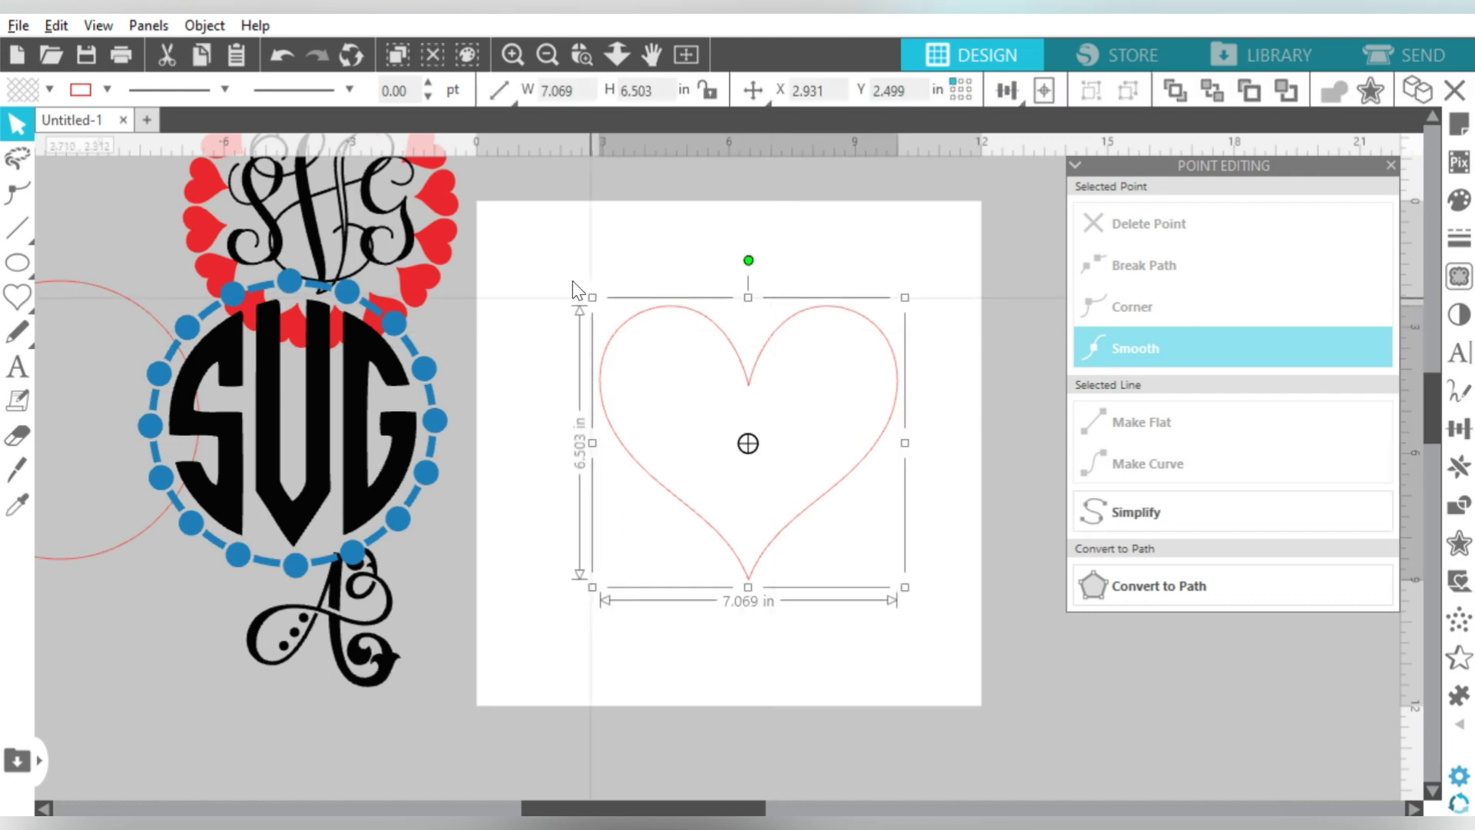
# Enlarge the heart to about 9.1 by 8.4 inches and reposition it on the page
pyautogui.moveTo(905, 585); pyautogui.dragTo(902, 589)
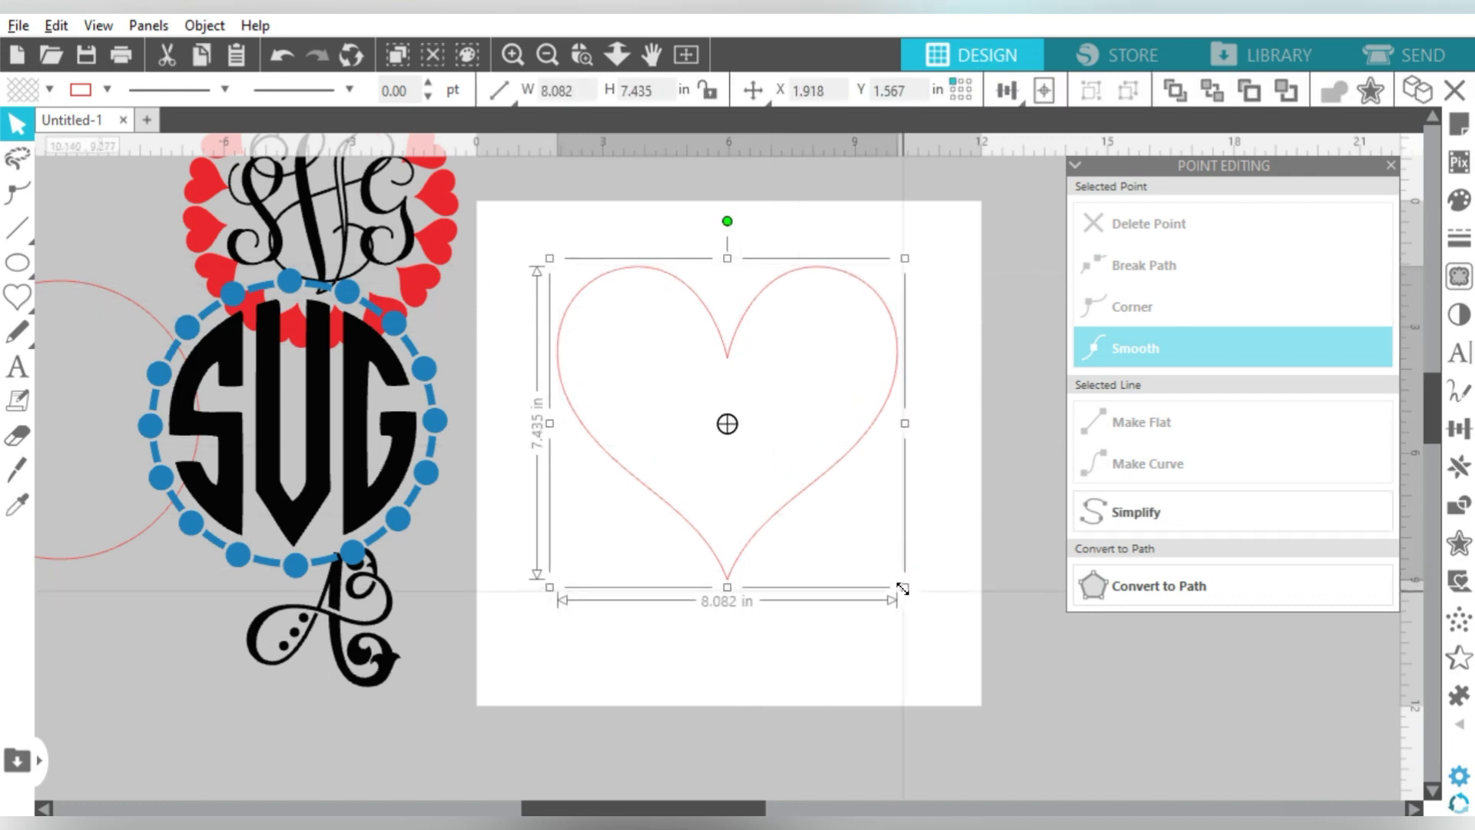
pyautogui.moveTo(902, 589); pyautogui.dragTo(949, 629)
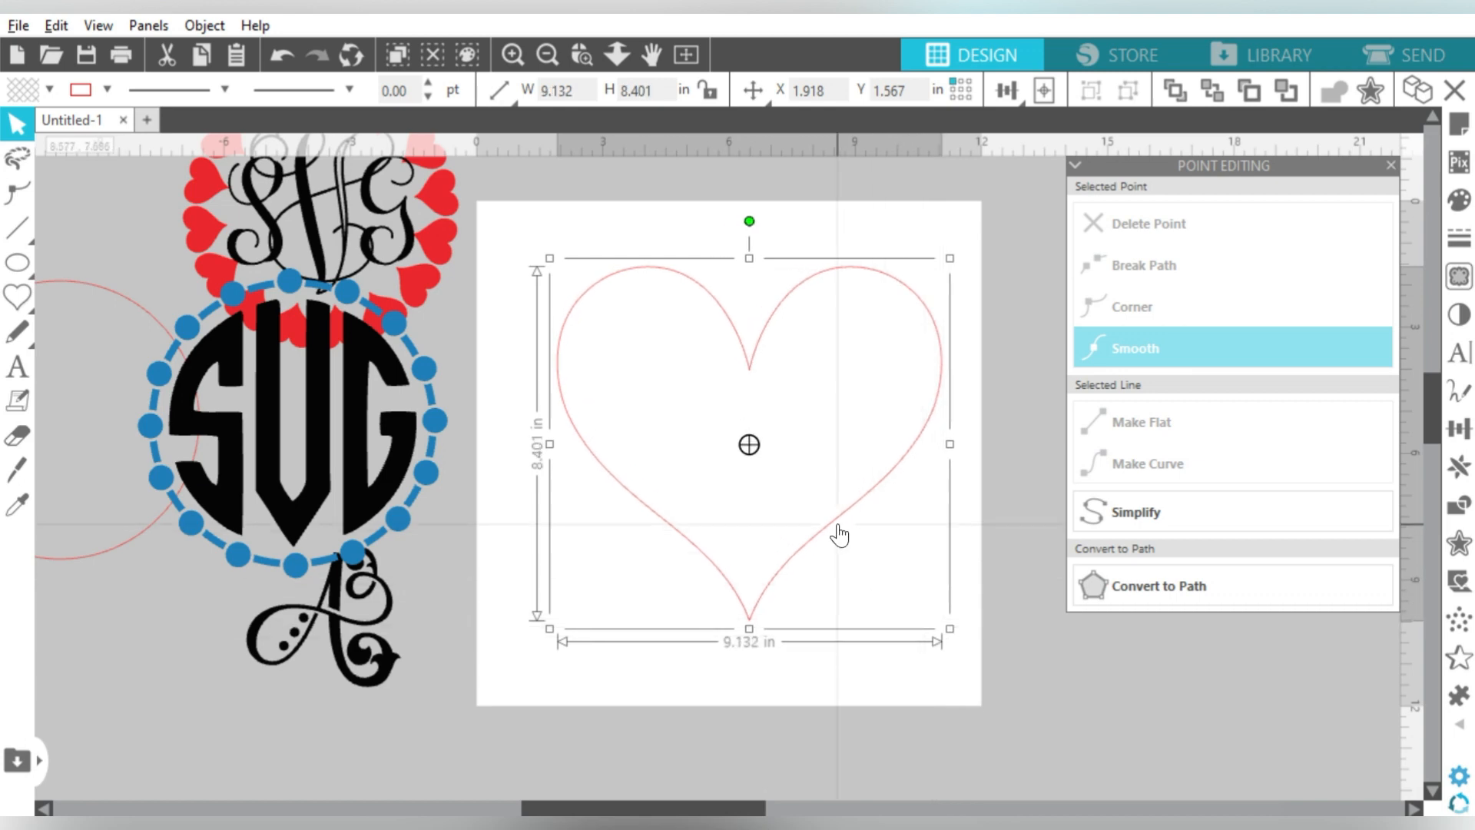
pyautogui.moveTo(749, 445); pyautogui.dragTo(724, 455)
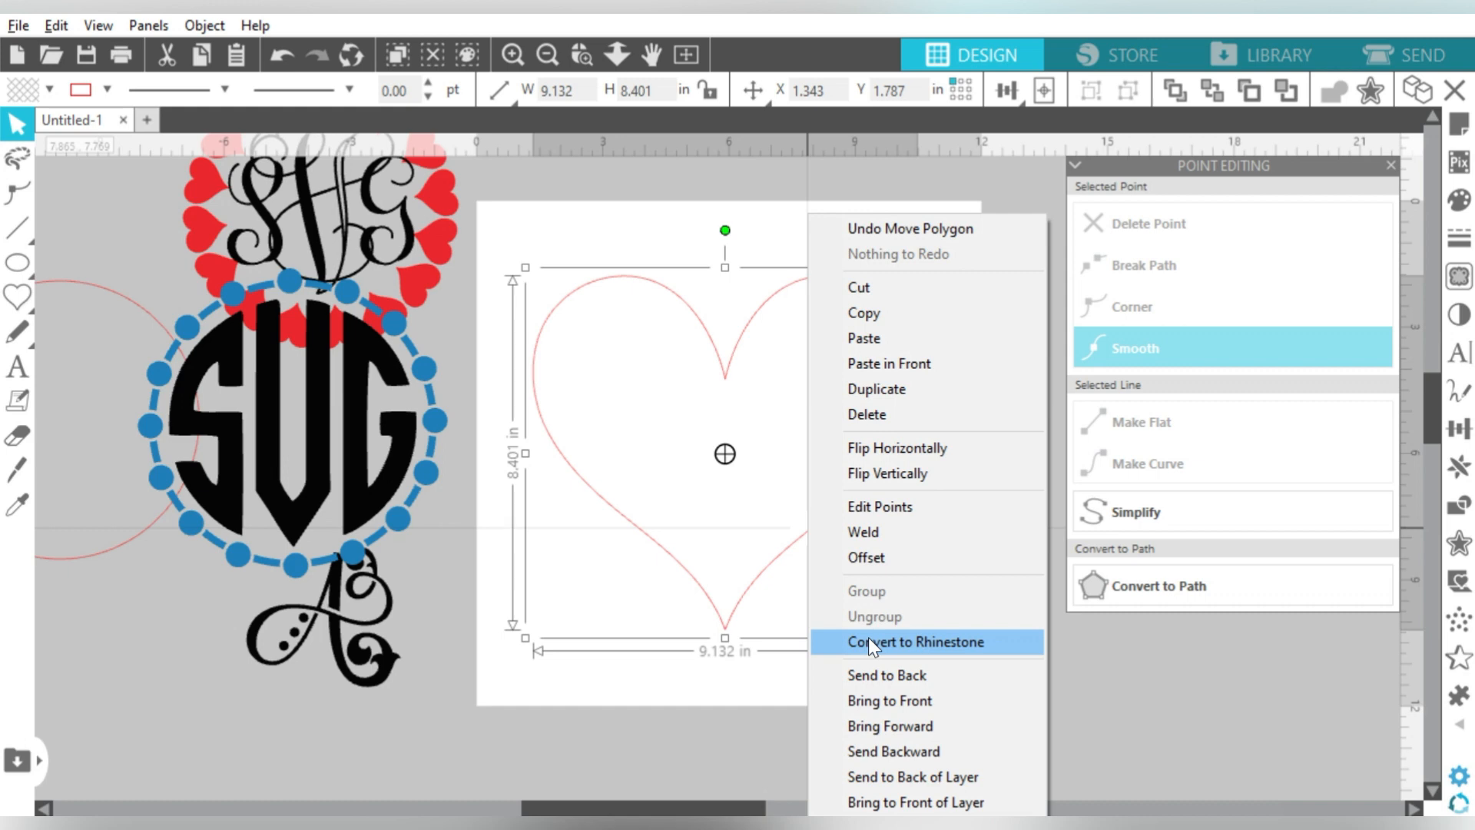
# Dismiss the rhinestone size error and bring up the Rhinestones panel for the heart
pyautogui.click(922, 643)
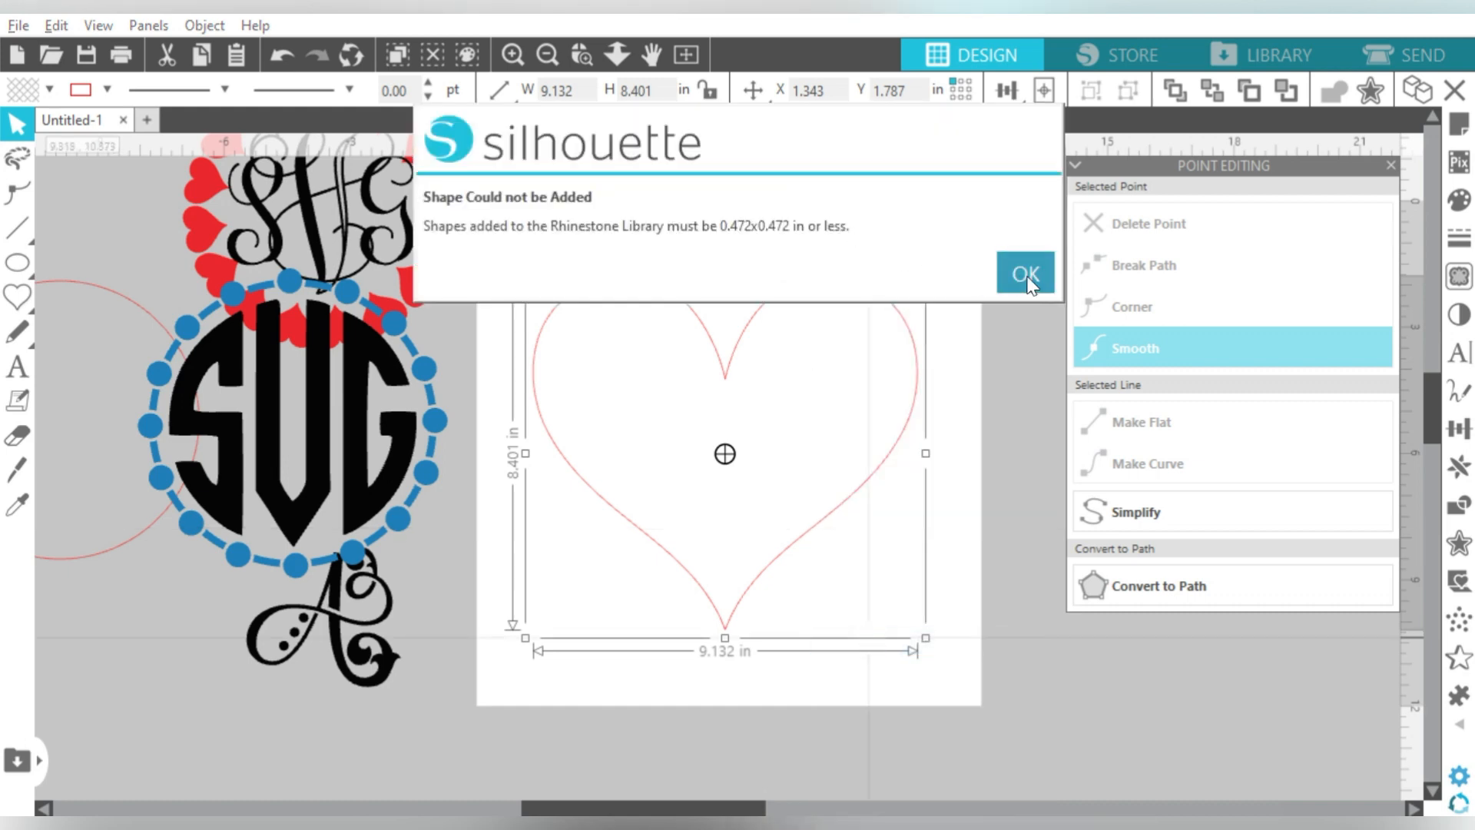
pyautogui.click(1025, 274)
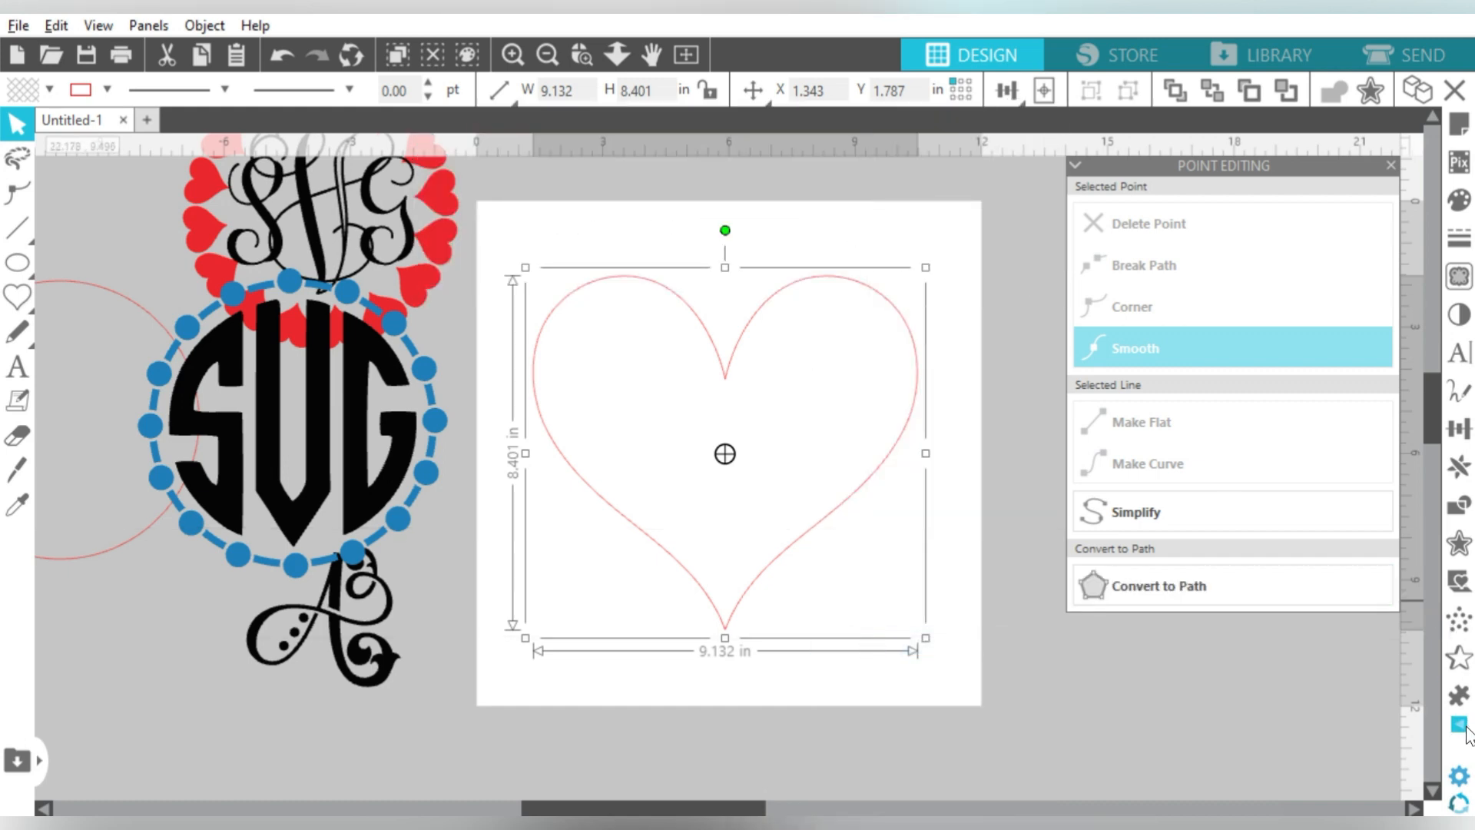
pyautogui.click(1457, 717)
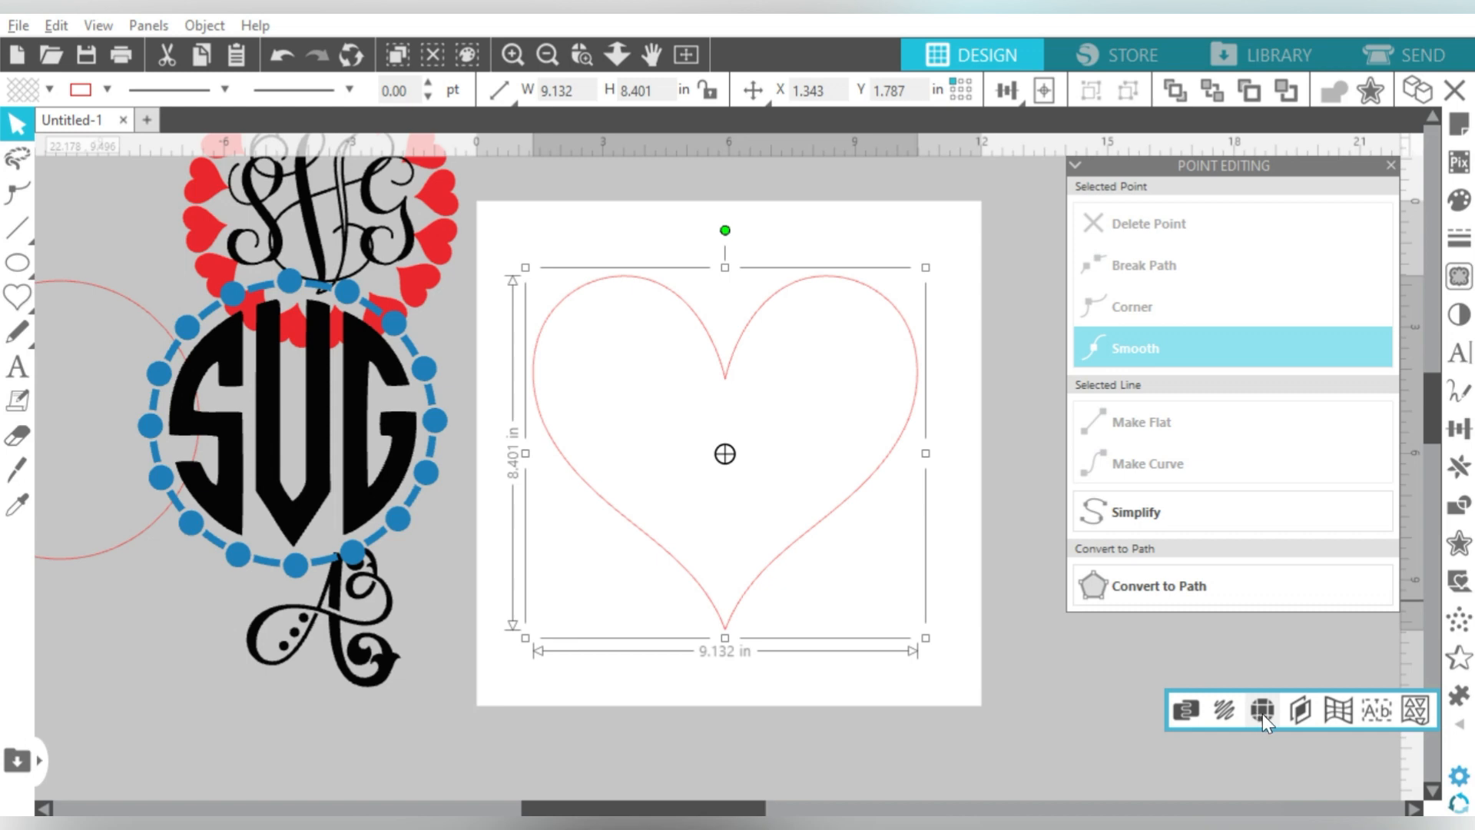
pyautogui.click(1262, 710)
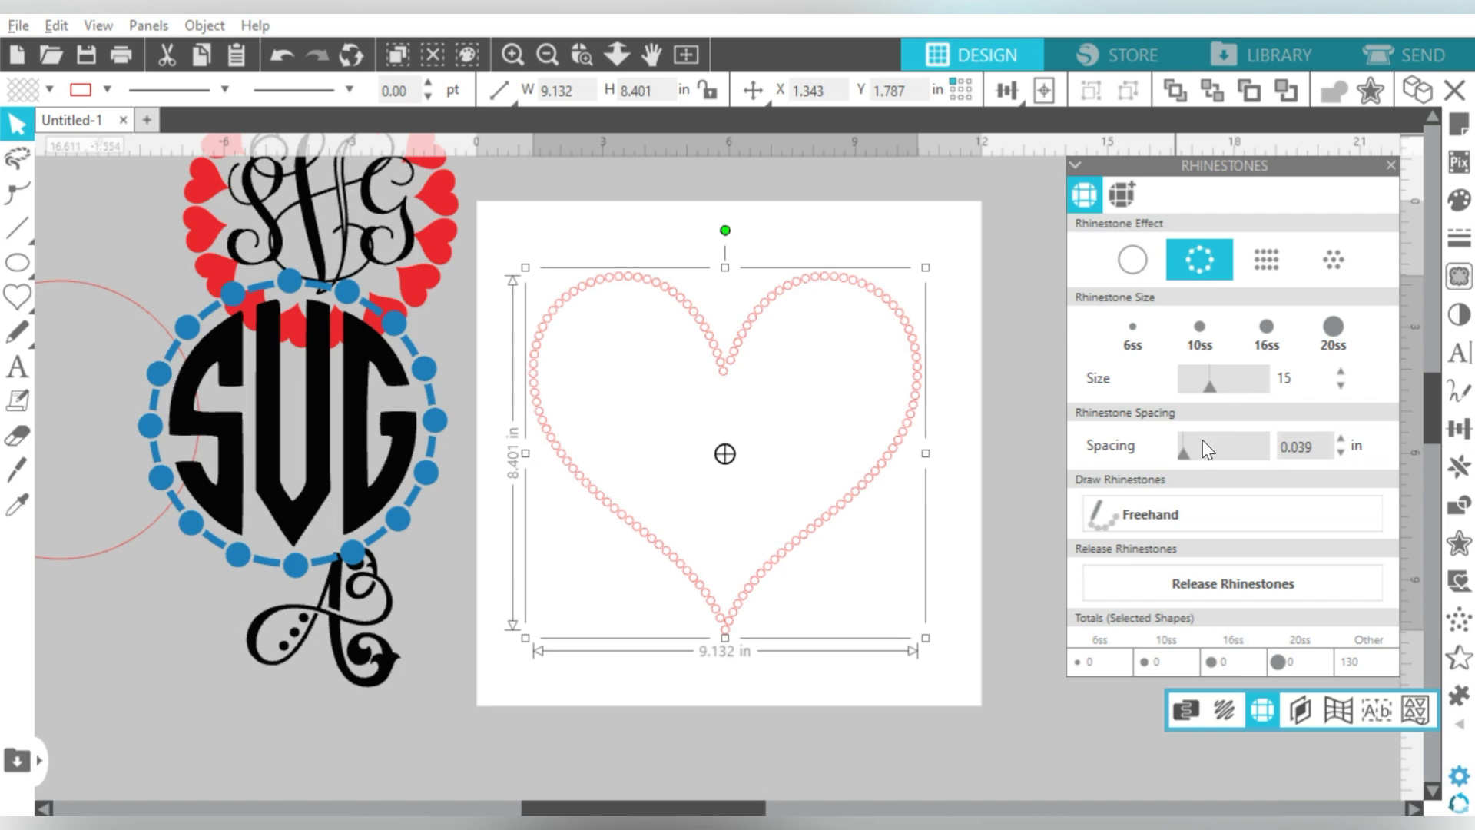
# Adjust Spacing and Size so the heart becomes about 41 large, evenly spaced round stones
pyautogui.moveTo(1184, 446); pyautogui.dragTo(1223, 446)
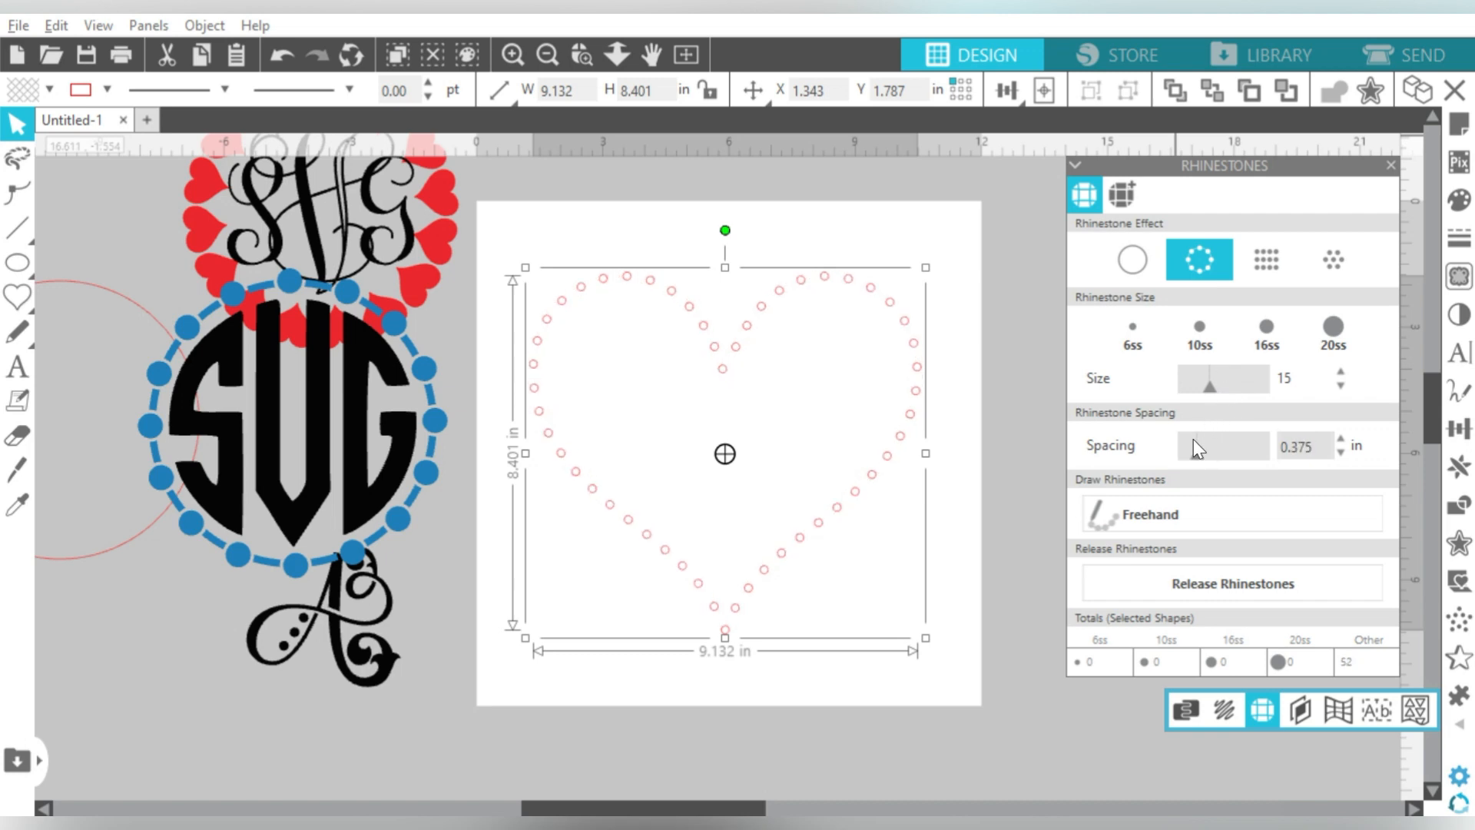
pyautogui.moveTo(1210, 378); pyautogui.dragTo(1233, 378)
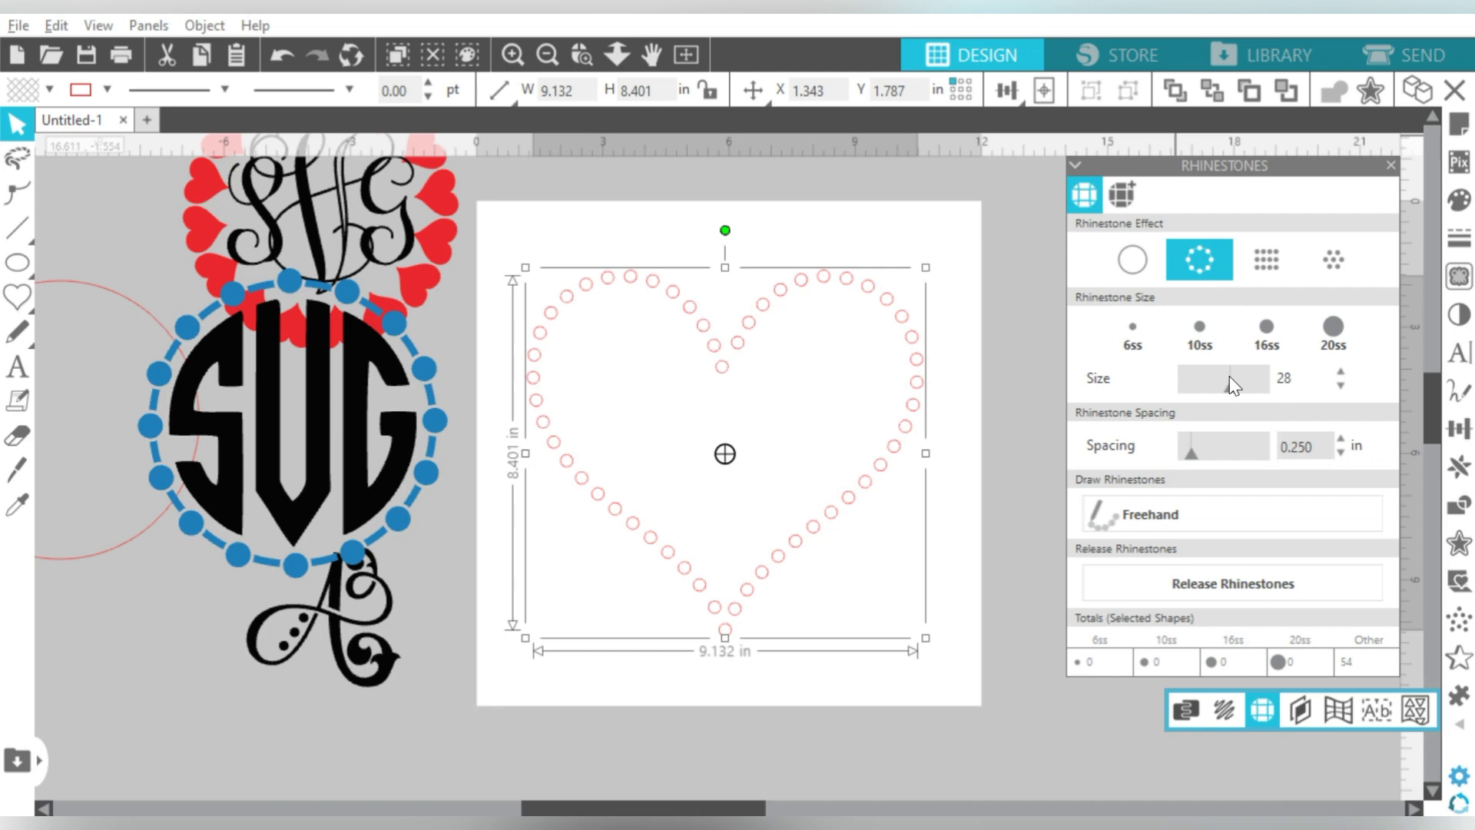
pyautogui.moveTo(1223, 378); pyautogui.dragTo(1260, 378)
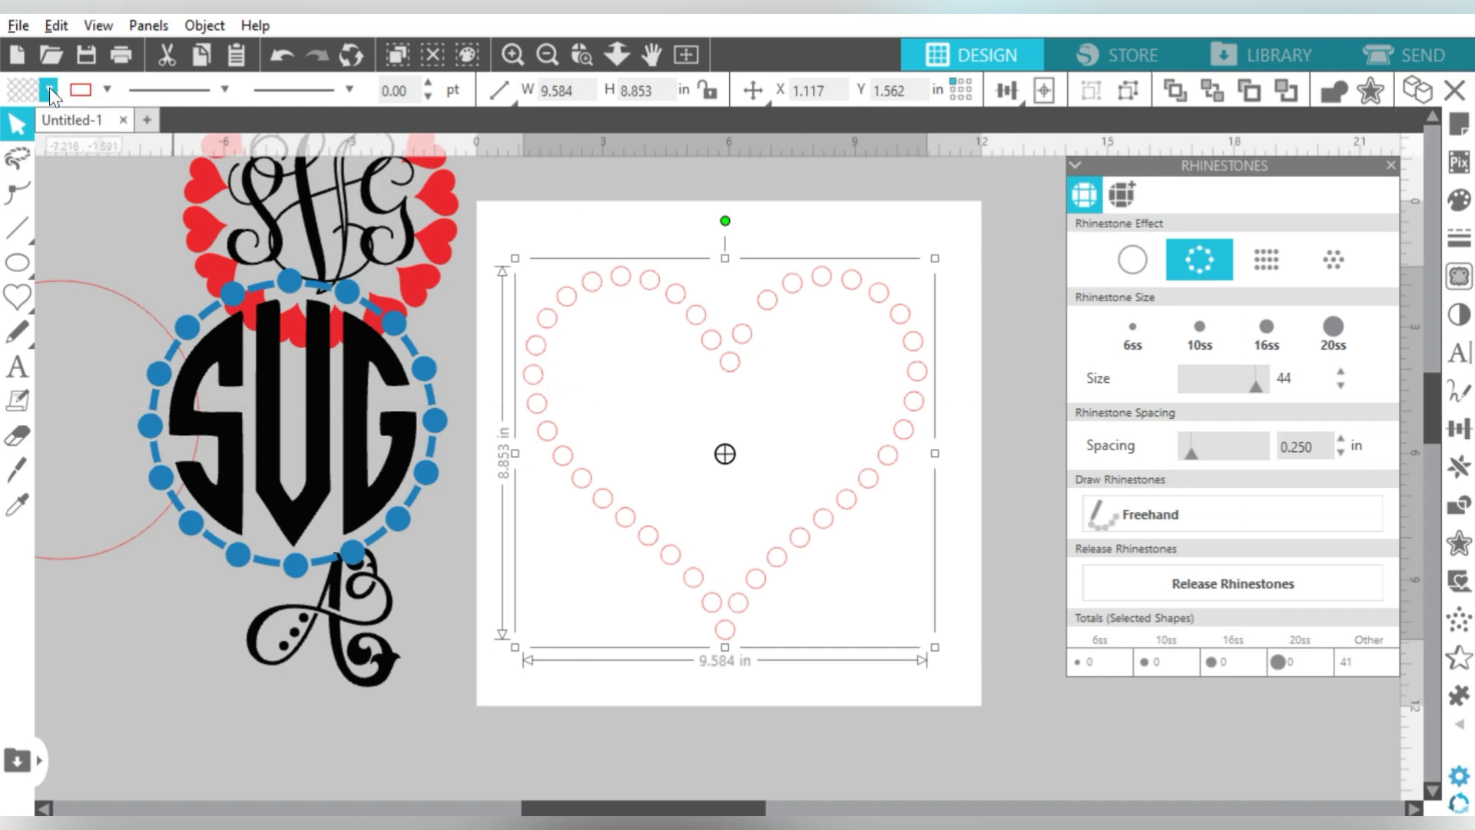
# Fill the rhinestones gray and place an enlarged plum script letter A inside the heart
pyautogui.click(51, 89)
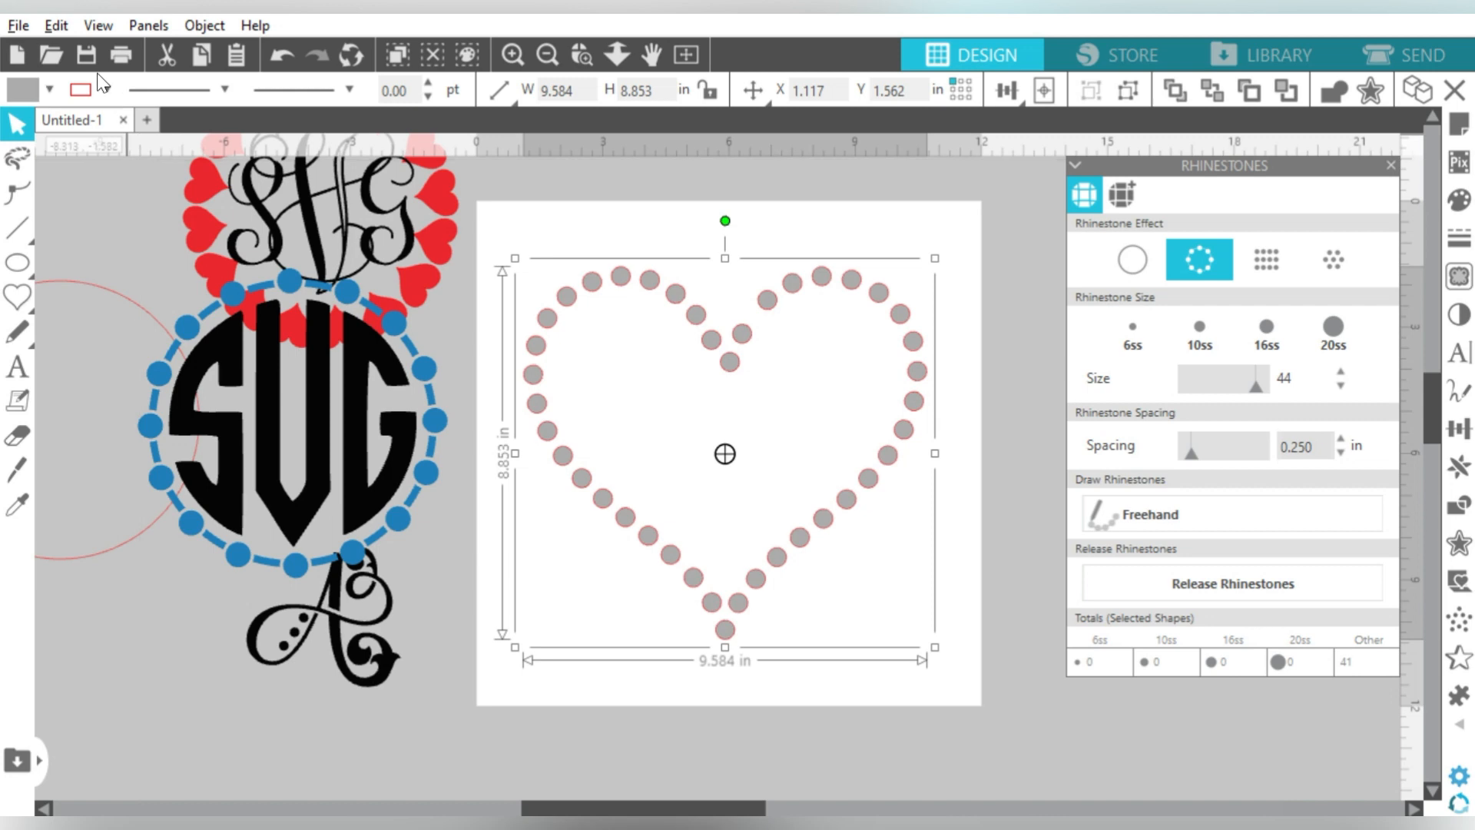
pyautogui.click(103, 89)
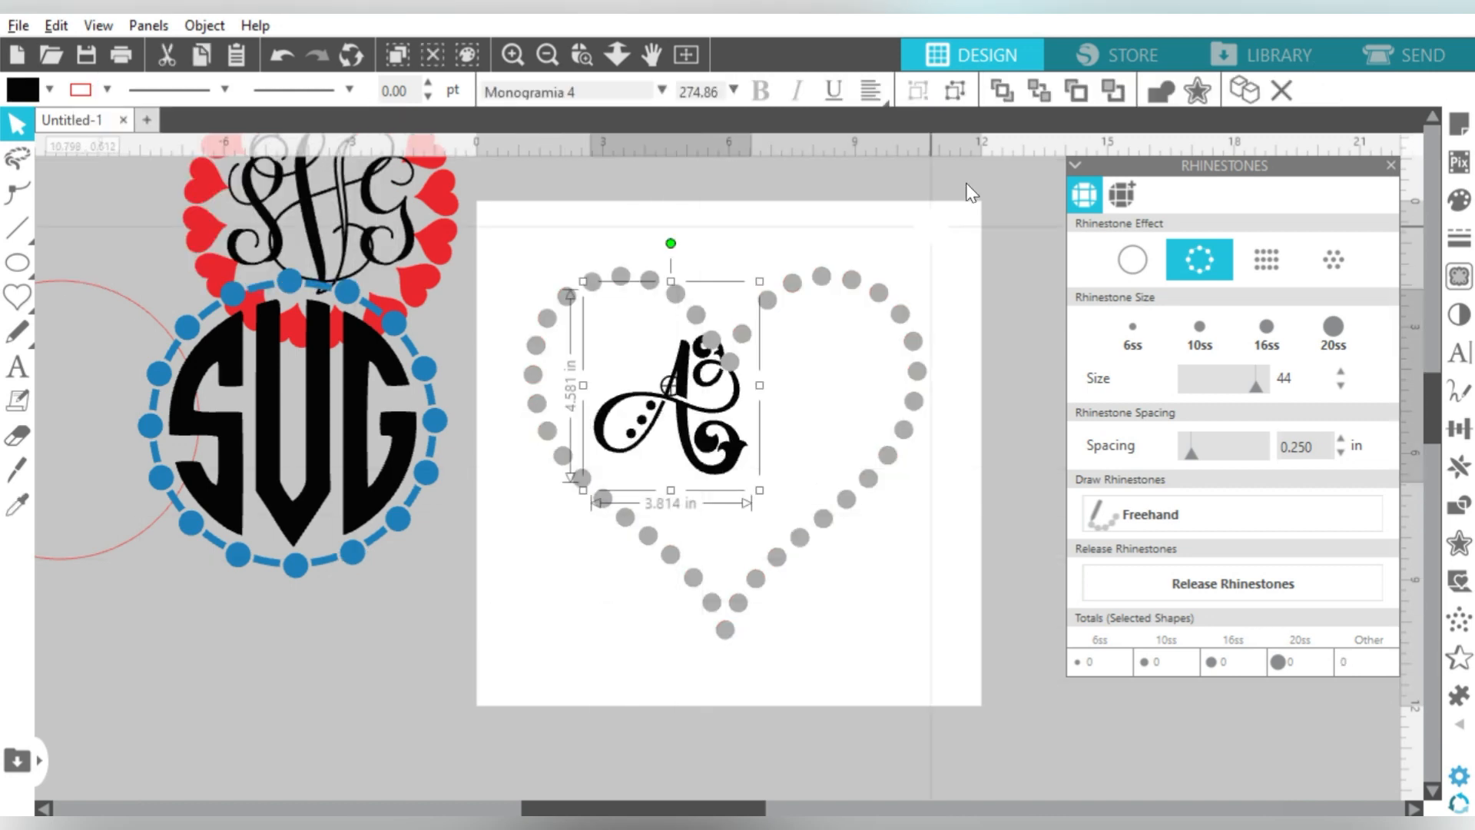
pyautogui.click(23, 91)
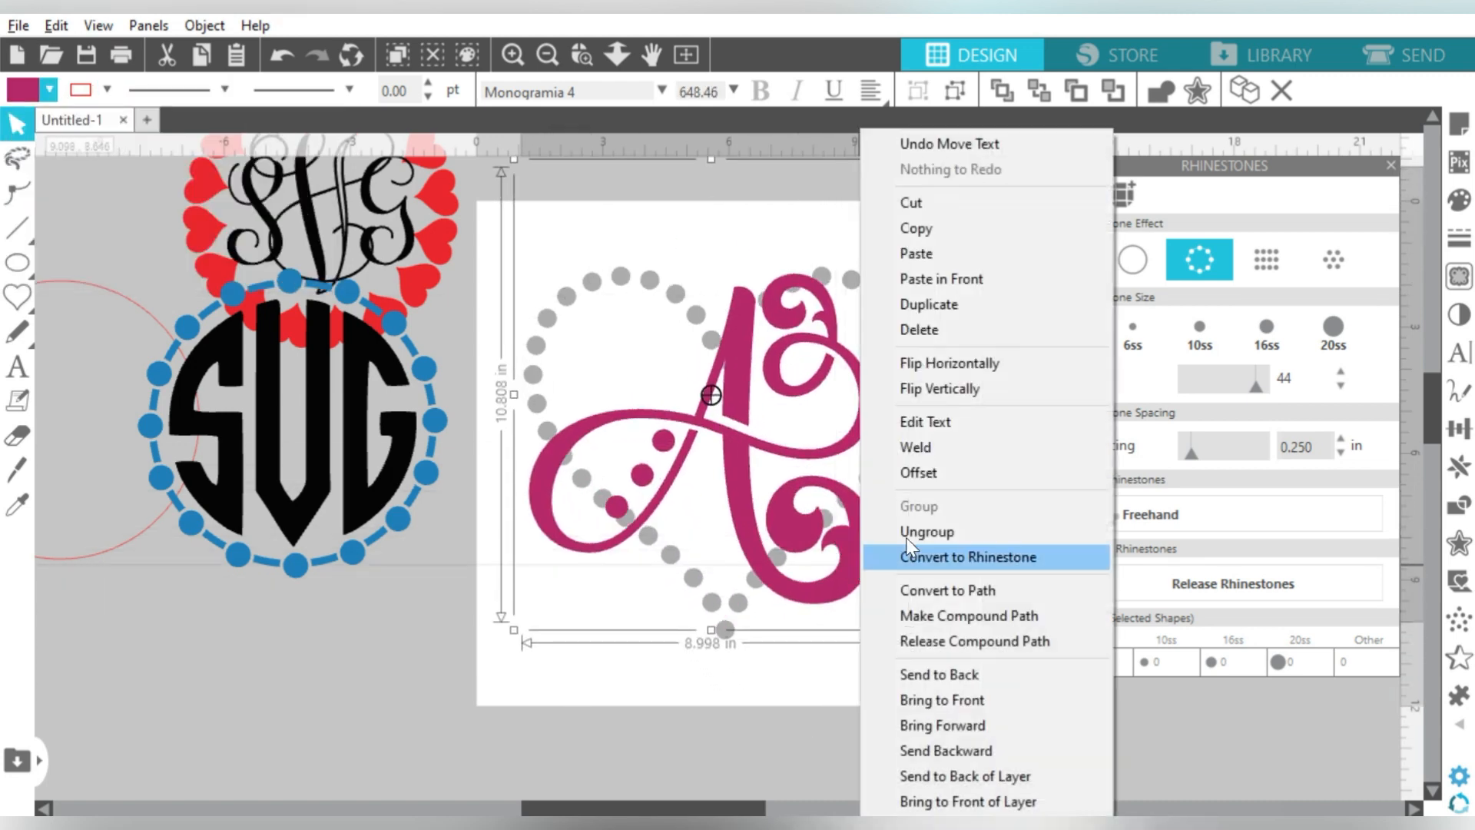
pyautogui.click(966, 556)
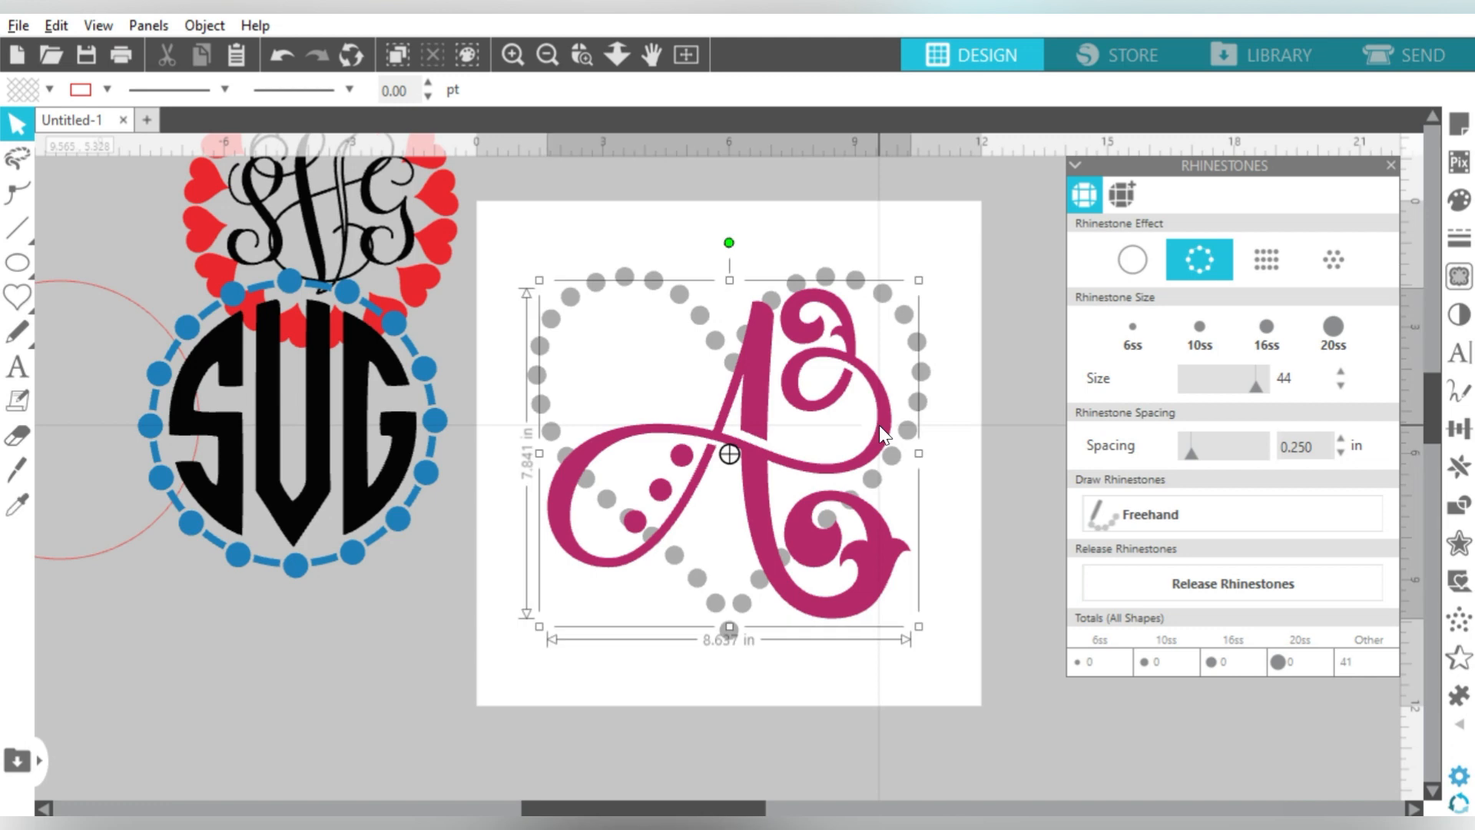
pyautogui.click(1457, 275)
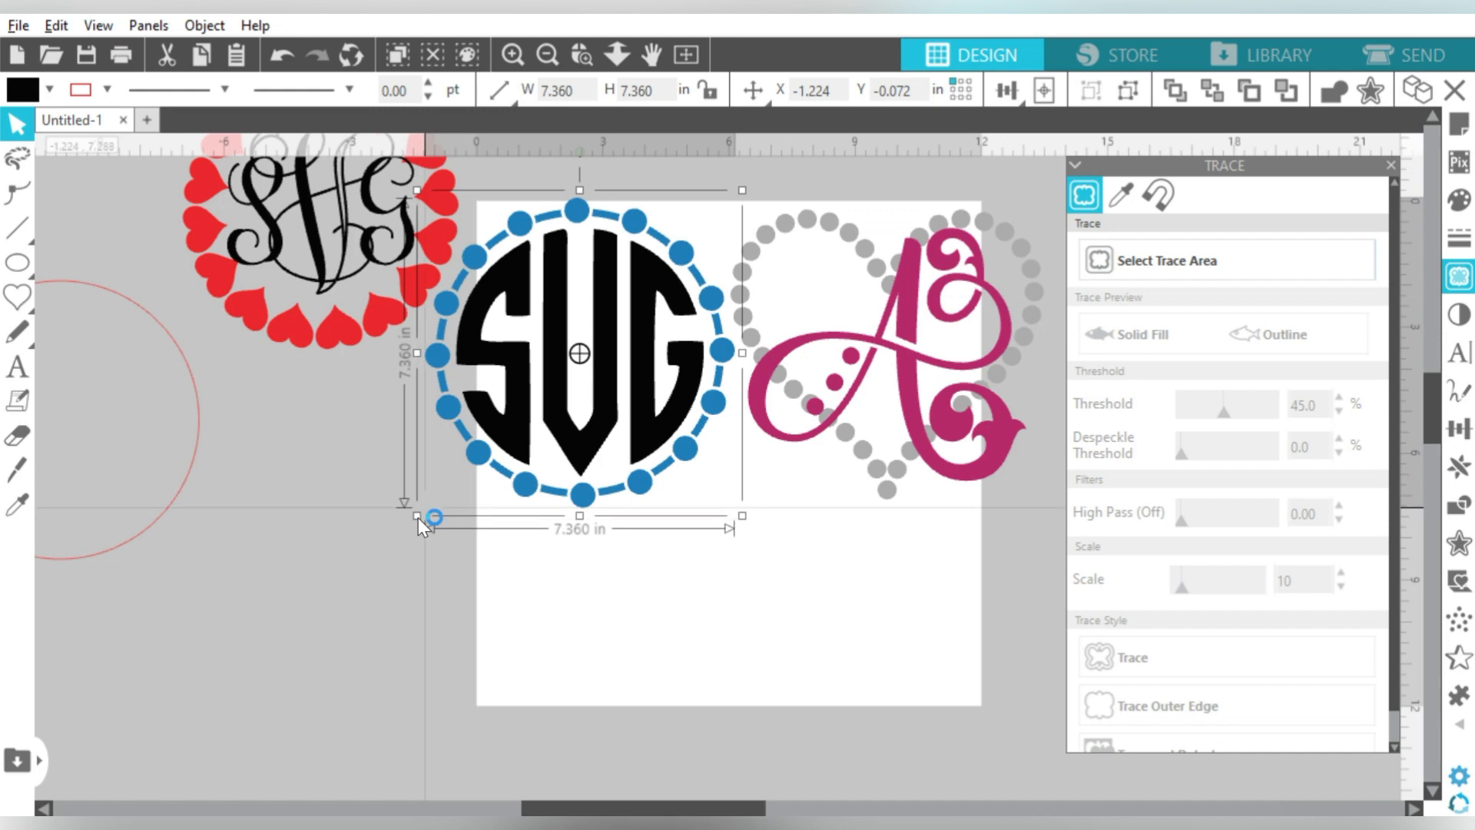
# Scale the SVG monogram and all three frames to fit, then centre the arrangement on the page
pyautogui.moveTo(429, 516); pyautogui.dragTo(445, 488)
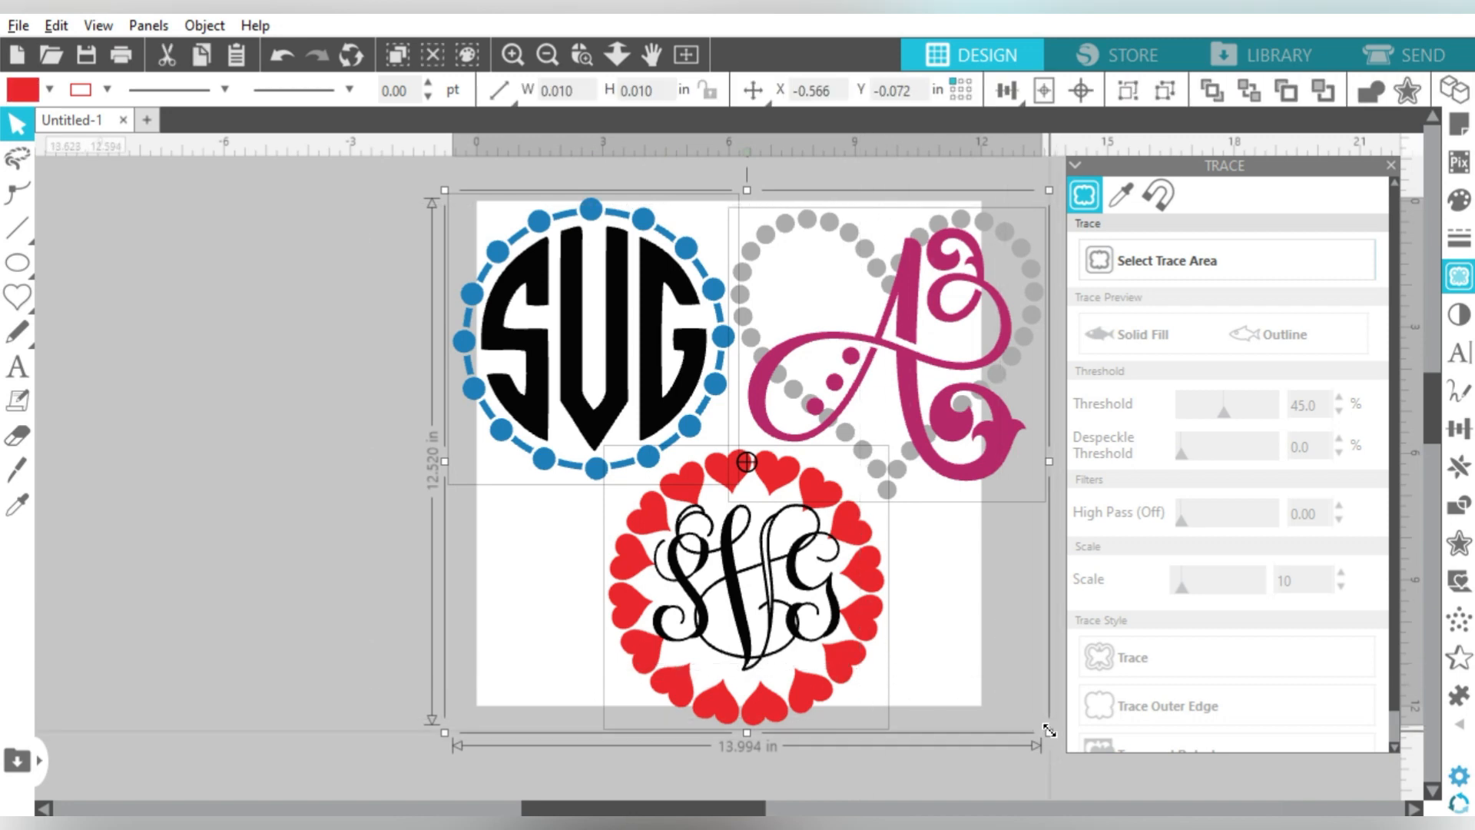
pyautogui.moveTo(1047, 731); pyautogui.dragTo(971, 669)
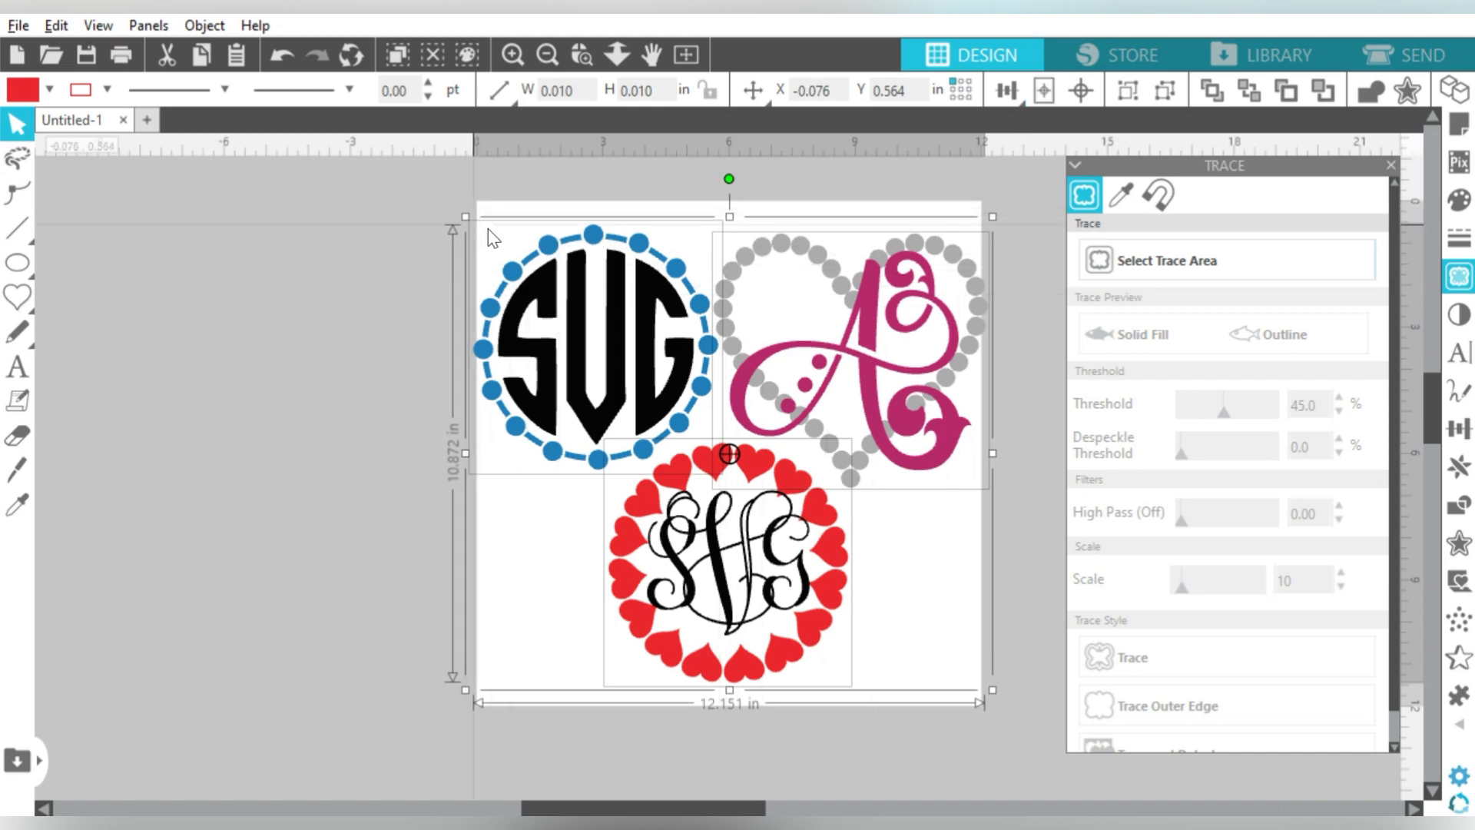
pyautogui.click(1042, 90)
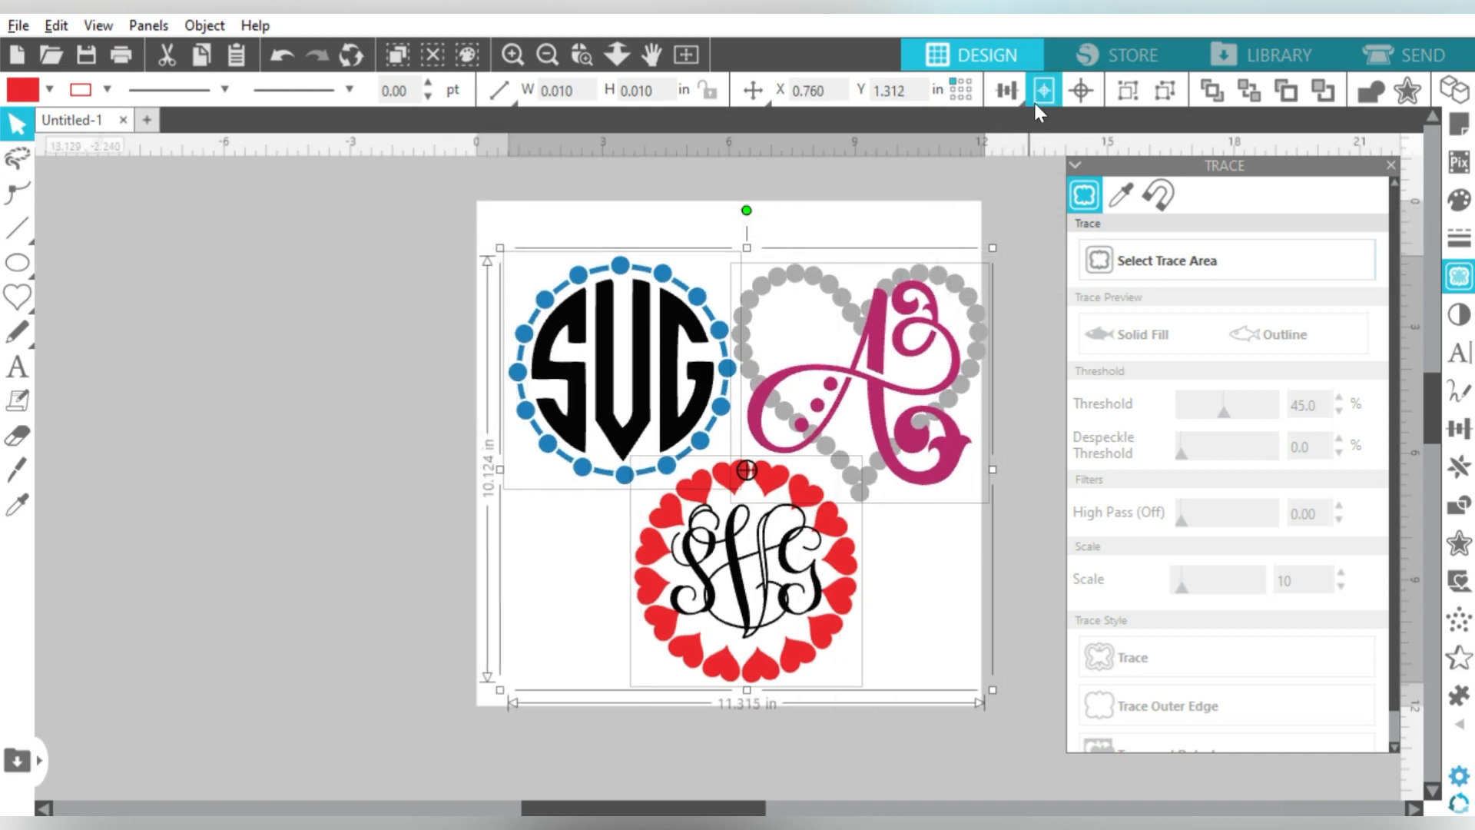